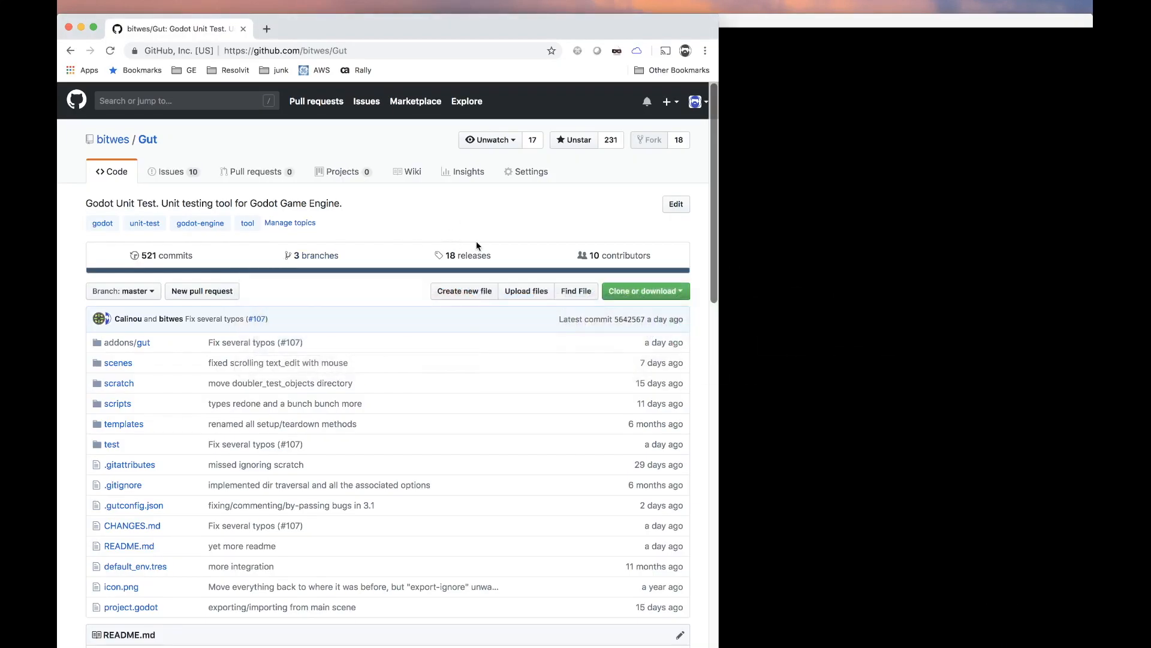
pyautogui.moveTo(474, 241)
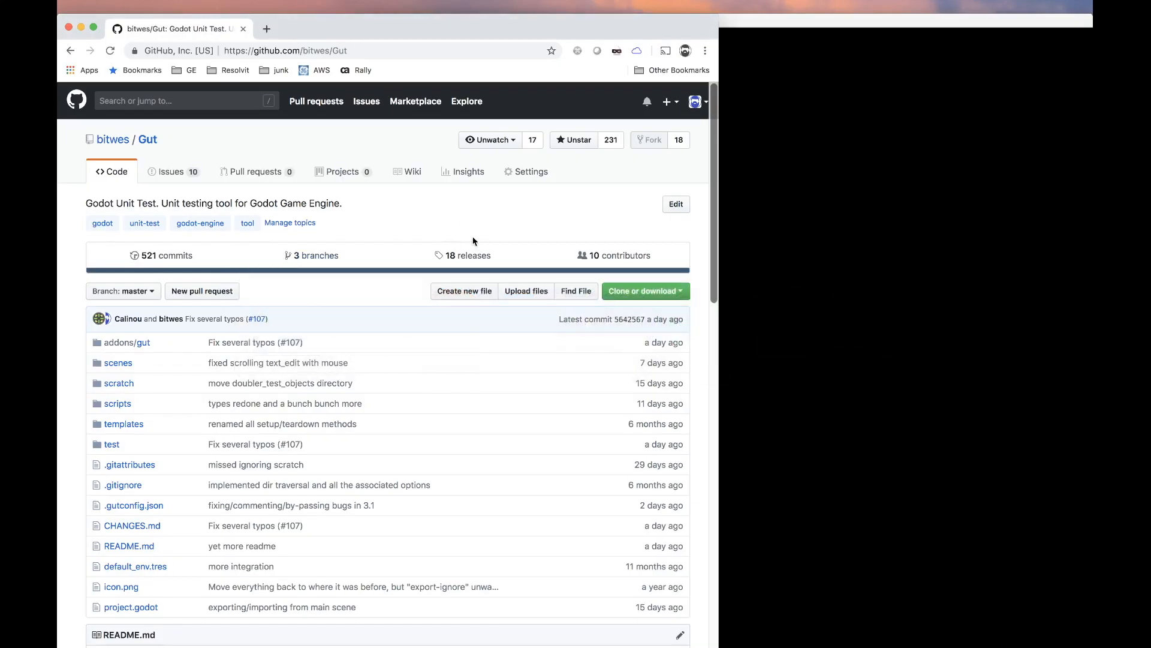
# Step: Open the bitwes/Gut releases page and scroll to the latest v6.7.0 release notes
pyautogui.click(471, 254)
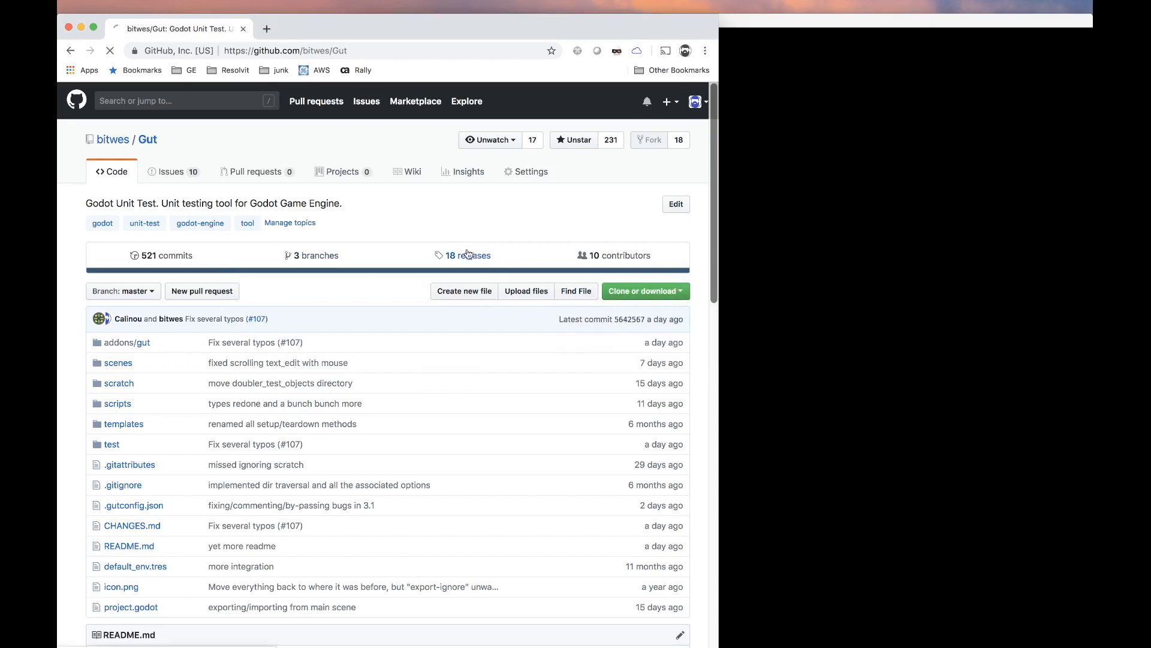
pyautogui.click(468, 254)
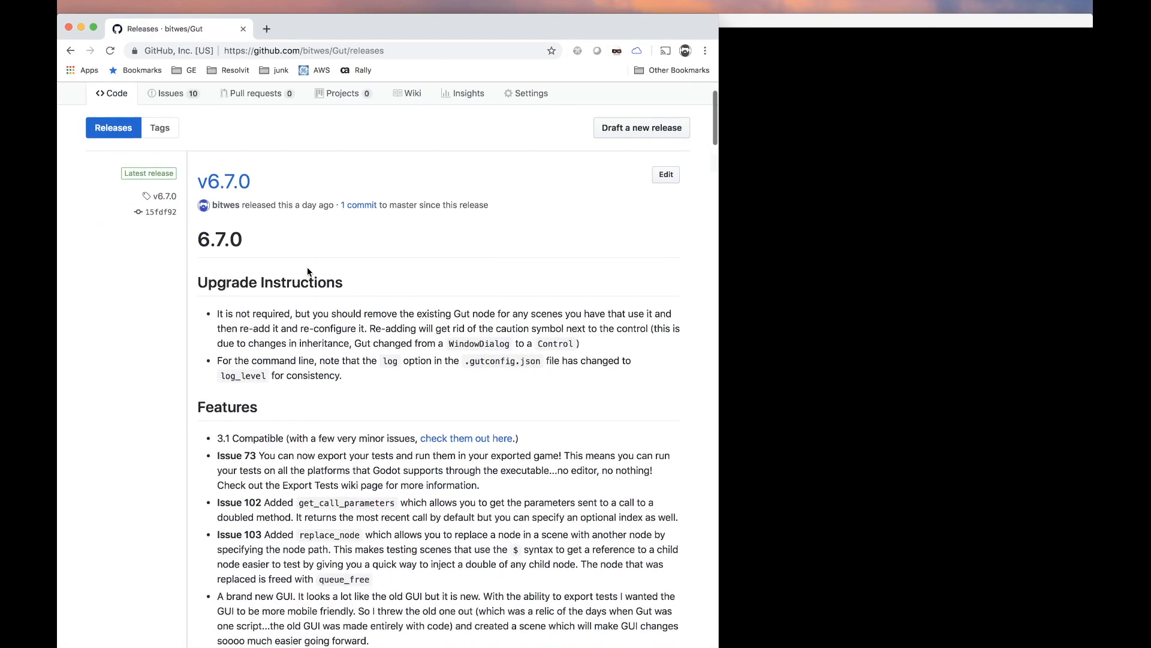
pyautogui.scroll(-3)
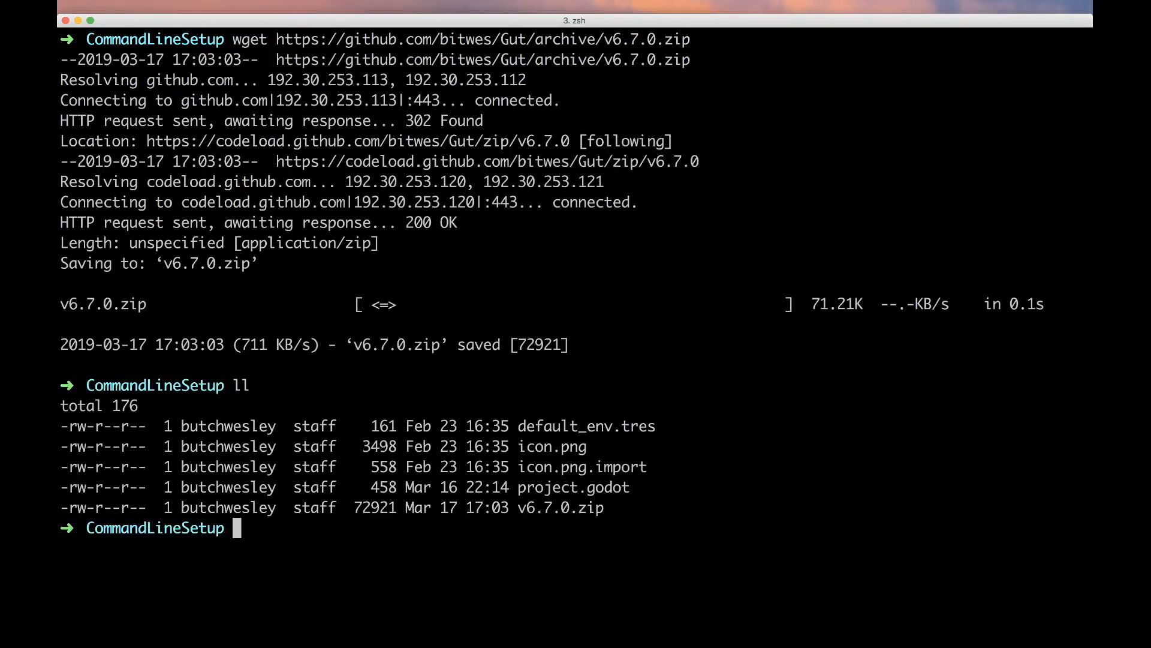
# Step: Unzip the v6.7.0 archive, move Gut-6.7.0/addons into the project, and remove the folder and zip
pyautogui.write('unzip v6.7.0.zip')
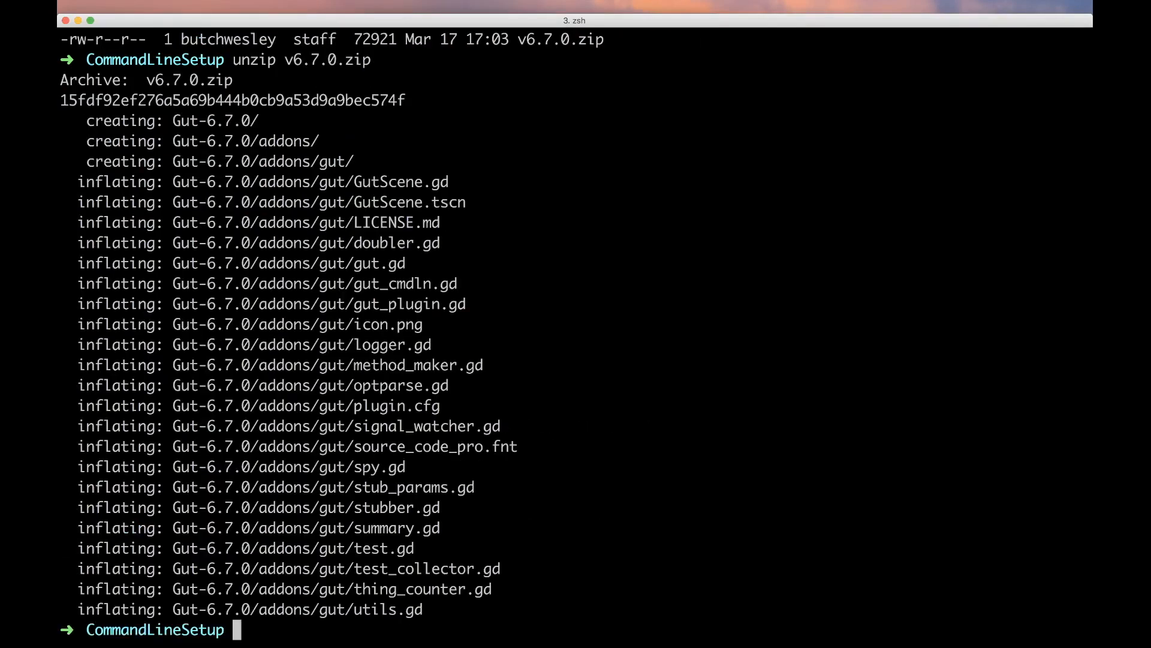
pyautogui.write('ll')
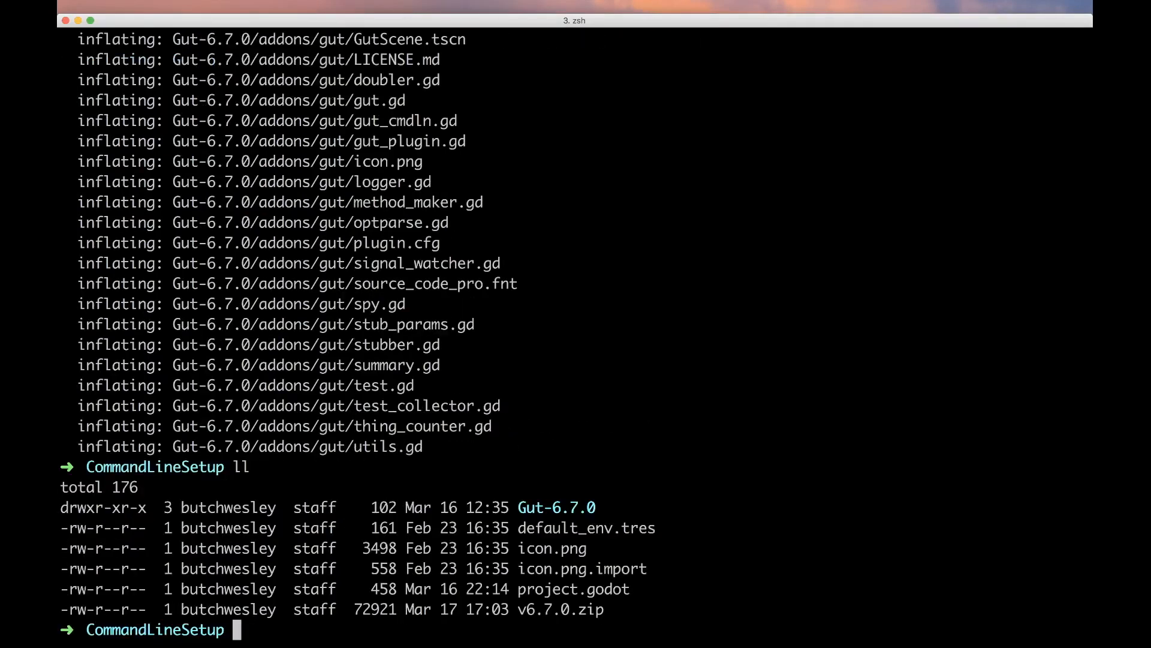
pyautogui.write('mv Gut-6.7.0/addons ./')
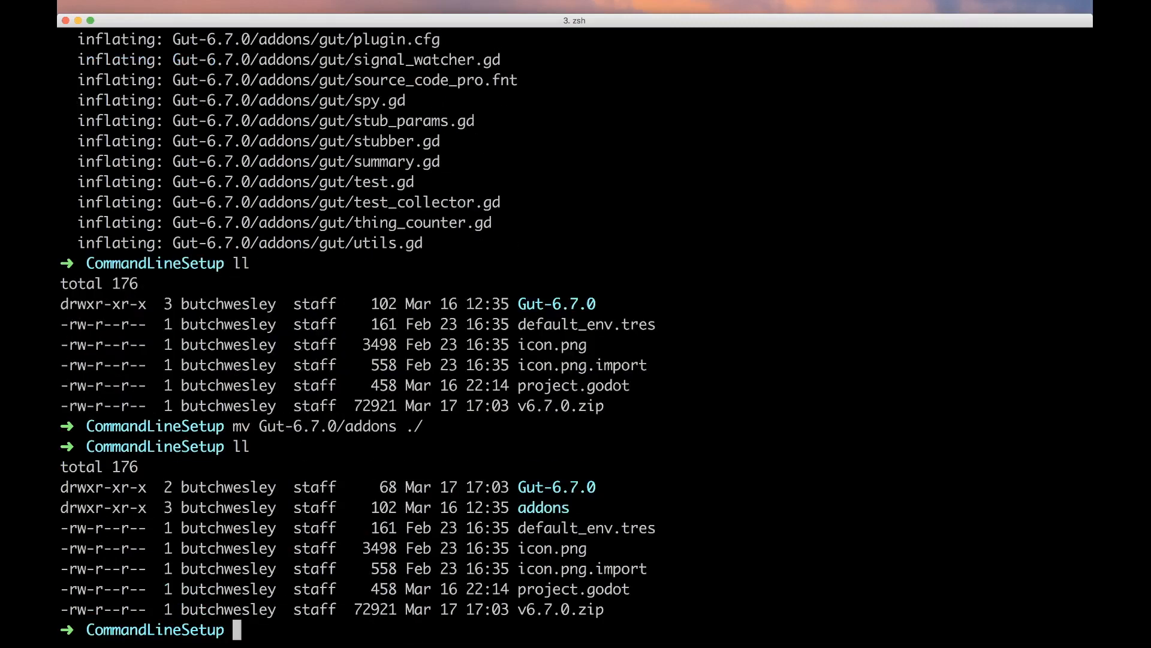
pyautogui.write('rm')
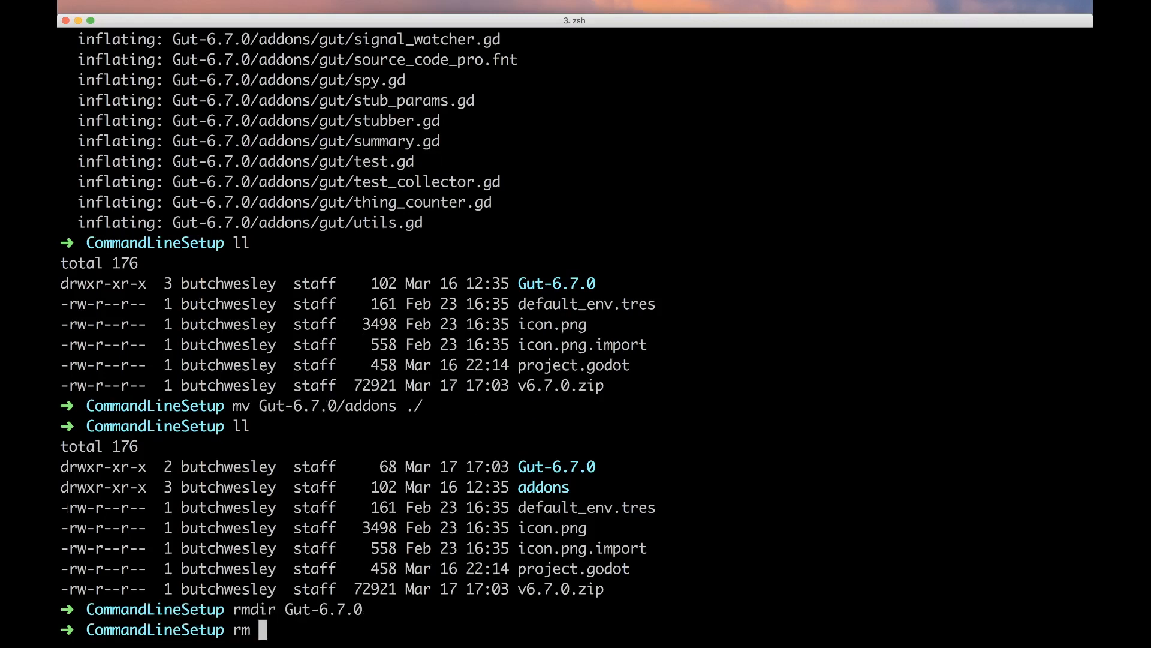
pyautogui.write('v6.7.0.zip')
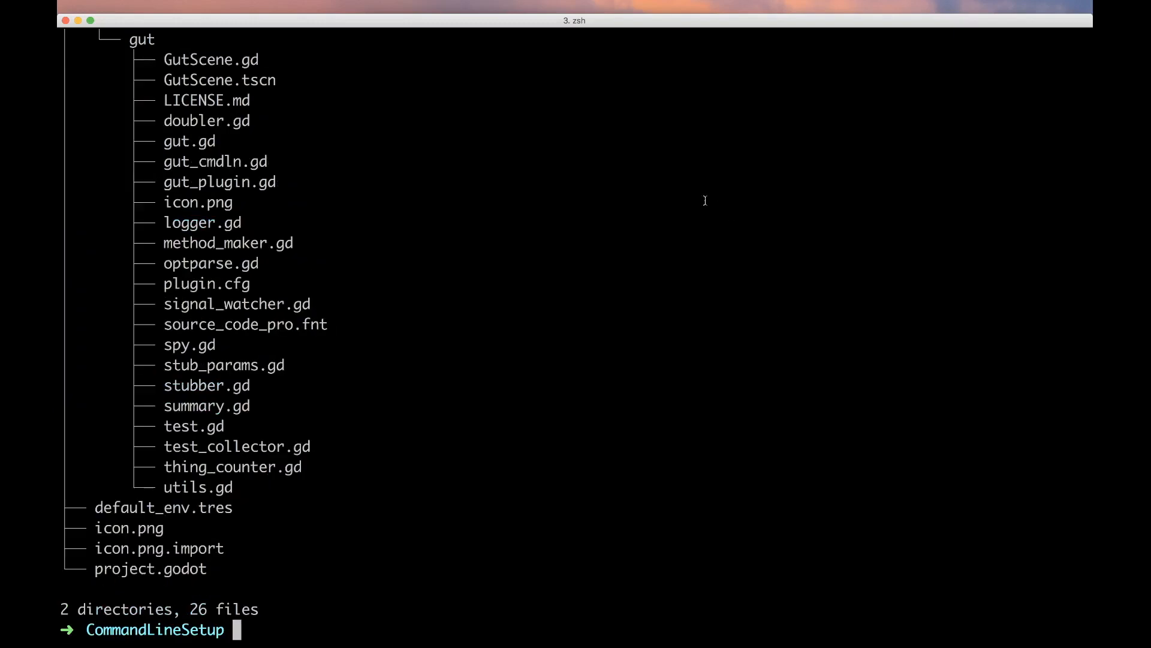
# Step: List the project tree to confirm addons/gut is in place
pyautogui.write('tree')
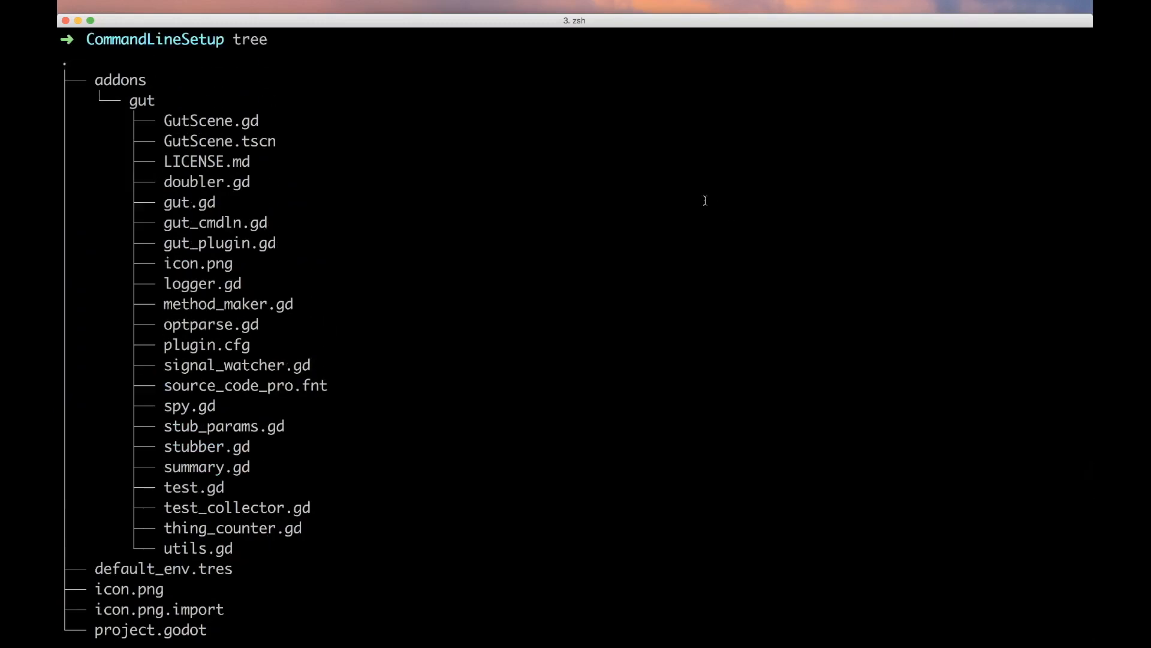
pyautogui.scroll(-3)
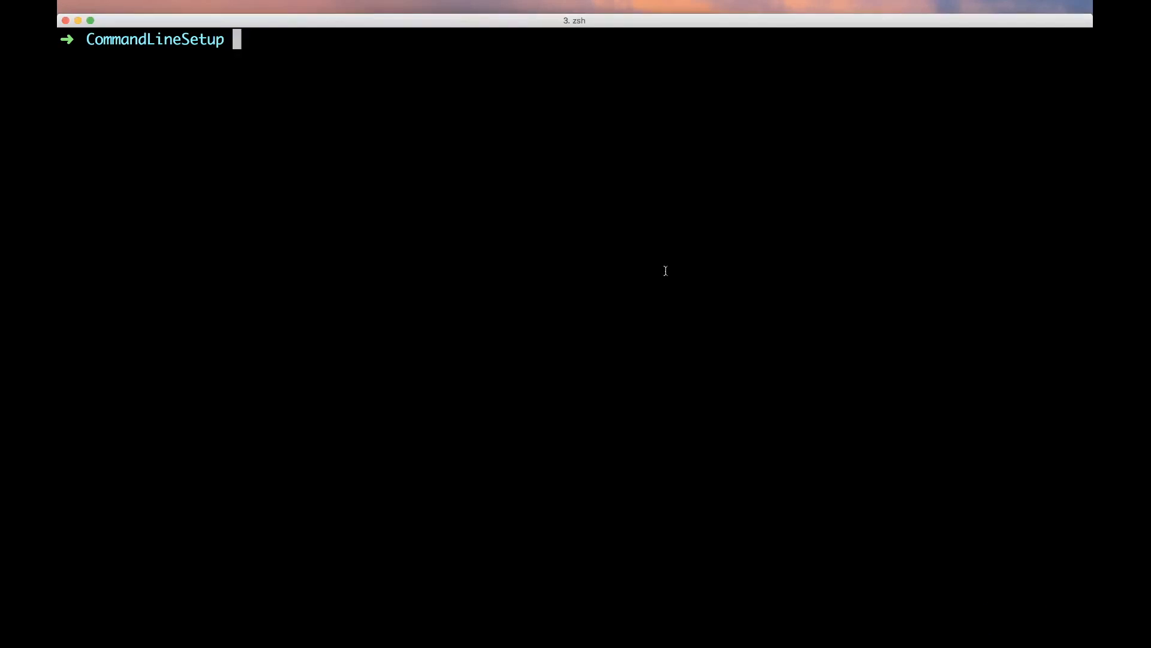
# Step: Print Godot's command-line help with Godot -h, then show the project tree again
pyautogui.write('/')
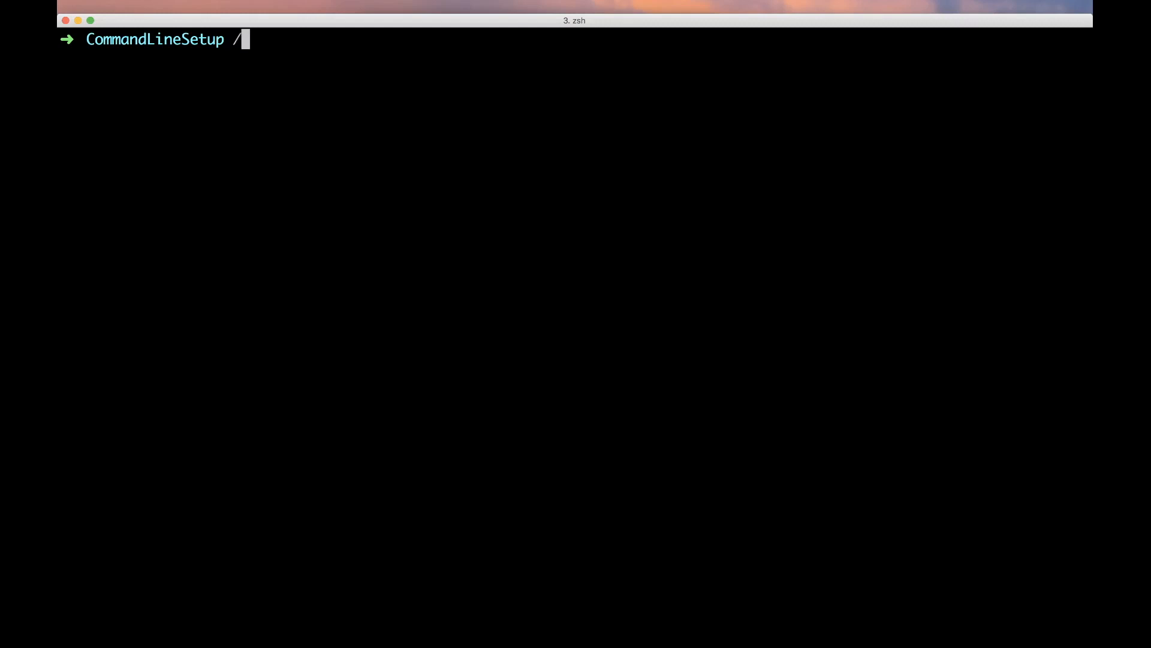
pyautogui.write('Applications/Godot.app/')
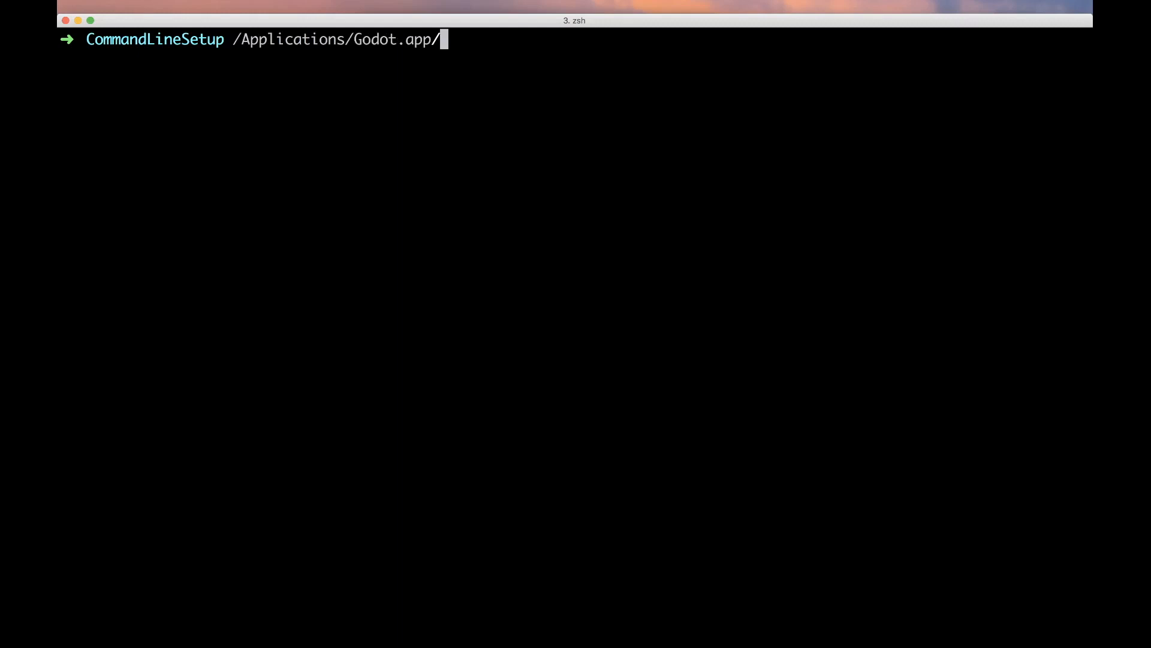
pyautogui.write('Contents/MacOS/')
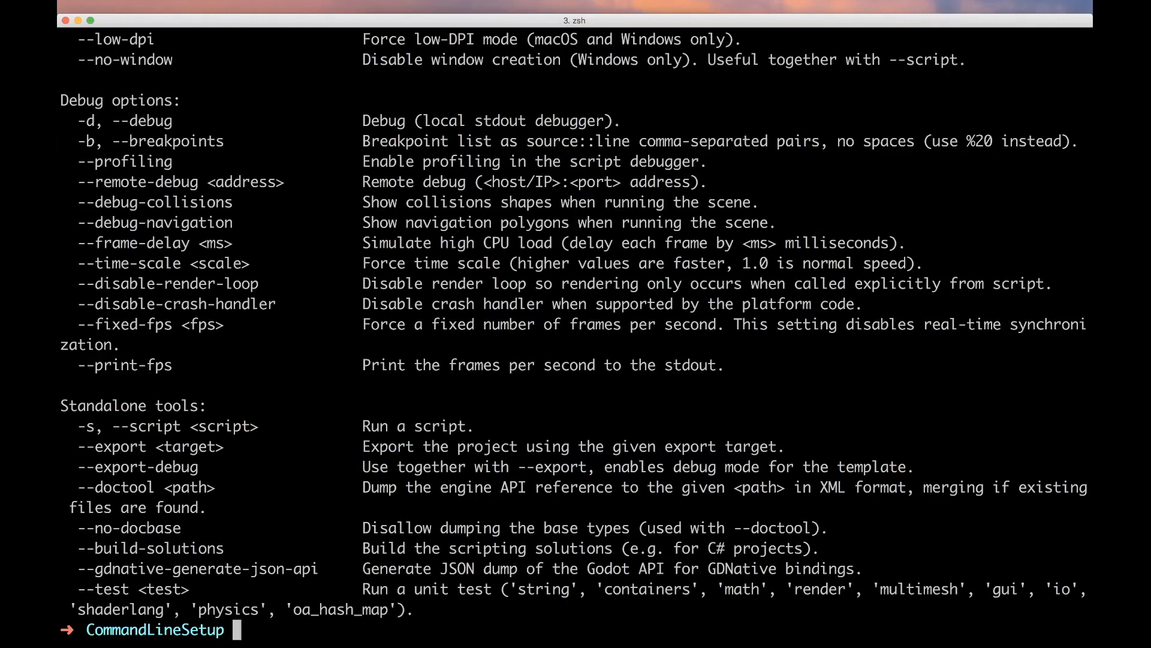
pyautogui.moveTo(491, 253)
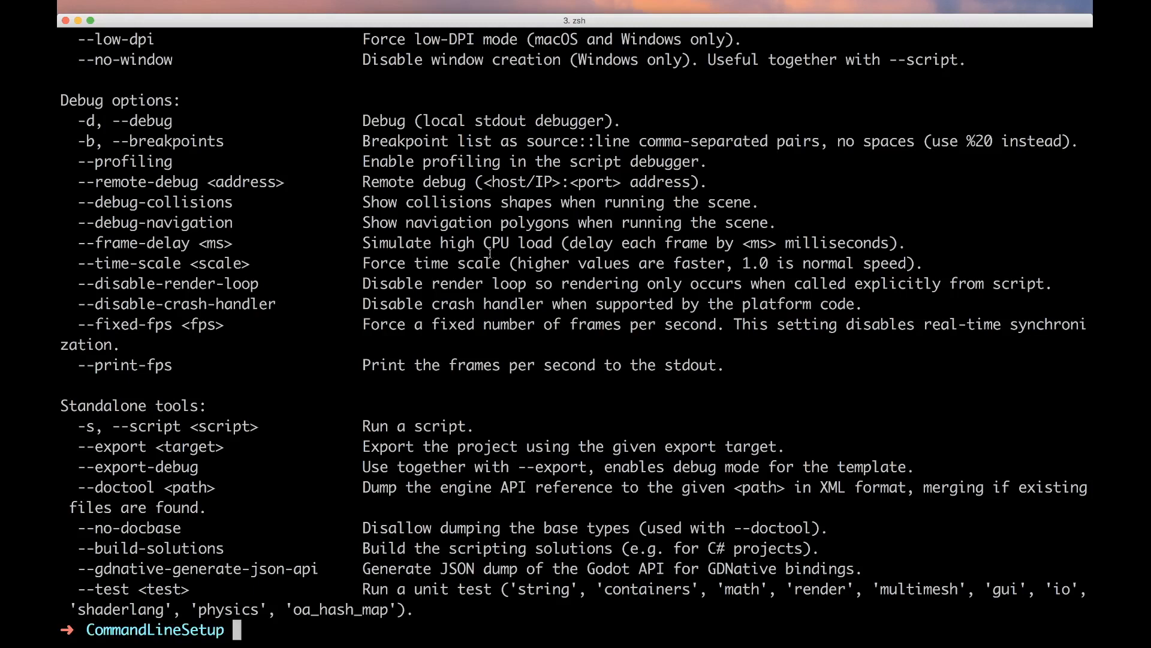
pyautogui.write('tree')
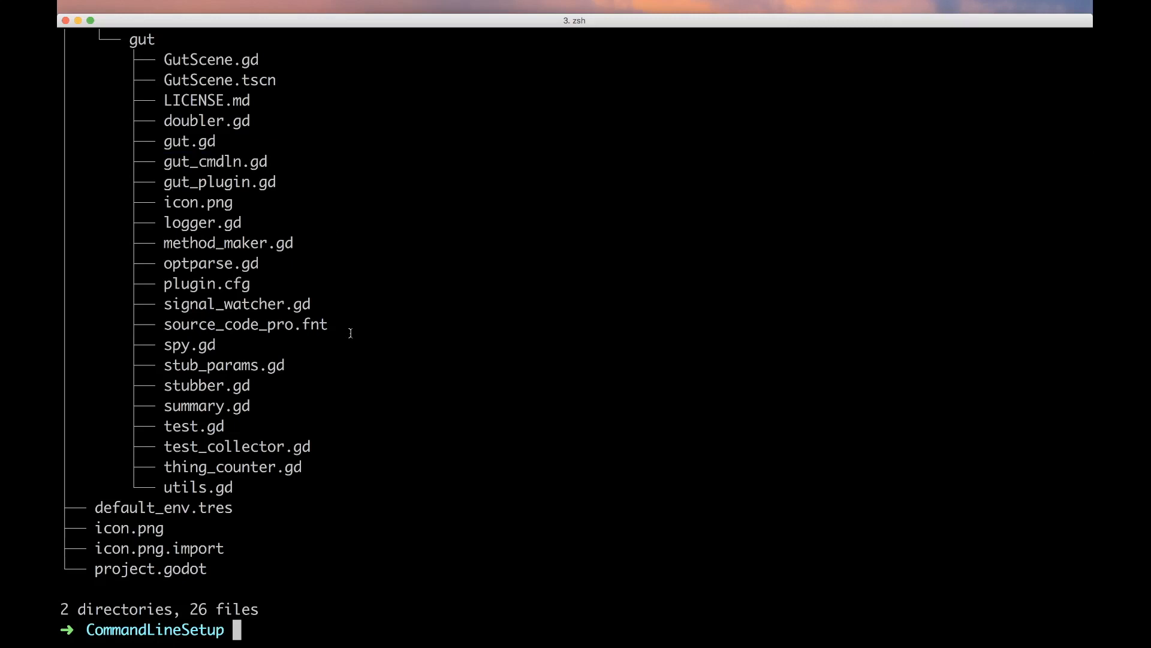
# Step: Run Godot --path $PWD -s addons/gut/gut_cmdln.gd -gh to print Gut's CLI options
pyautogui.write('/Applications/Godot.app/Contents/MacOS/Godot -h')
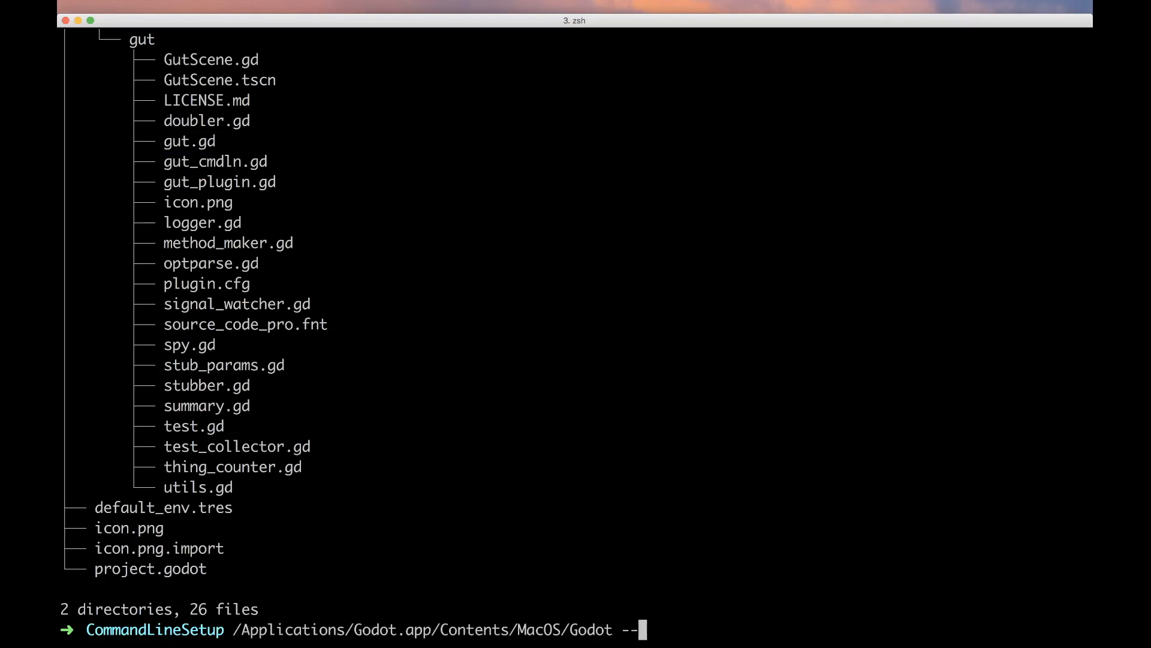
pyautogui.write('path $')
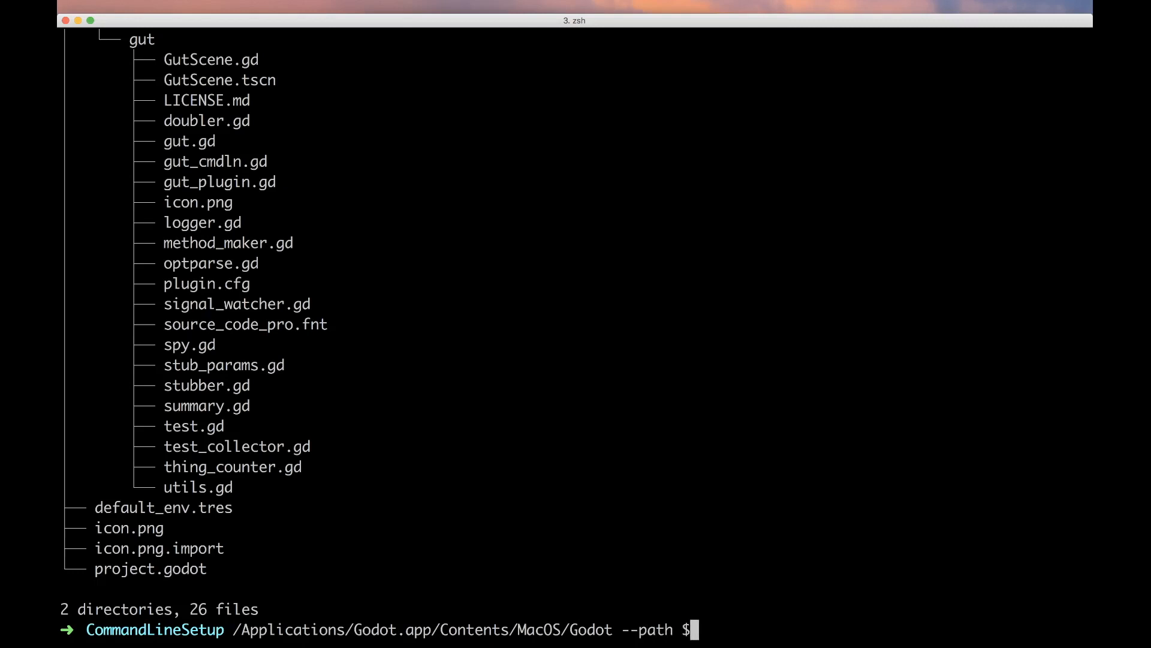
pyautogui.write('PWD')
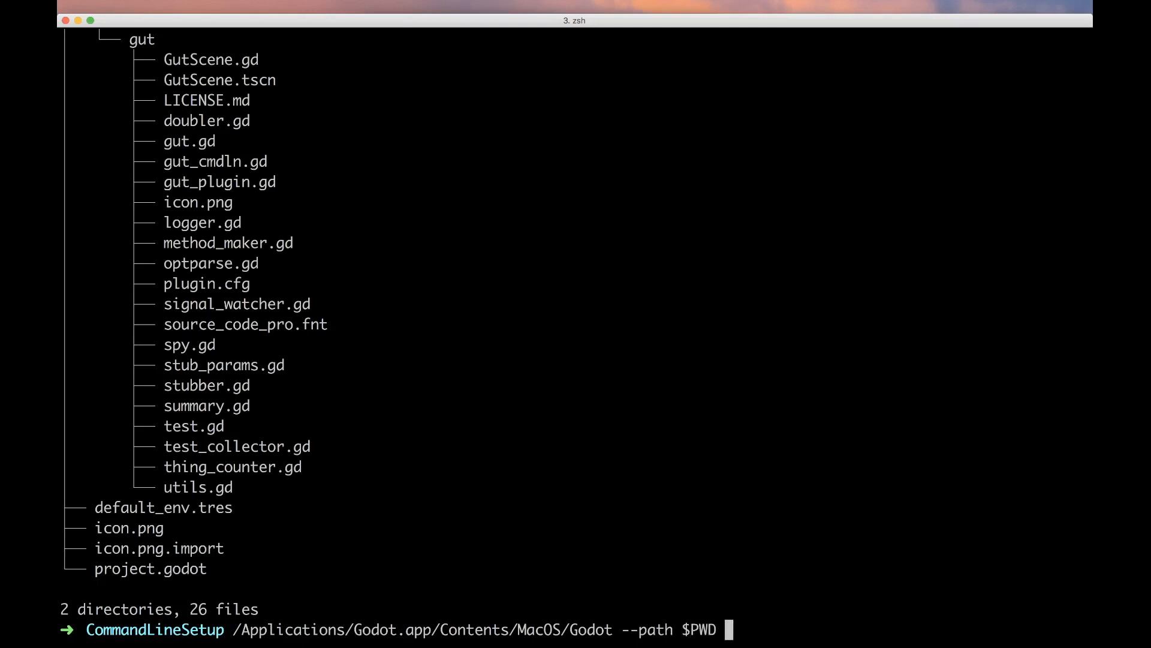
pyautogui.write('-s addons')
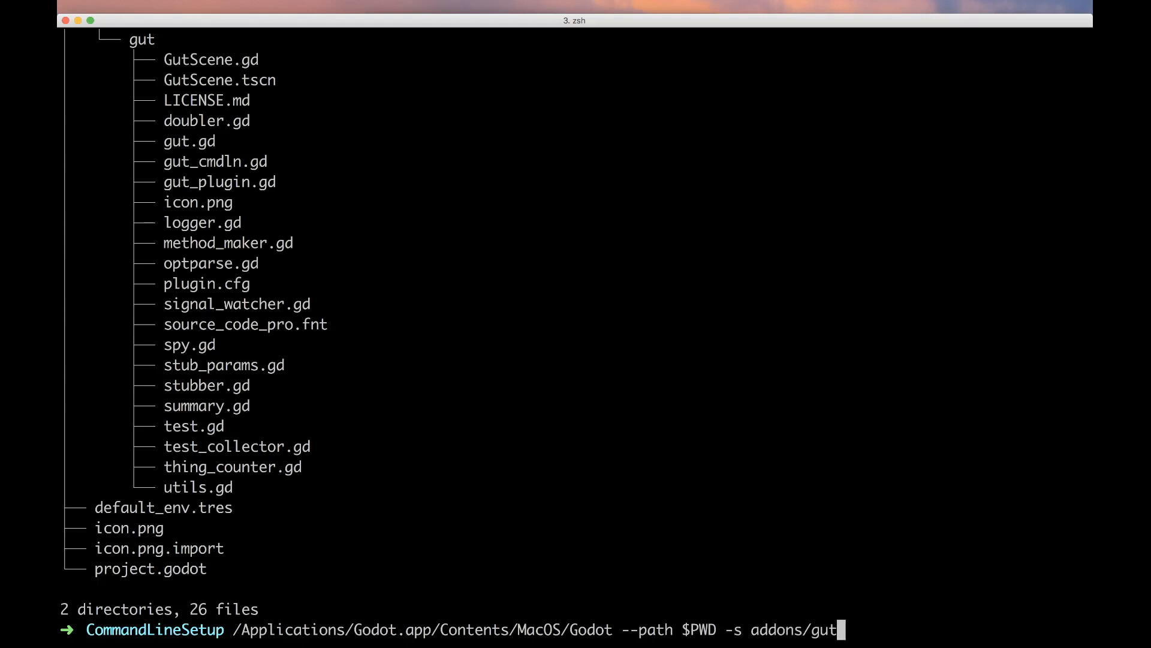
pyautogui.write('/gut_cmdln.gd')
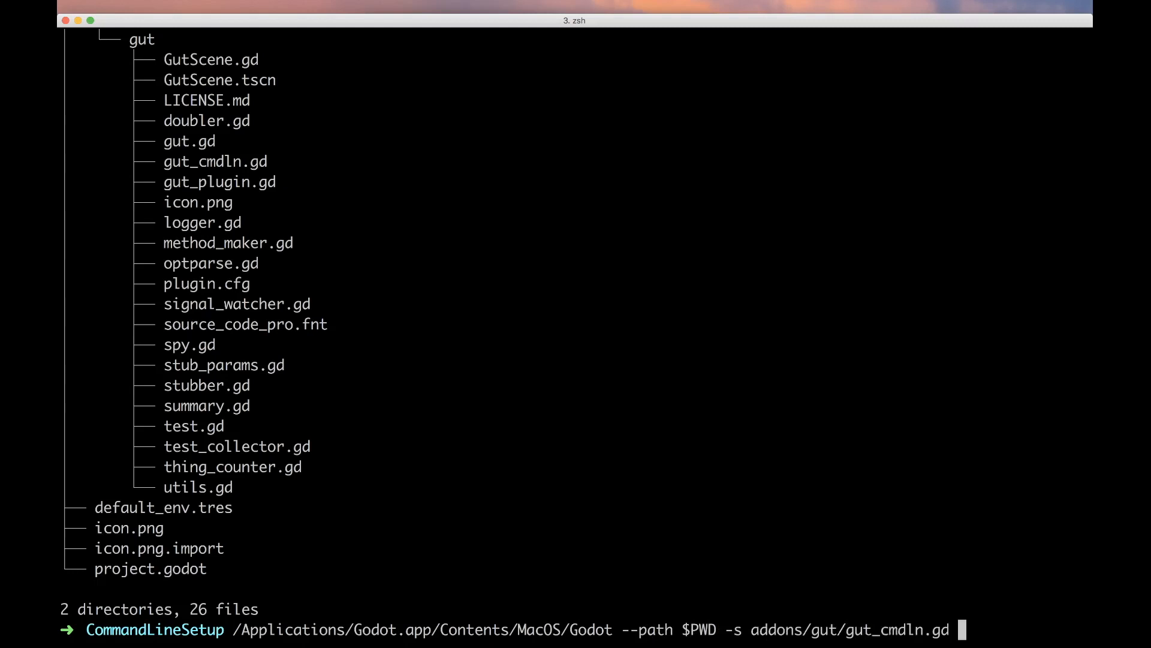
pyautogui.write('-gh')
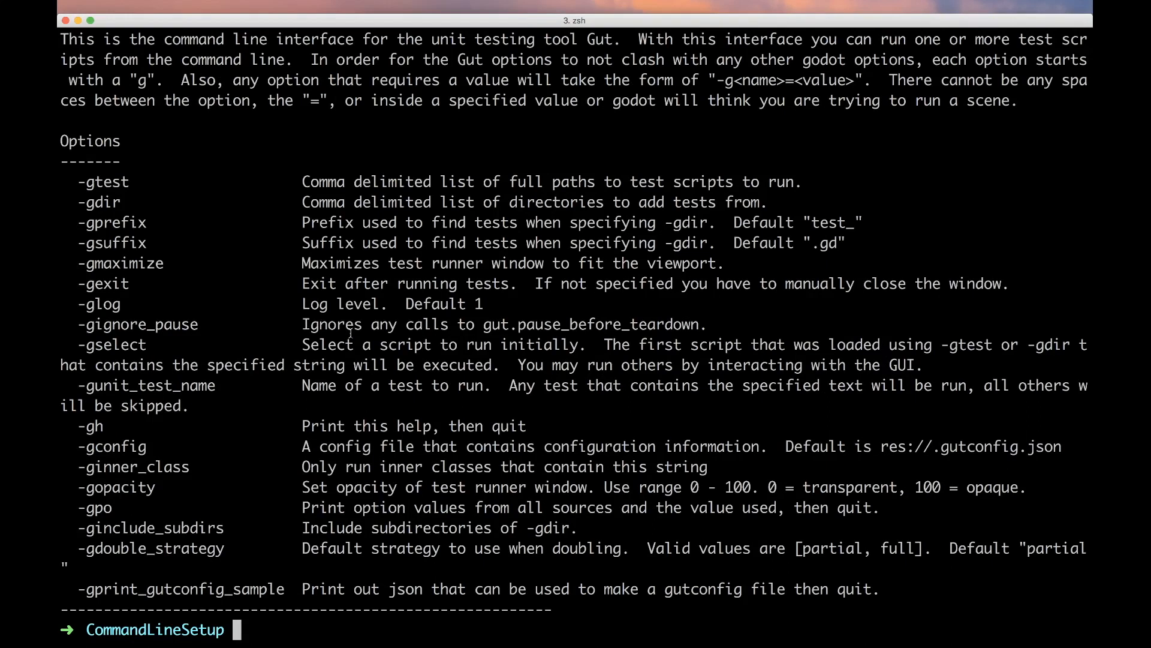
# Step: Define a gut alias for Godot --path $PWD -s addons/gut/gut_cmdln.gd and run it
pyautogui.write('/Applications/Godot.app/Contents/MacOS/Godot --path $PWD -s addons/gut/gut_cmdln.gd -gh')
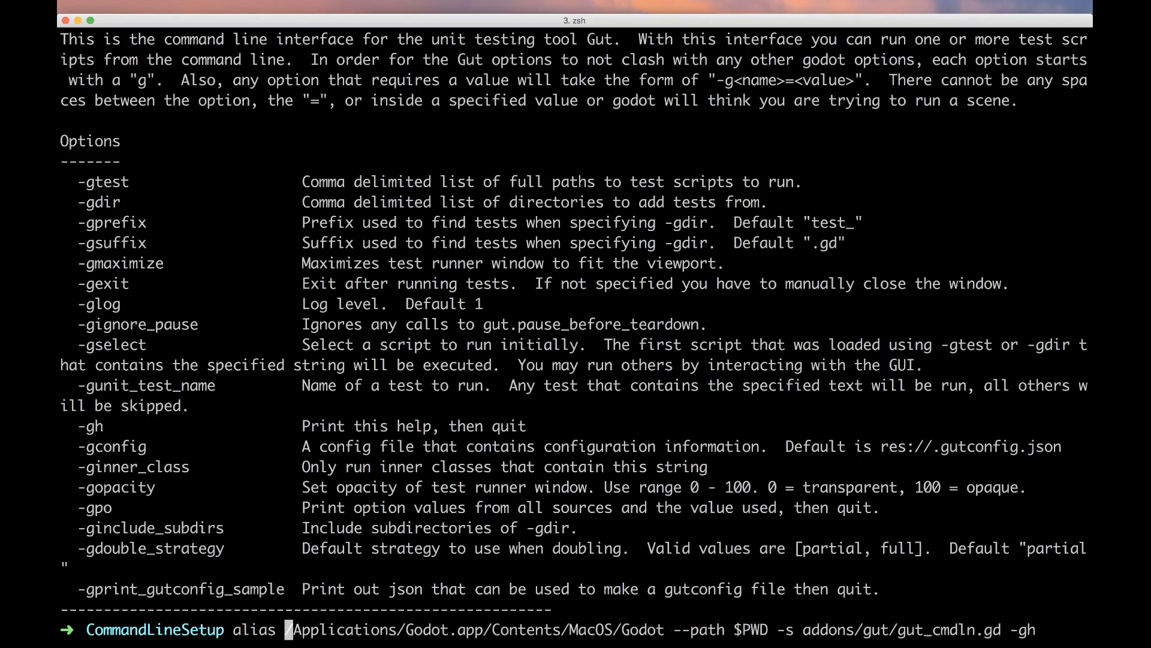
pyautogui.write("gut='")
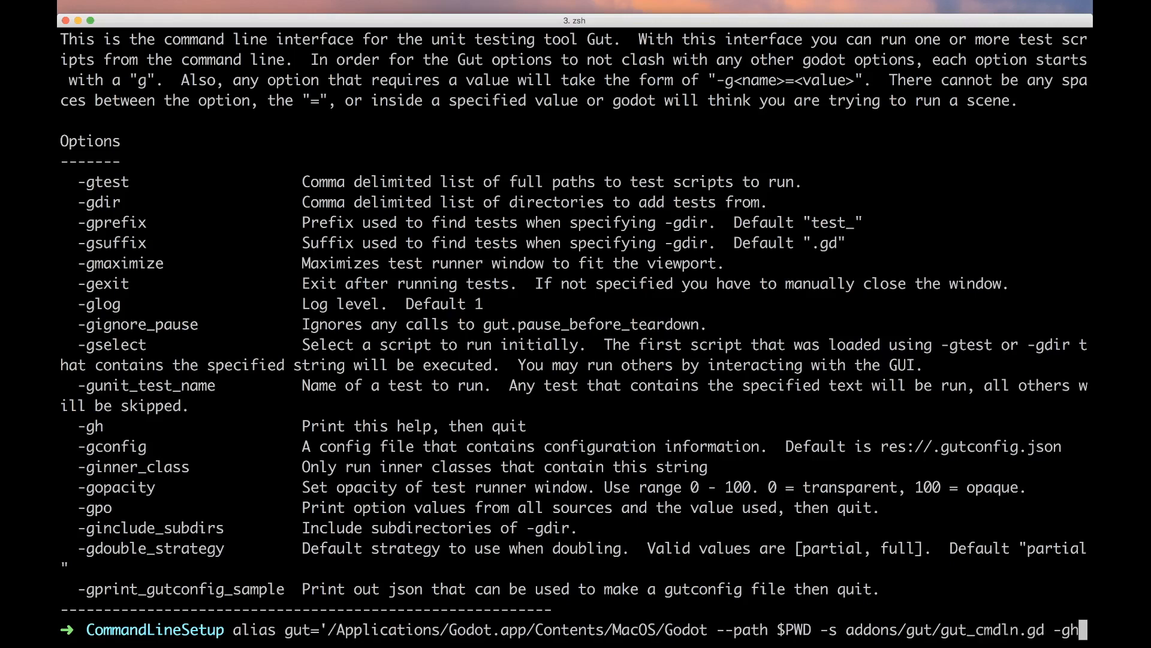
pyautogui.press('enter')
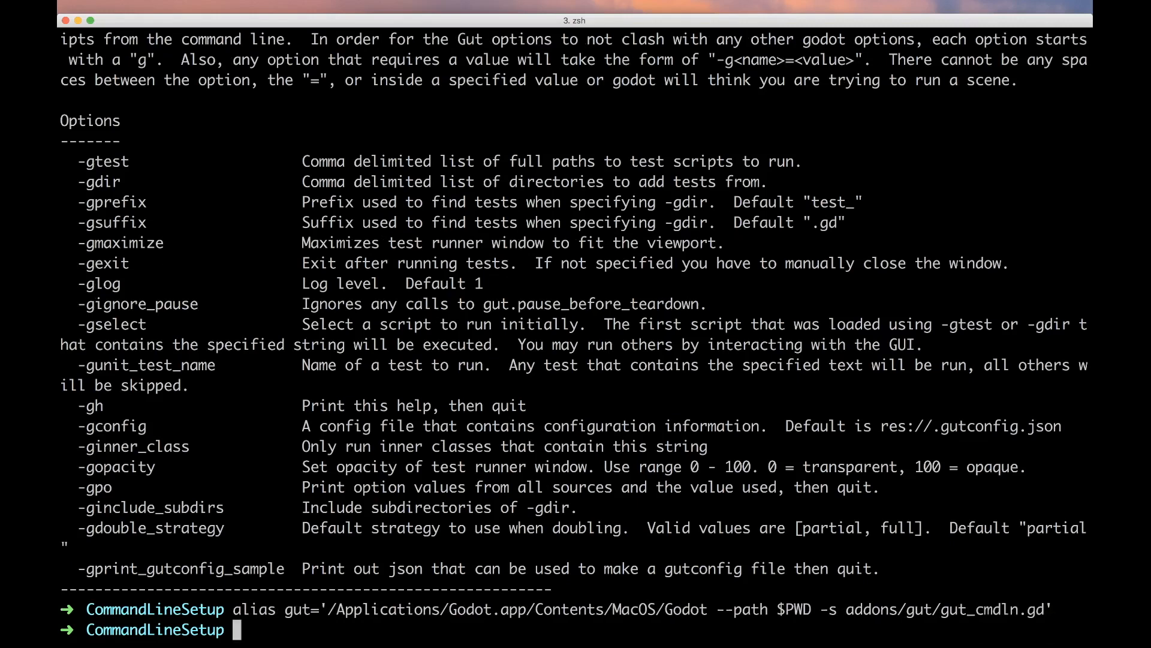
pyautogui.write('gut')
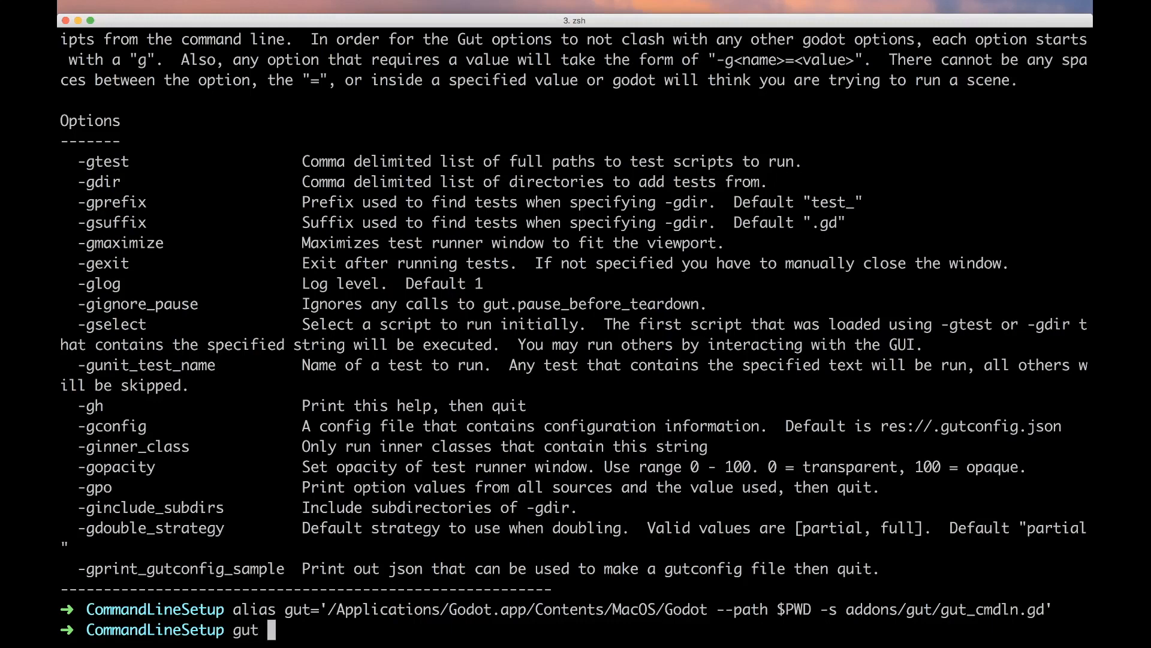
pyautogui.press('enter')
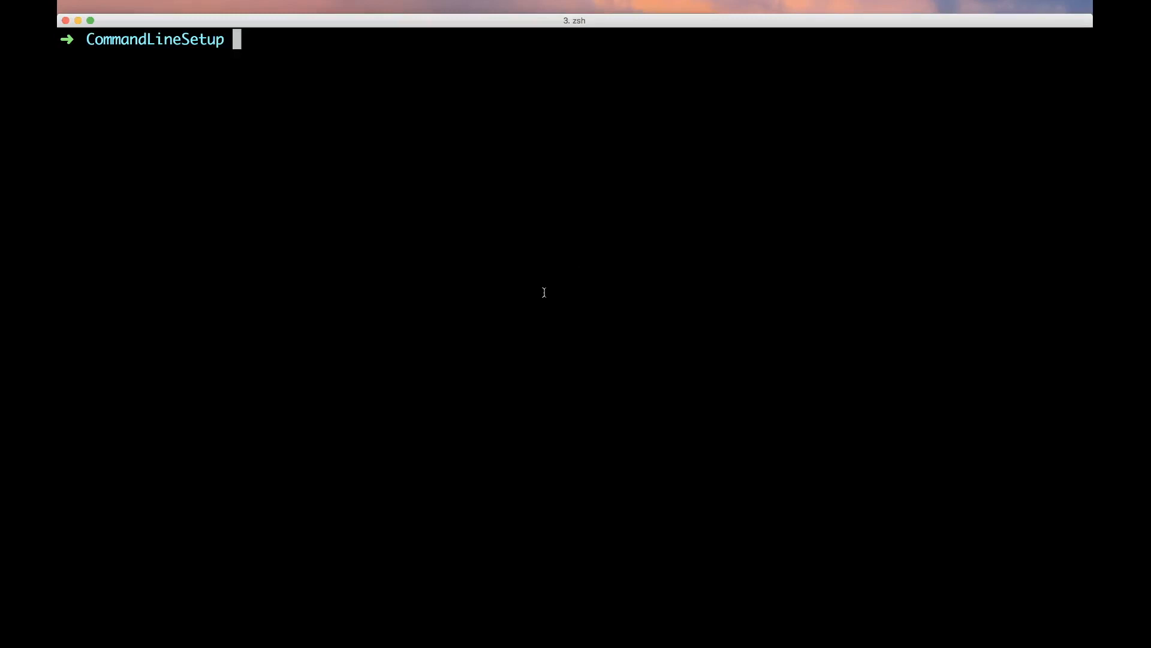
# Step: Create test and test/unit folders with an empty test/unit/test_sample.gd file
pyautogui.write('mkdir test')
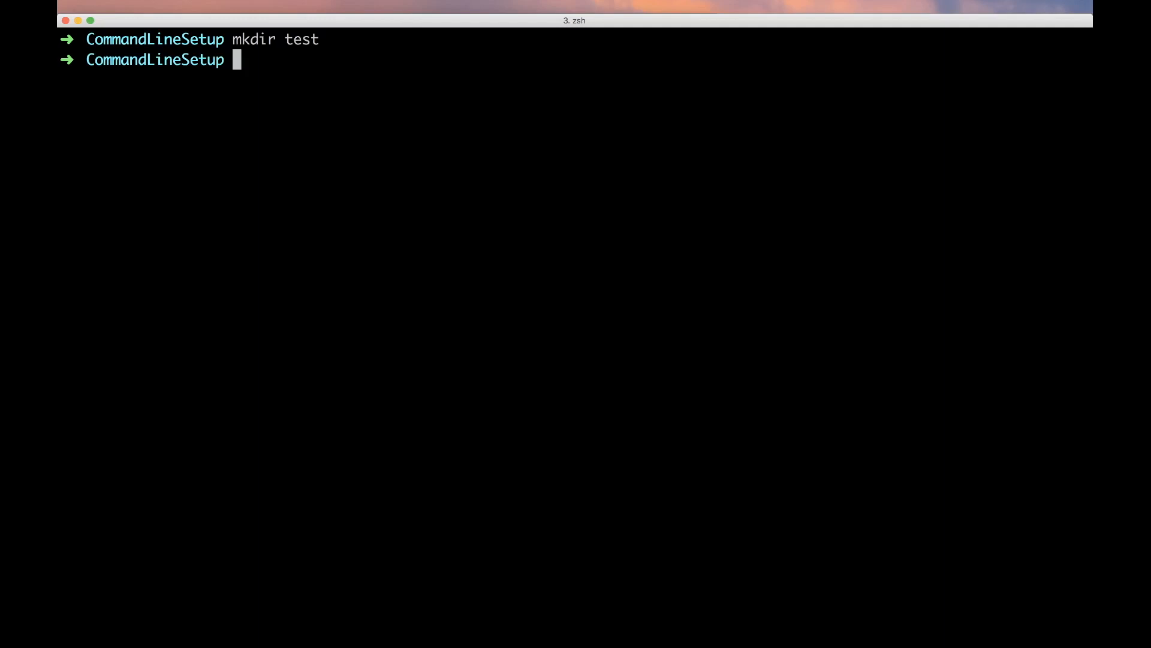
pyautogui.write('mkdir')
pyautogui.write('touch')
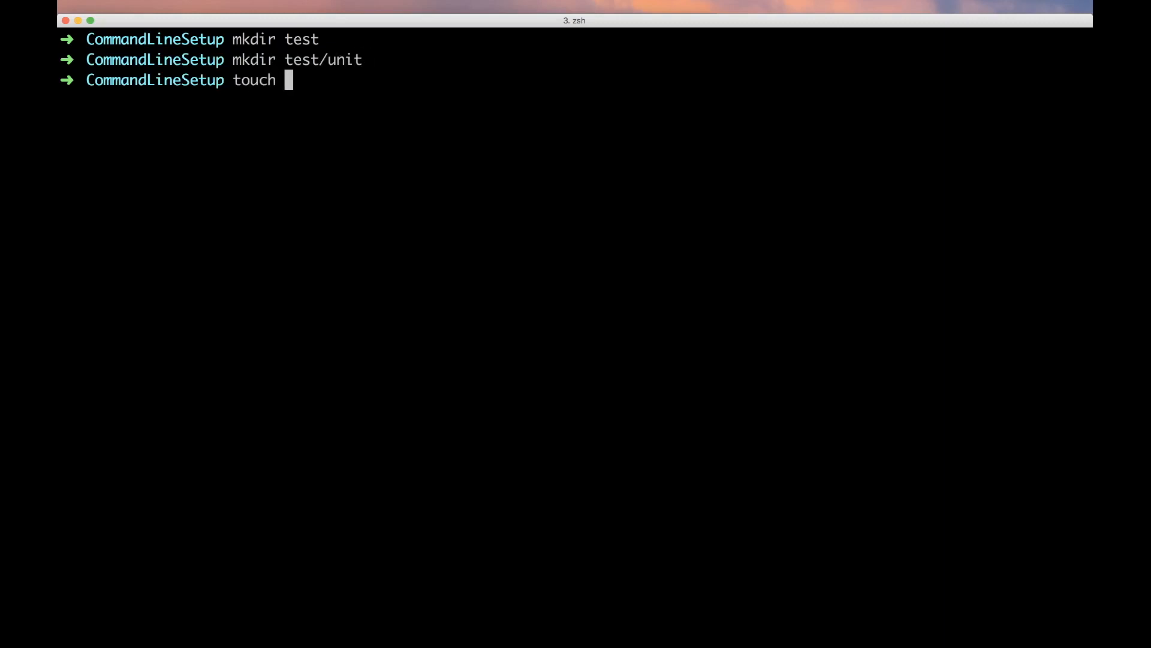
pyautogui.write('test/unit/')
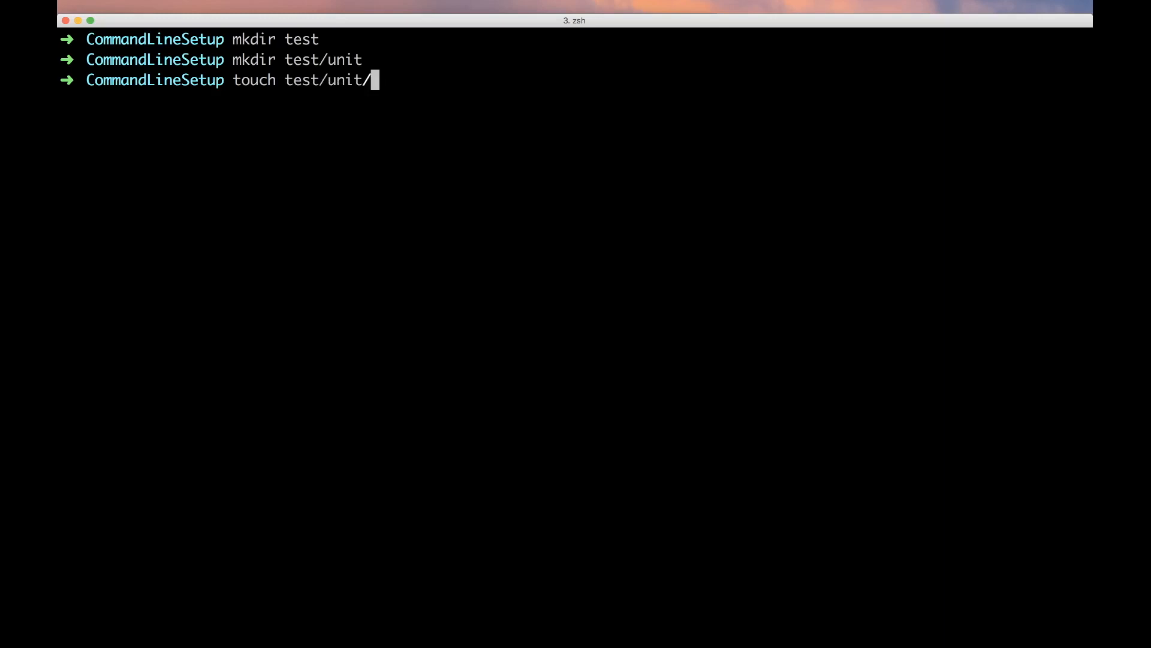
pyautogui.write('test_sample.')
pyautogui.write('atom .')
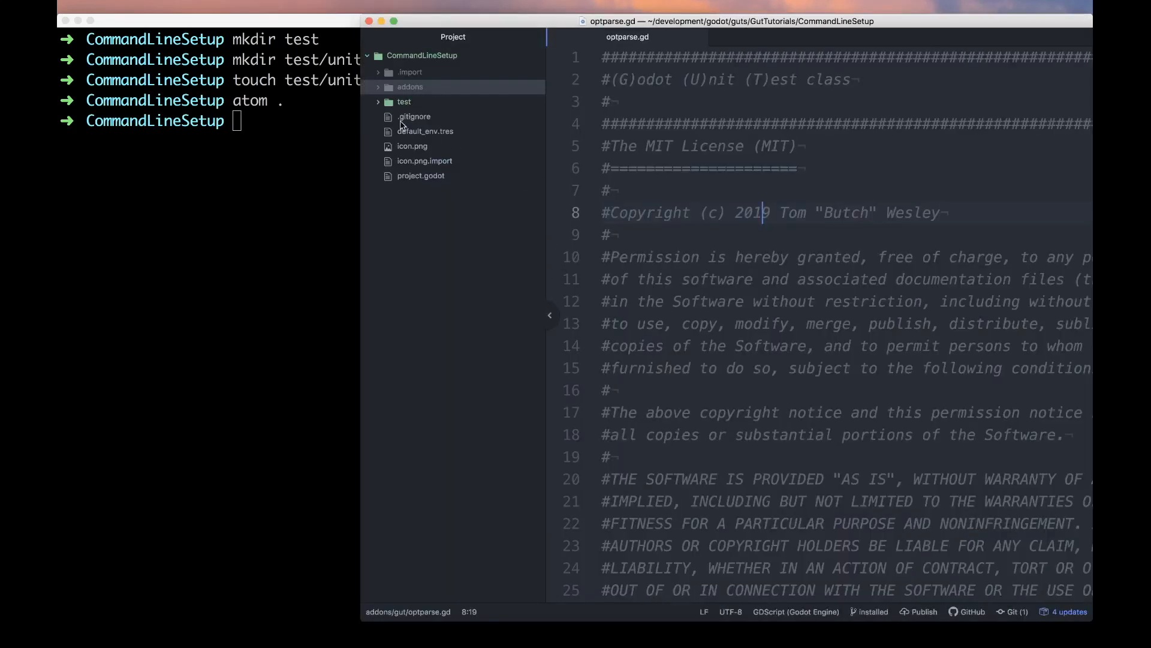
# Step: Make test_sample.gd extend 'res://addons/gut/test.gd'
pyautogui.click(404, 101)
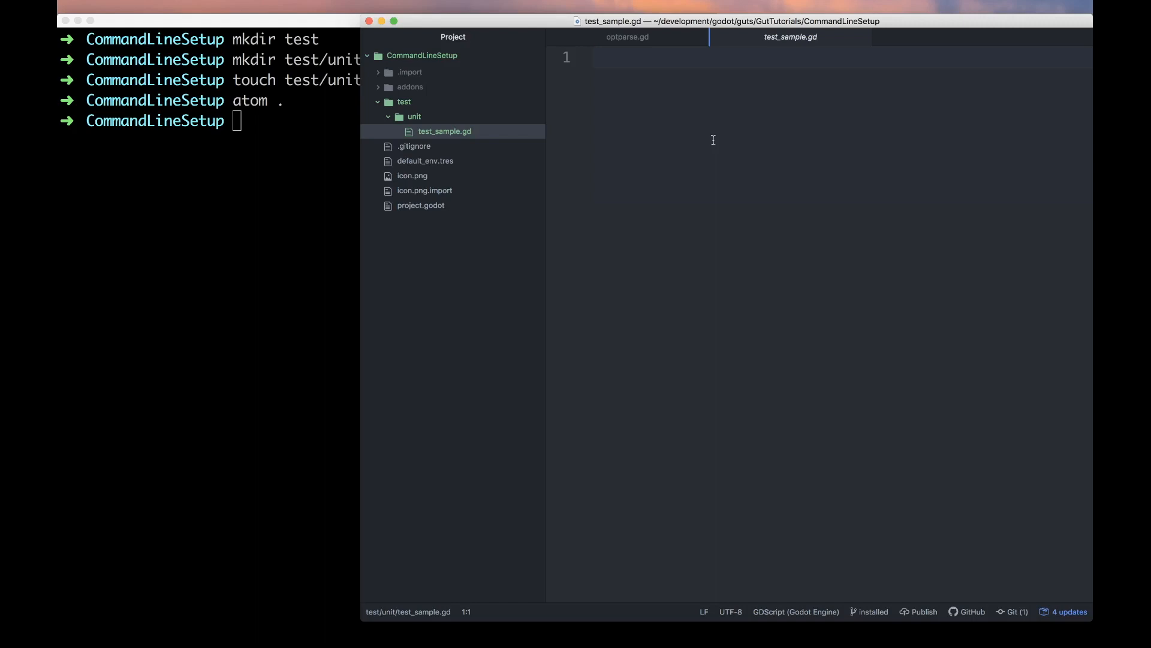
pyautogui.write("extends 'res")
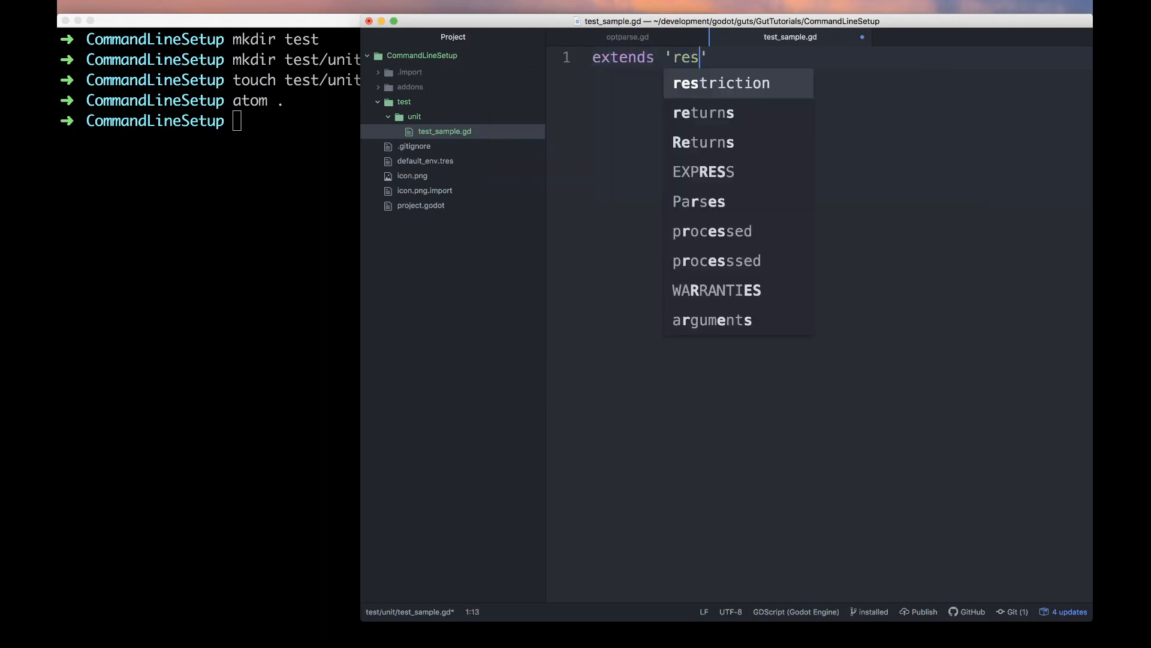
pyautogui.write('://addons/')
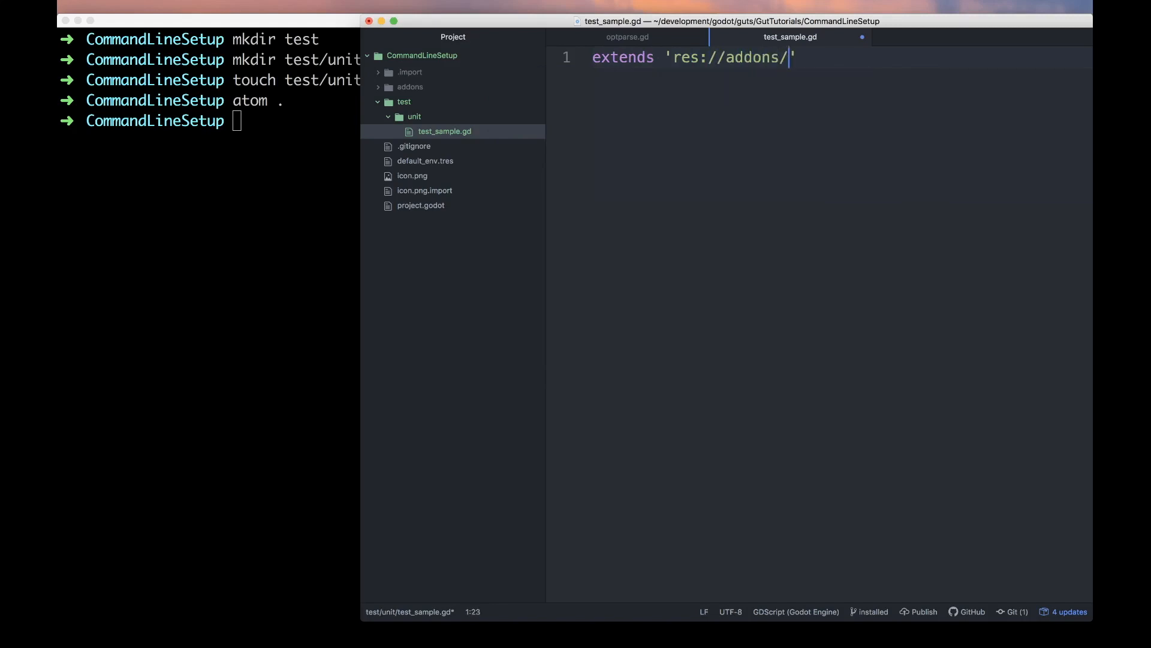
pyautogui.write("gut/test.gd'")
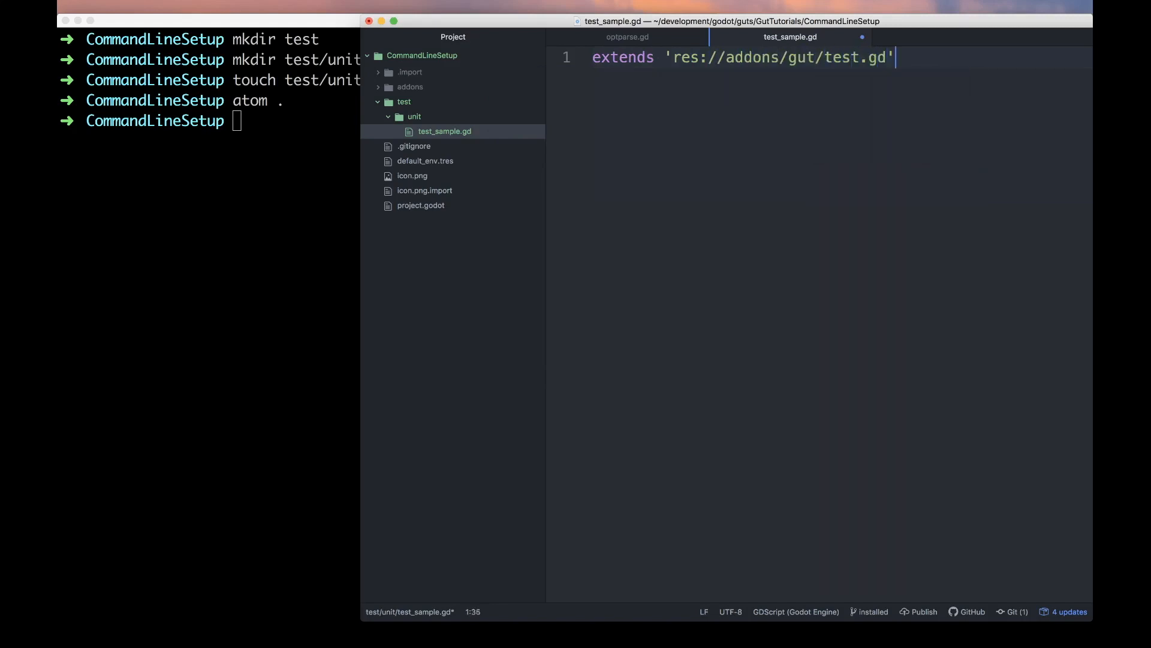
pyautogui.press('enter')
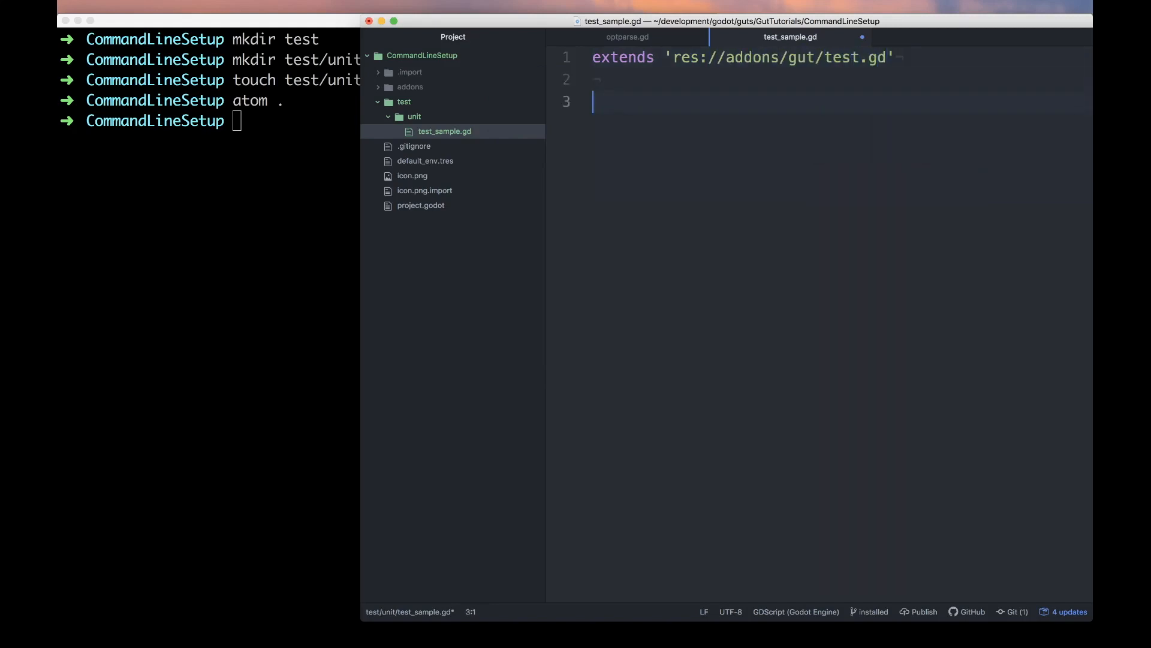
# Step: Add a func test_nothing(): containing a pending('...') call
pyautogui.write('func test')
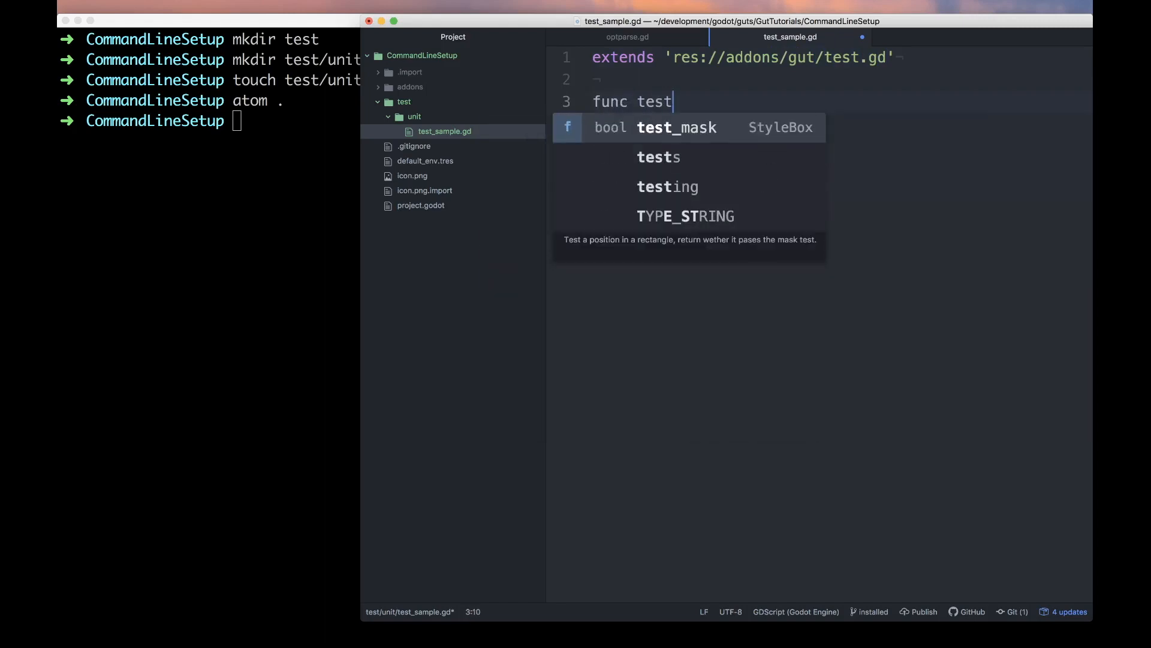
pyautogui.write('_nothing():')
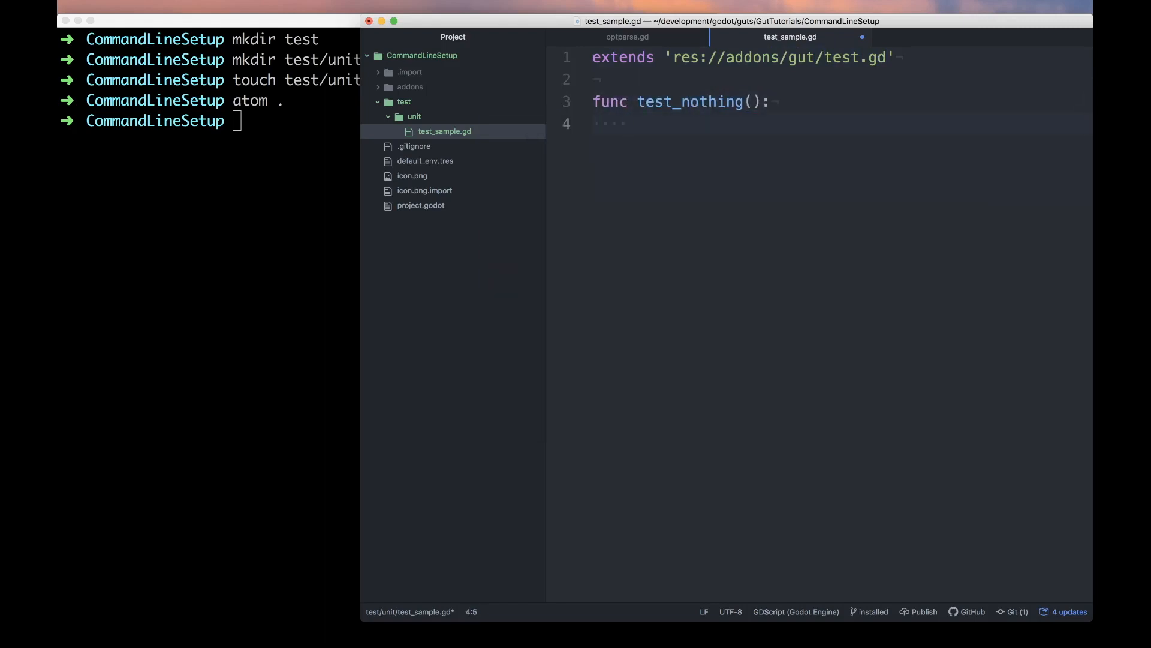
pyautogui.write('pending')
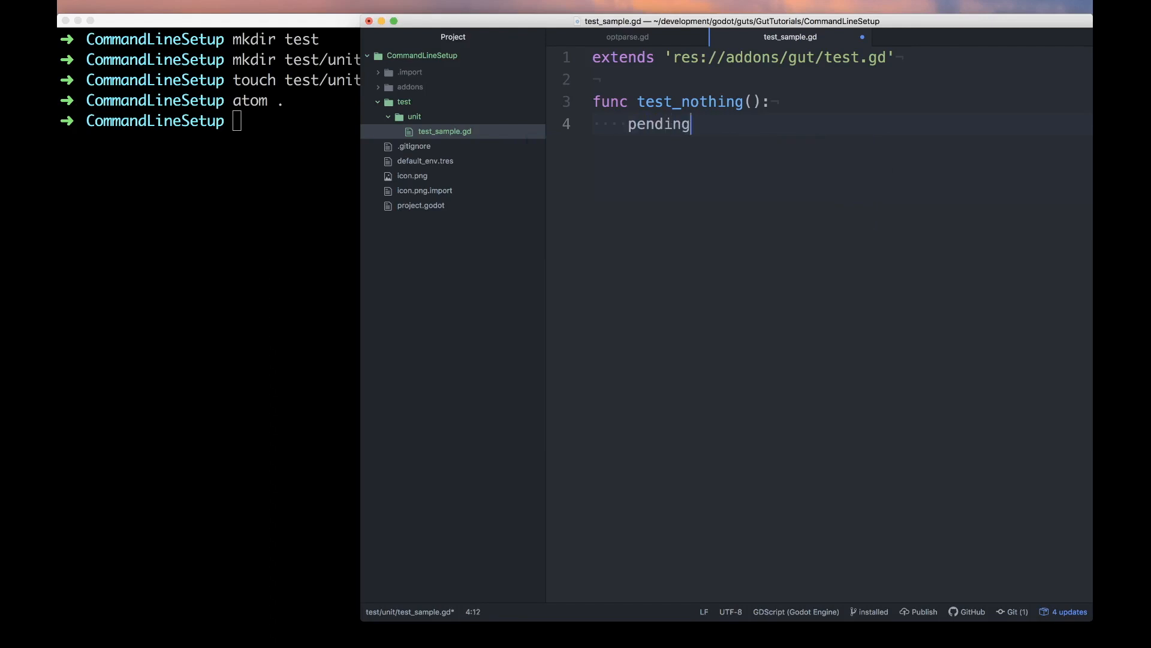
pyautogui.write("('')")
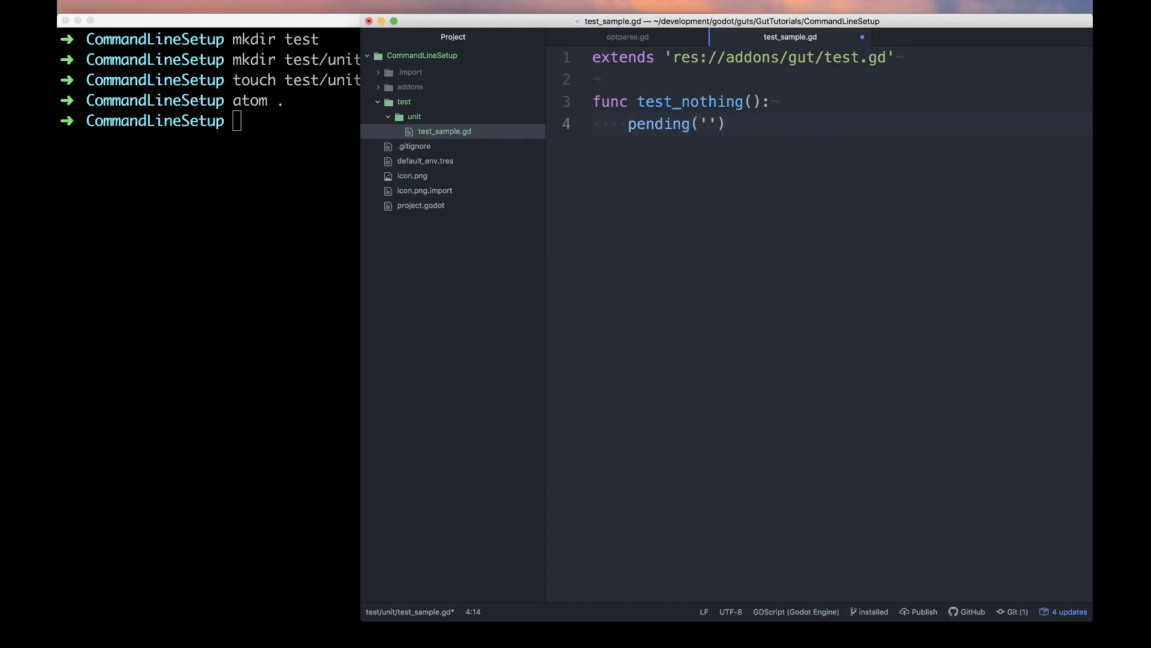
pyautogui.write('this doe')
pyautogui.click(209, 122)
pyautogui.write('gut')
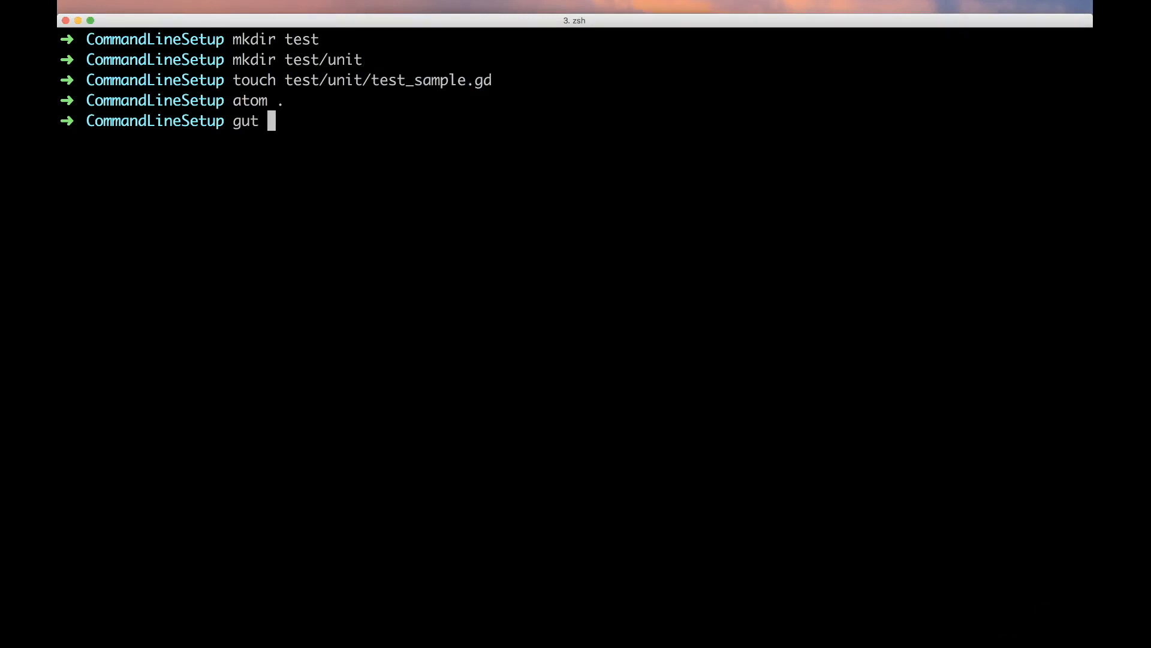
# Step: Run gut to print its options help and pick out the -gdir option
pyautogui.press('Enter')
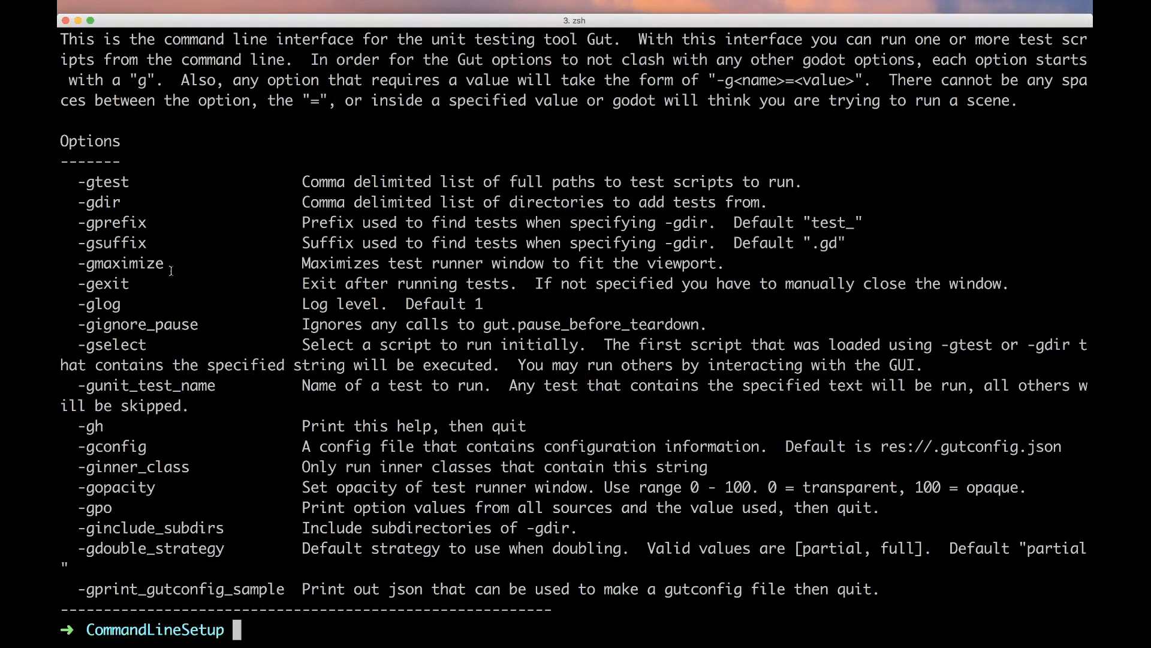
pyautogui.doubleClick(97, 201)
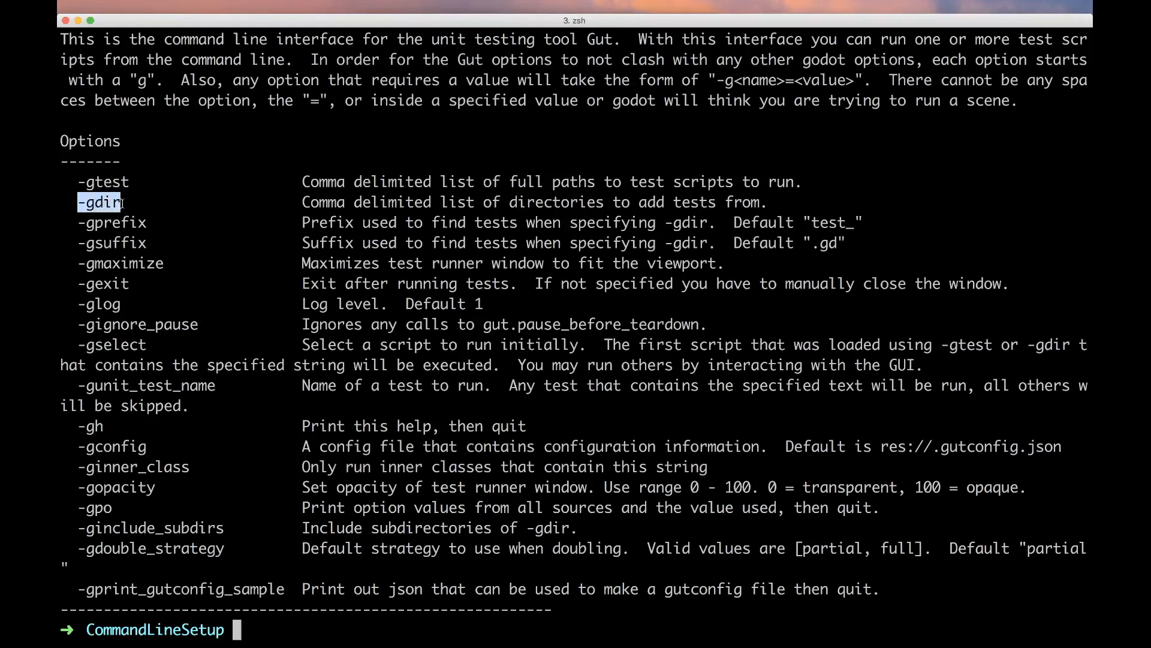
# Step: Run gut -gdir=res://test/unit to execute the tests in that directory
pyautogui.write('gut -gdir')
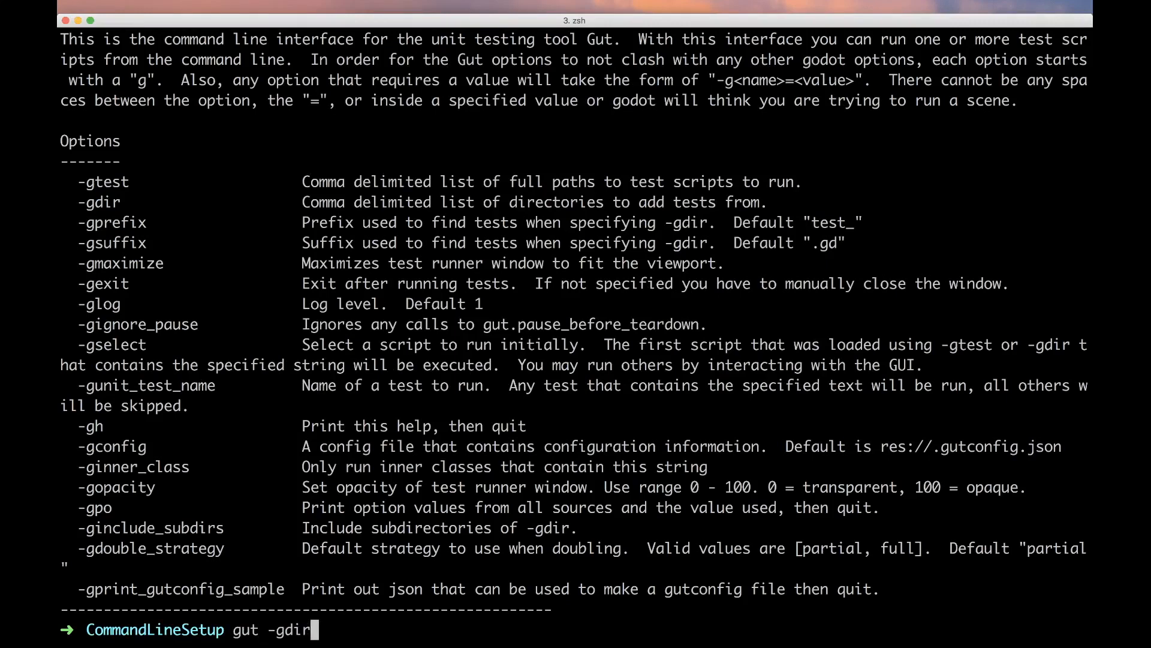
pyautogui.write('=res:')
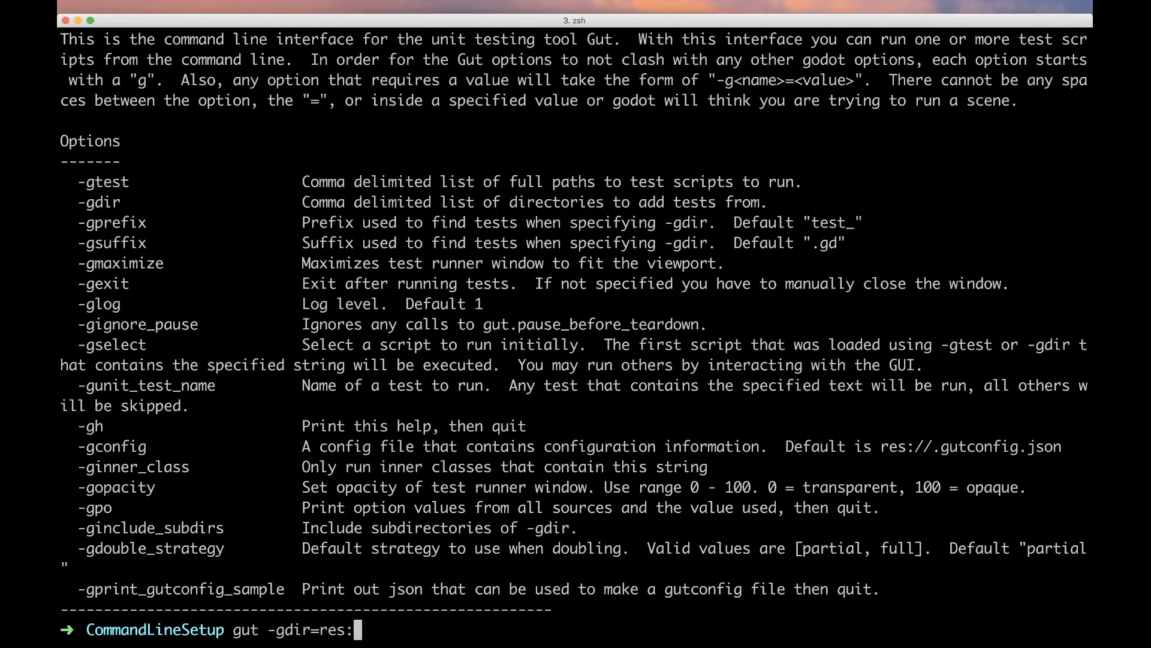
pyautogui.write('//')
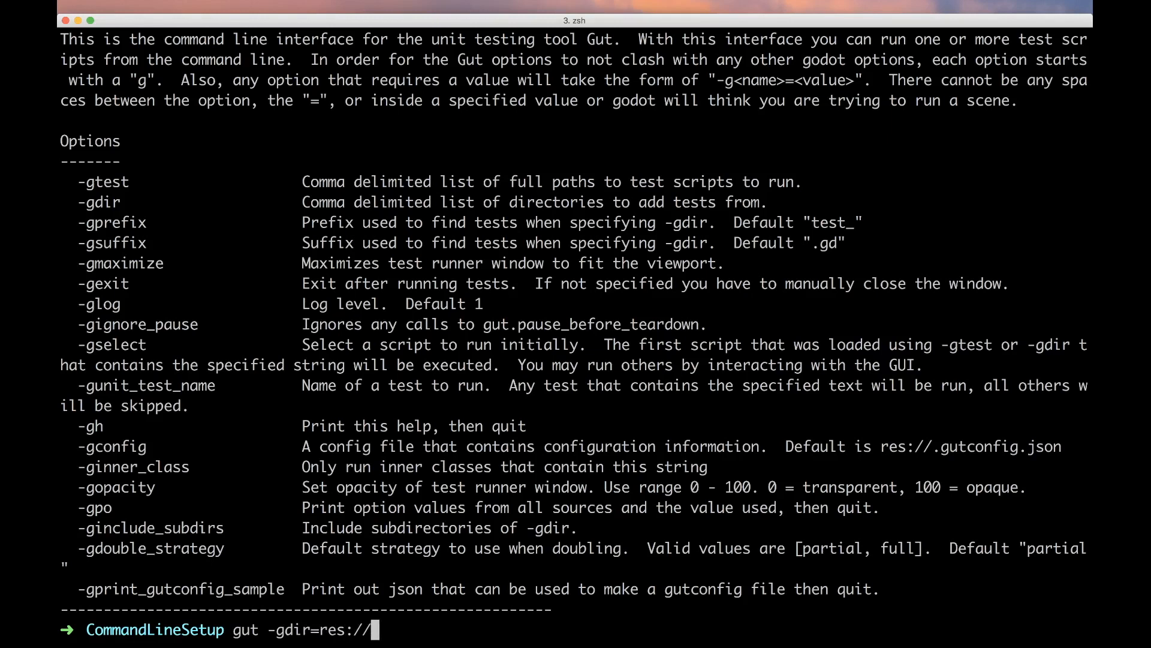
pyautogui.write('test/unit')
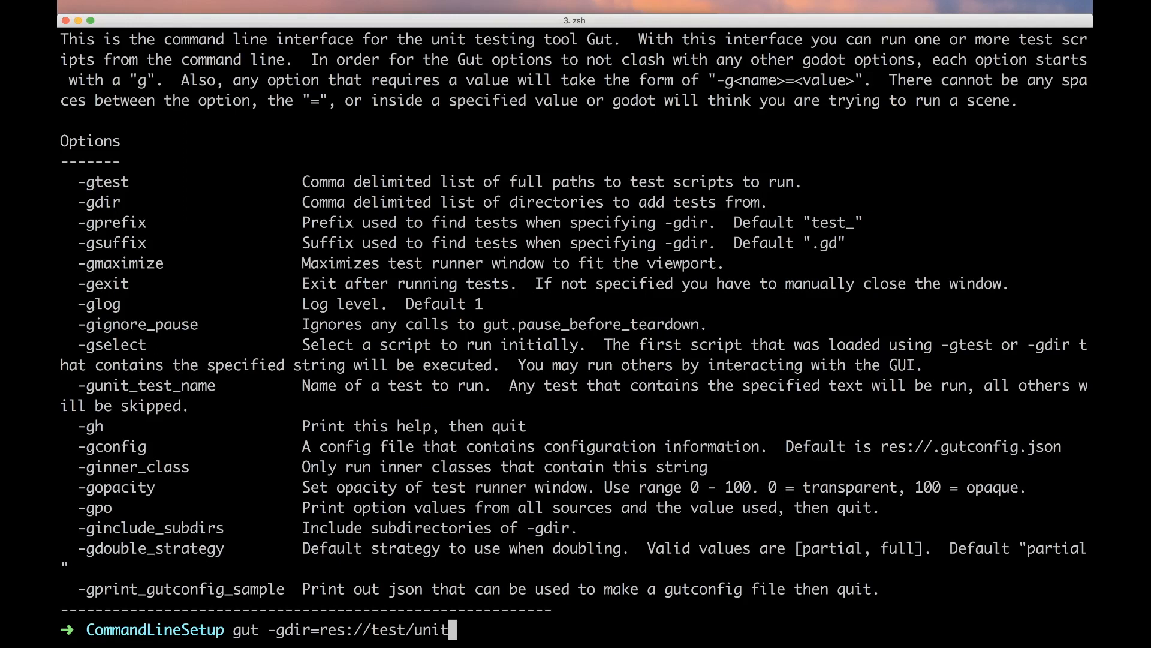
pyautogui.press('Backspace')
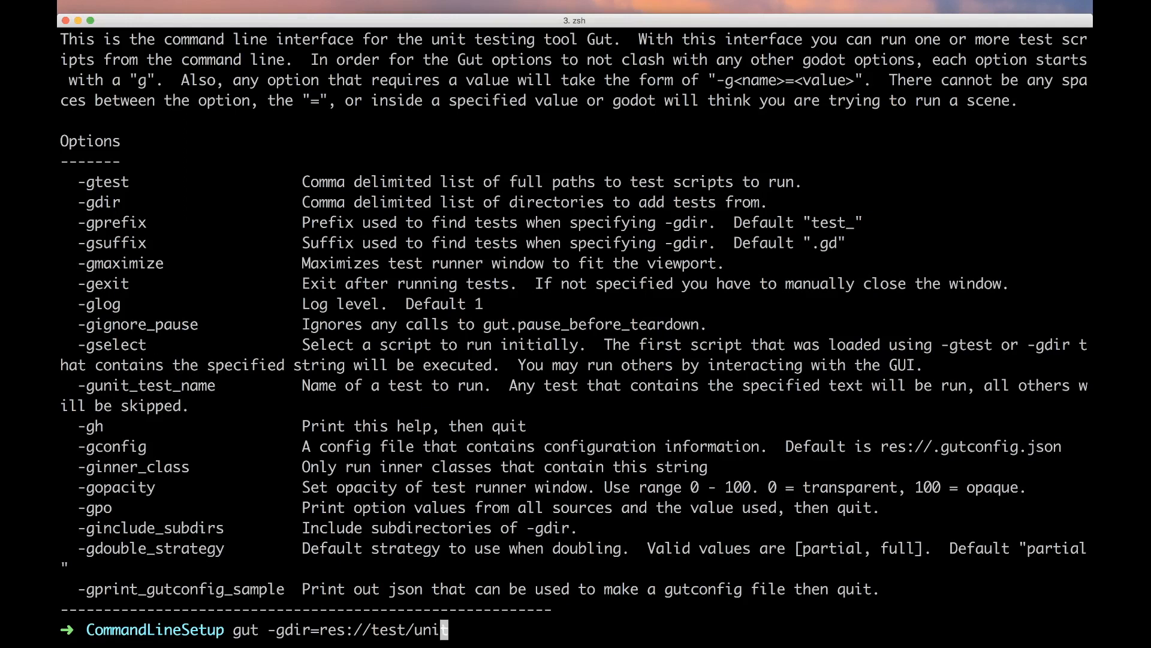
pyautogui.write('t')
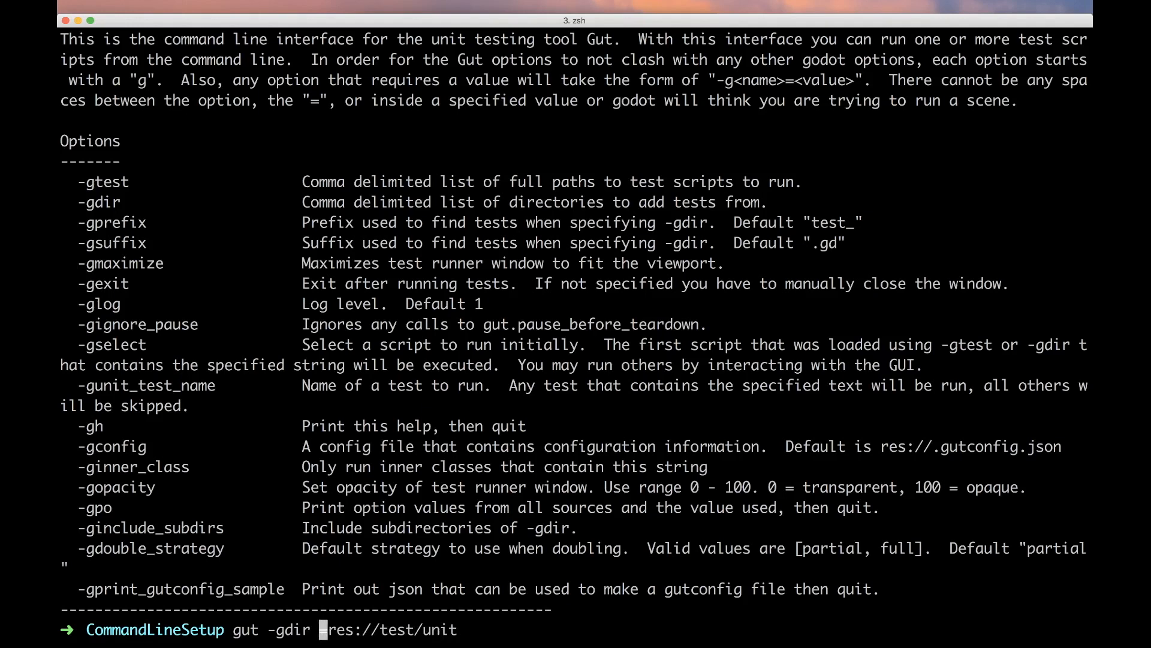
pyautogui.write('=')
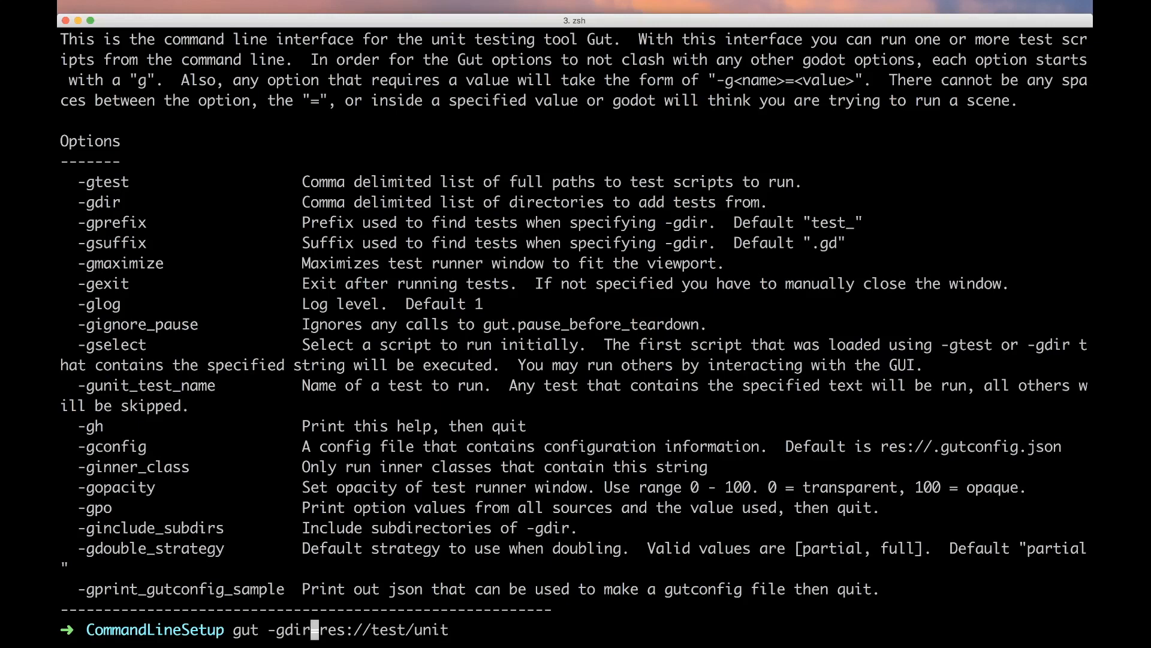
pyautogui.press('Return')
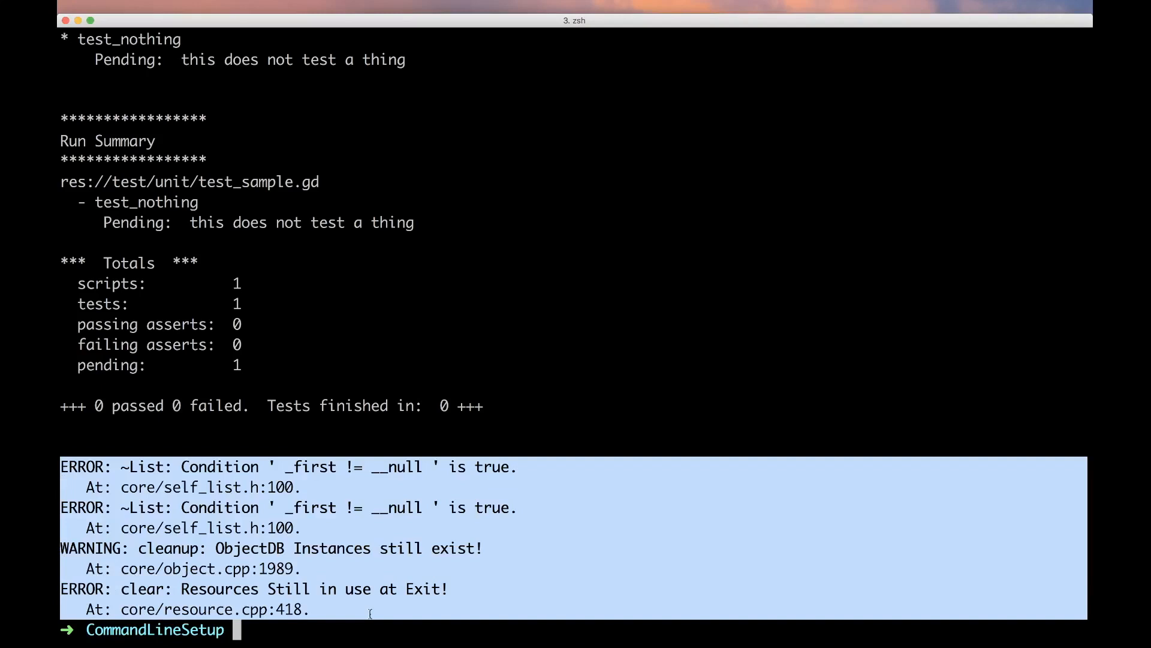
pyautogui.moveTo(365, 613)
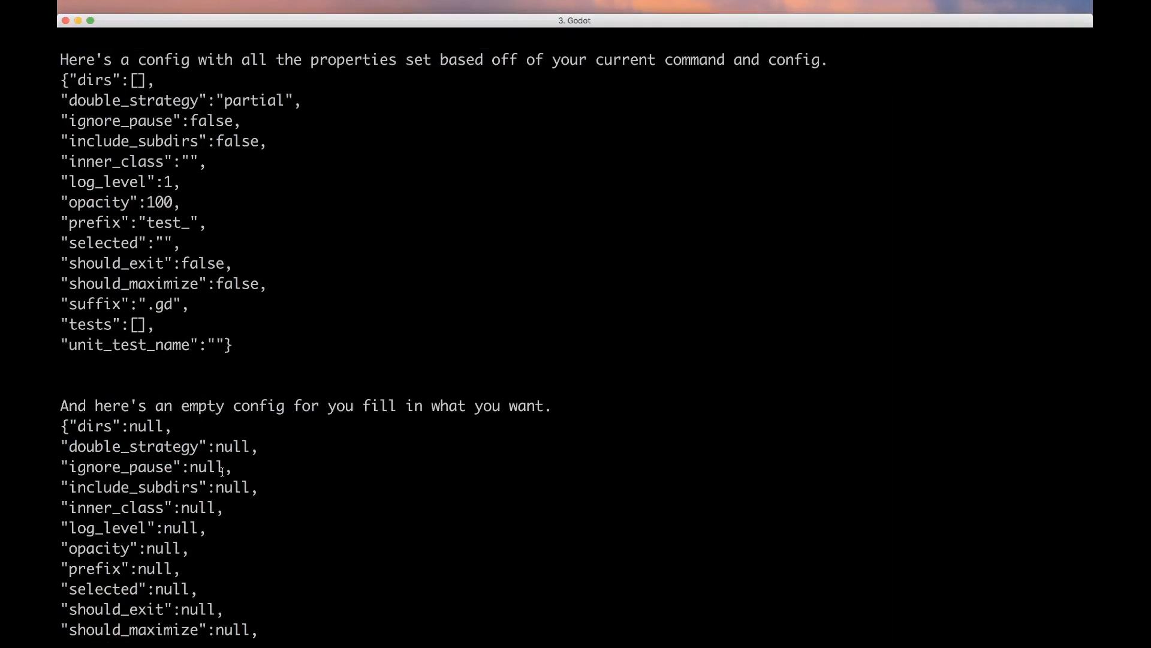
# Step: Scroll through the printed gutconfig sample JSON down to the empty template's unit_test_name entry
pyautogui.scroll(-3)
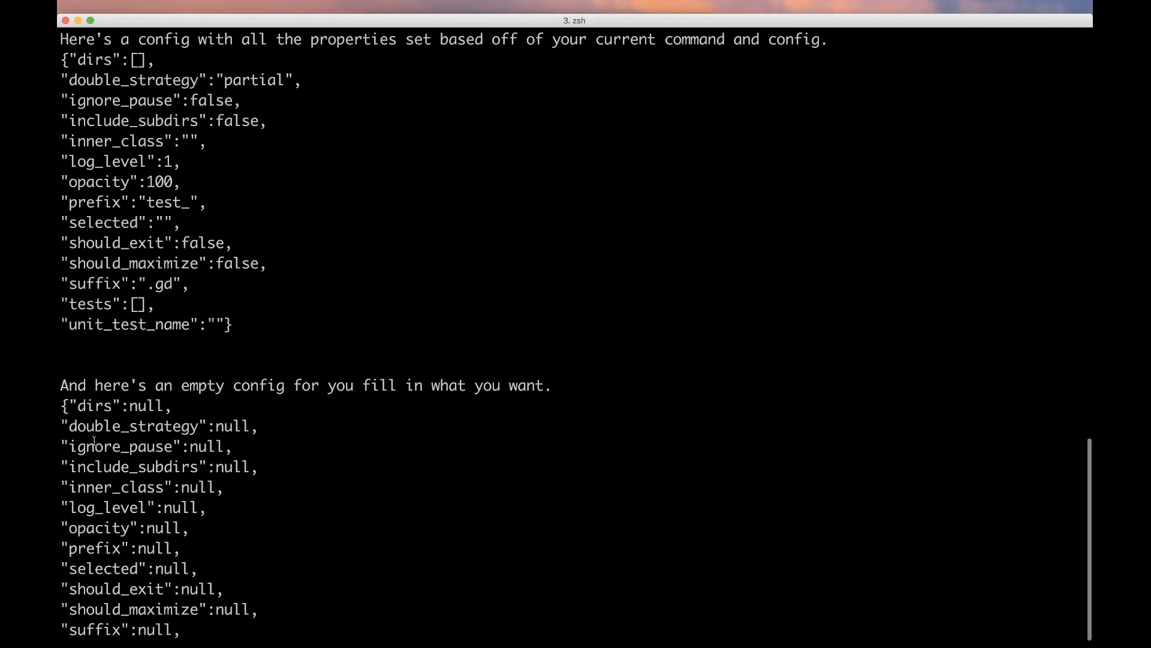
pyautogui.scroll(-3)
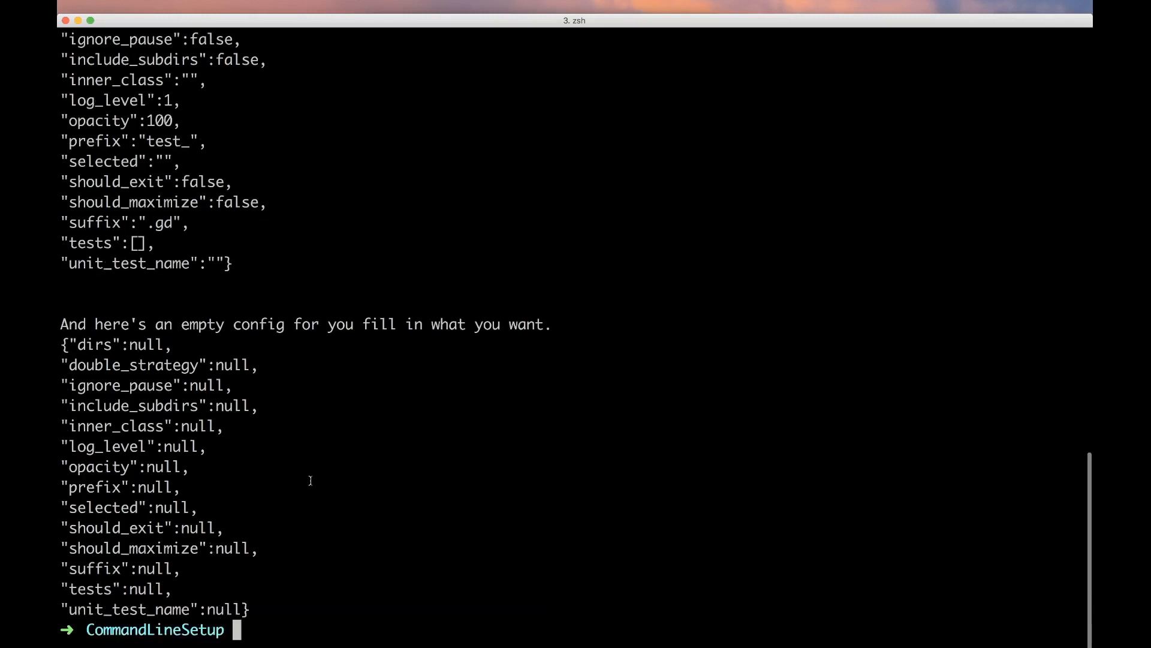
# Step: Rerun gut -gprint_gutconfig_sample with -gdir='res://test...' and -gexit added to the command
pyautogui.write('gut -')
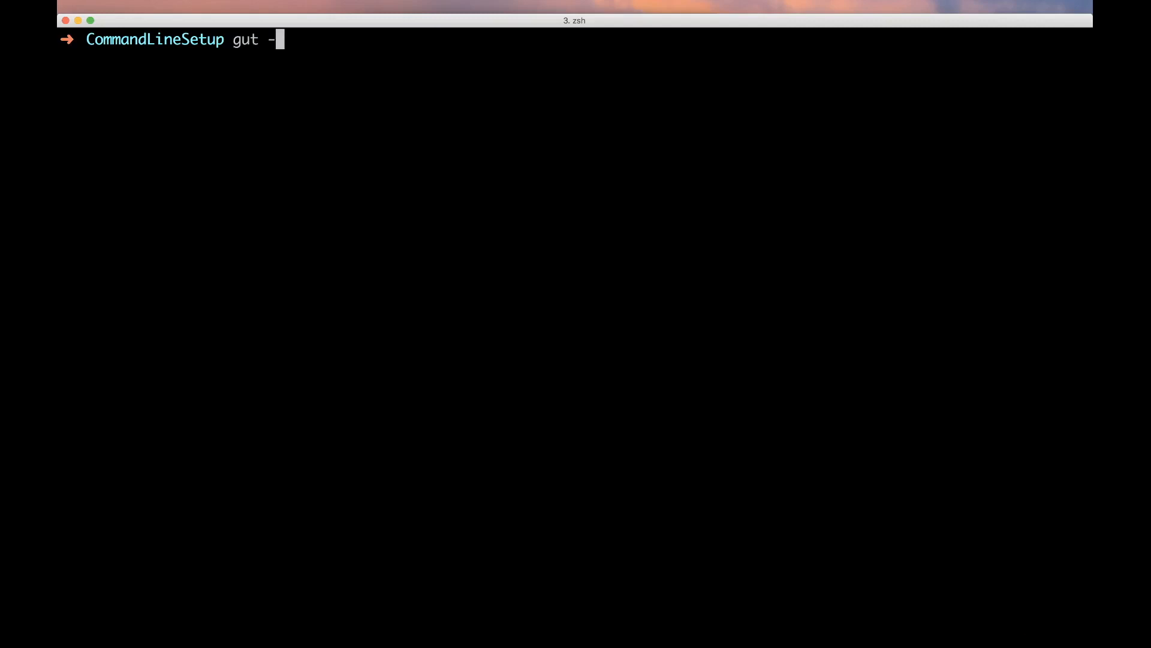
pyautogui.write('gdi')
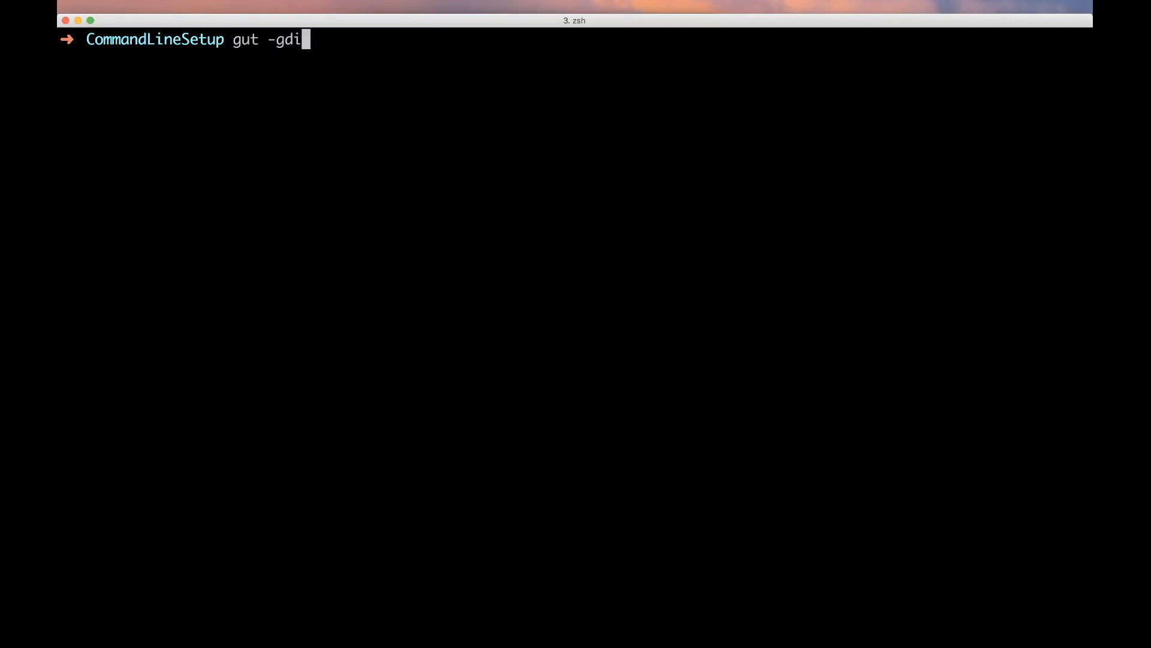
pyautogui.write("r='")
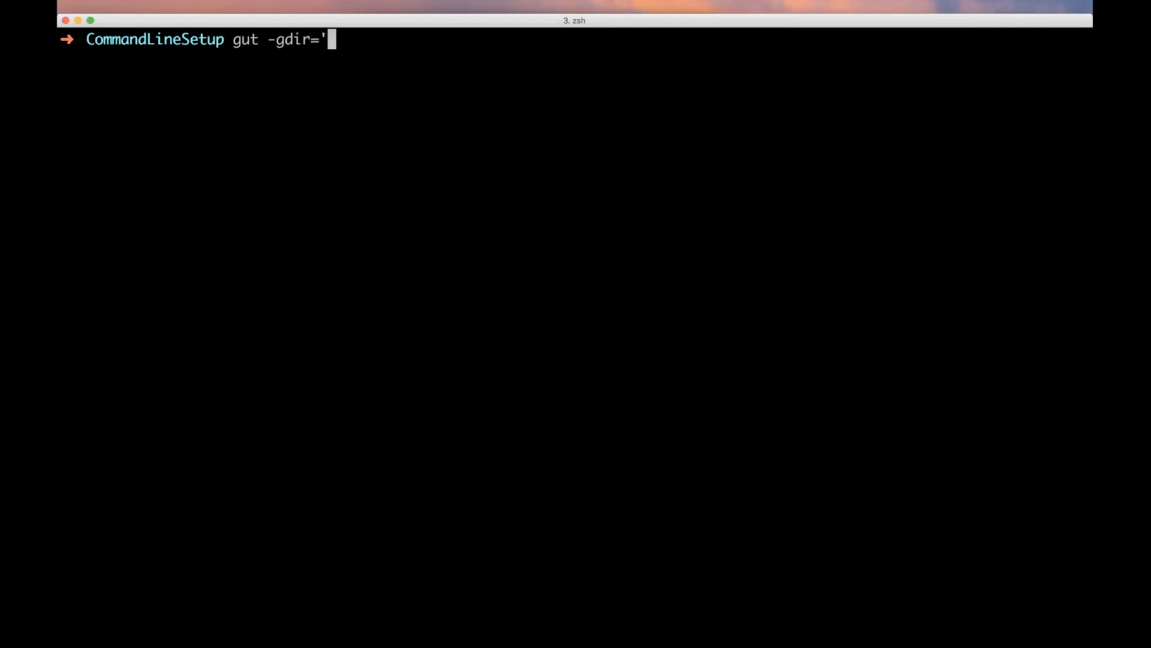
pyautogui.write('res:')
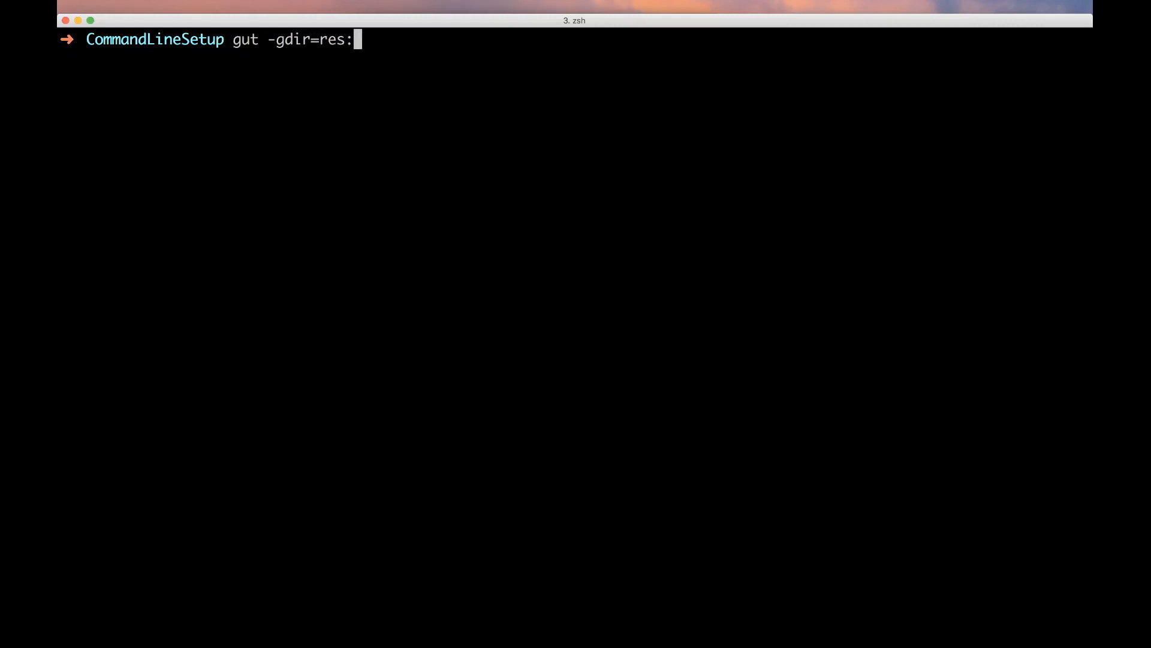
pyautogui.write('//test')
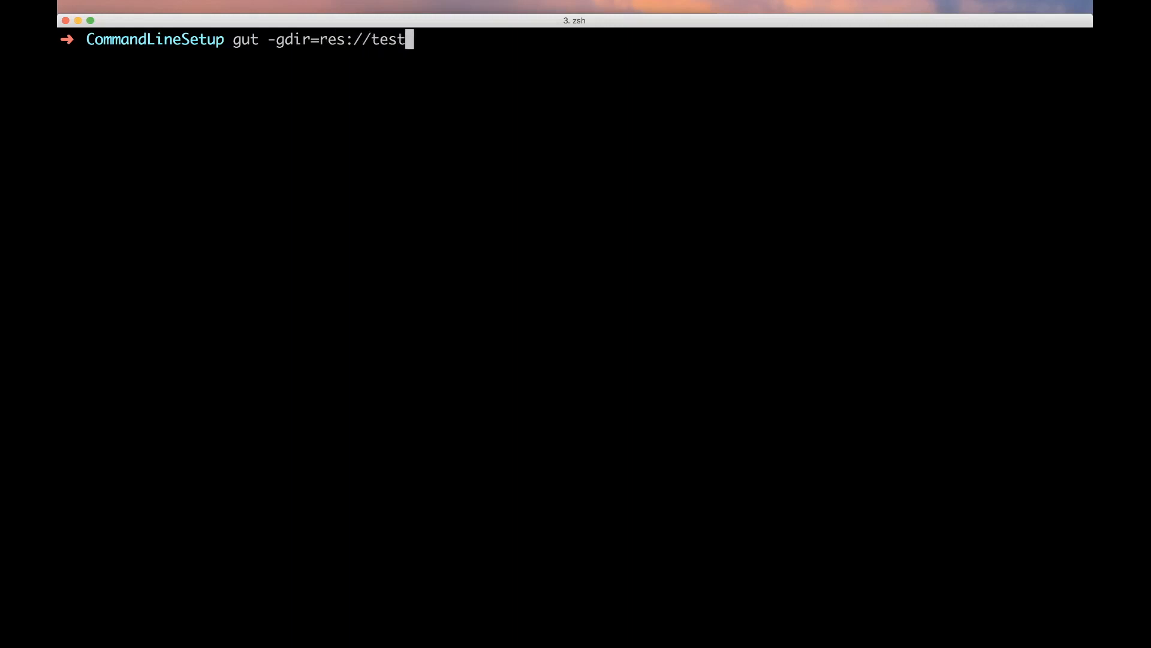
pyautogui.press('cmd+v')
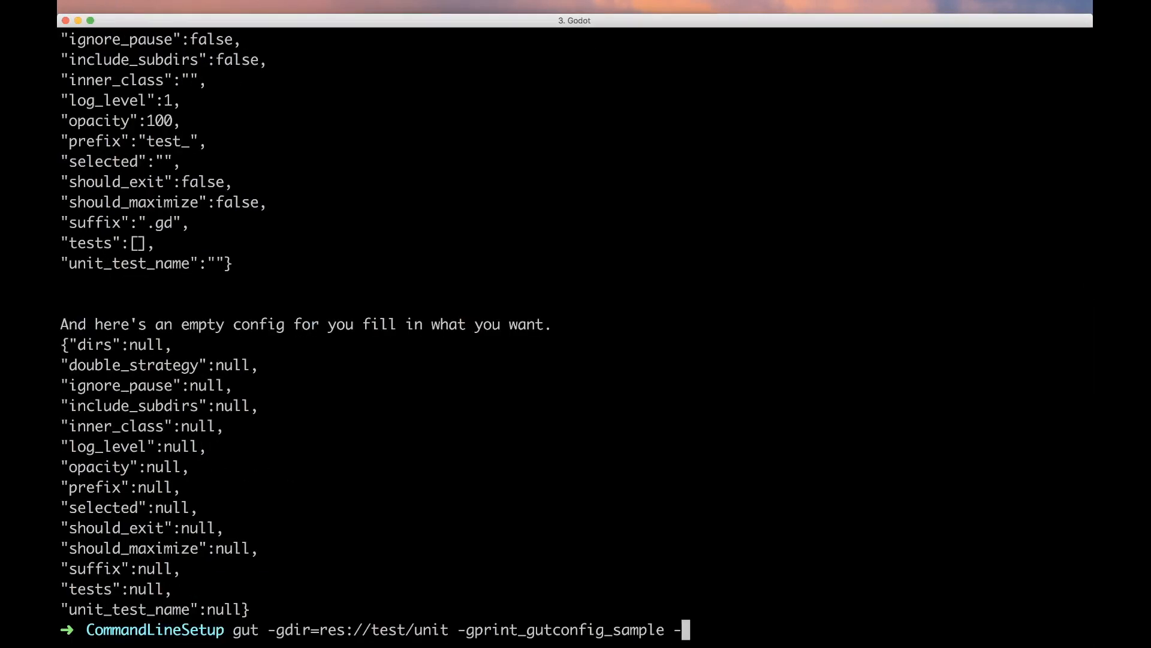
pyautogui.write('geex')
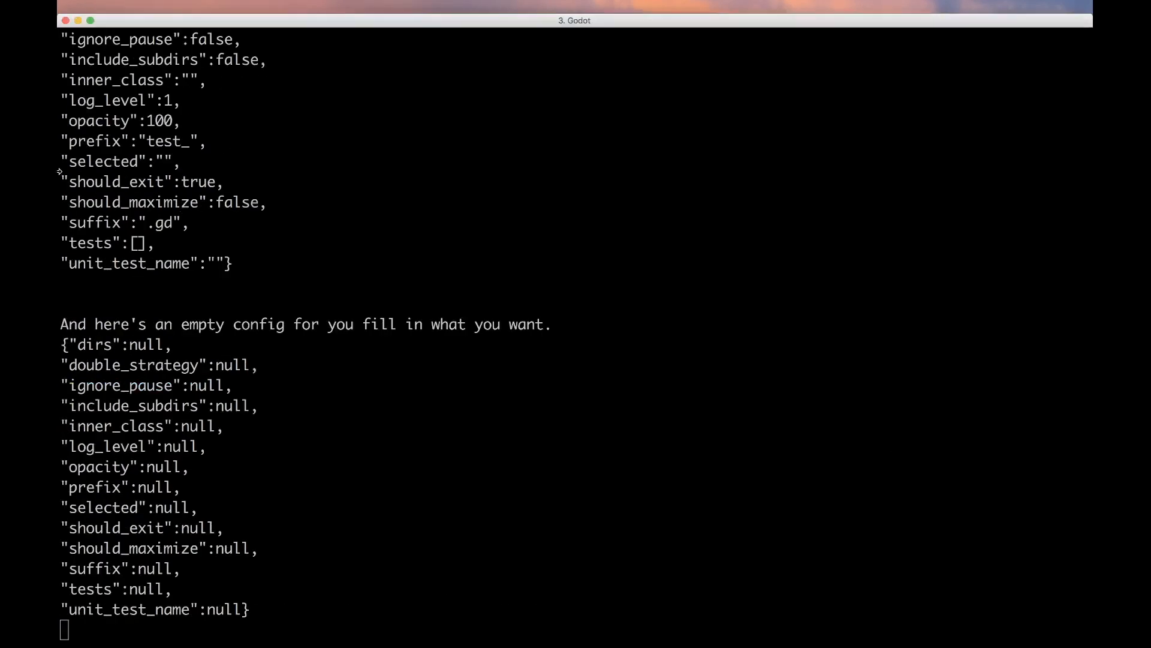
# Step: Highlight should_exit now true and select the filled-in current-settings JSON block for copying
pyautogui.doubleClick(164, 181)
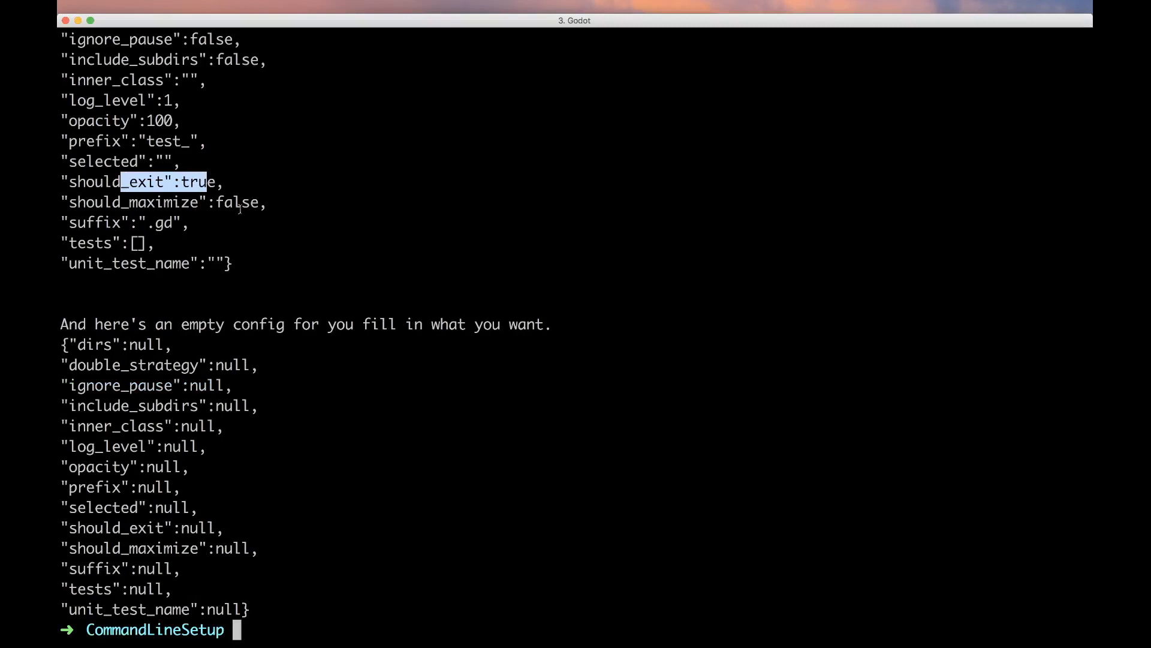
pyautogui.scroll(-3)
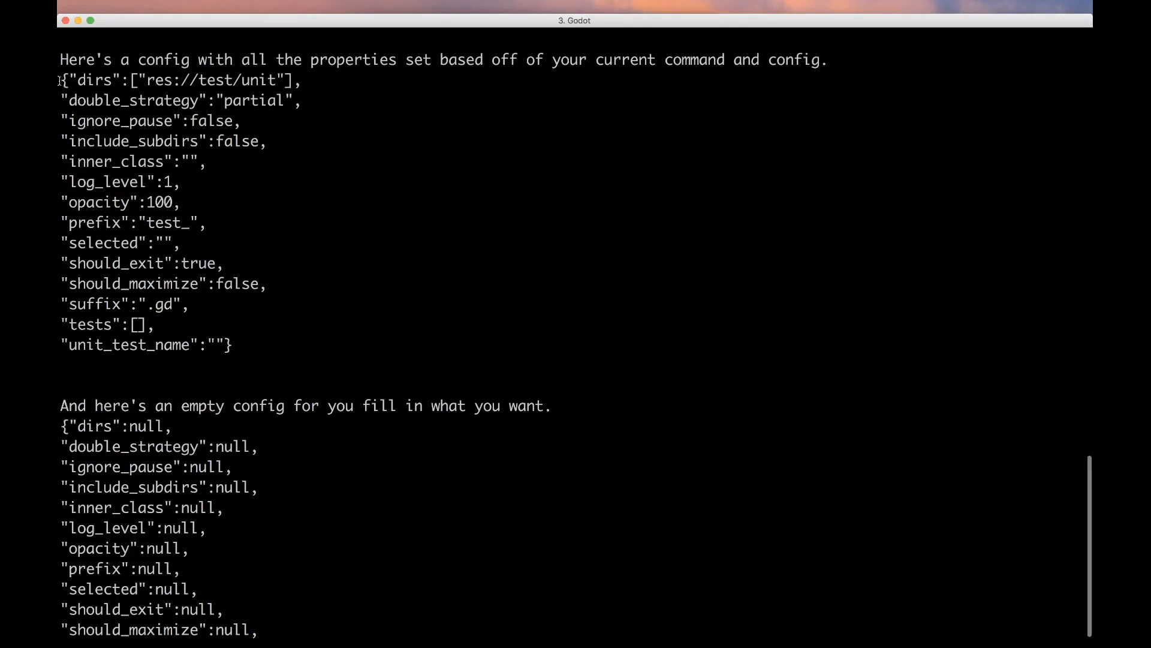
pyautogui.moveTo(63, 79); pyautogui.dragTo(232, 346)
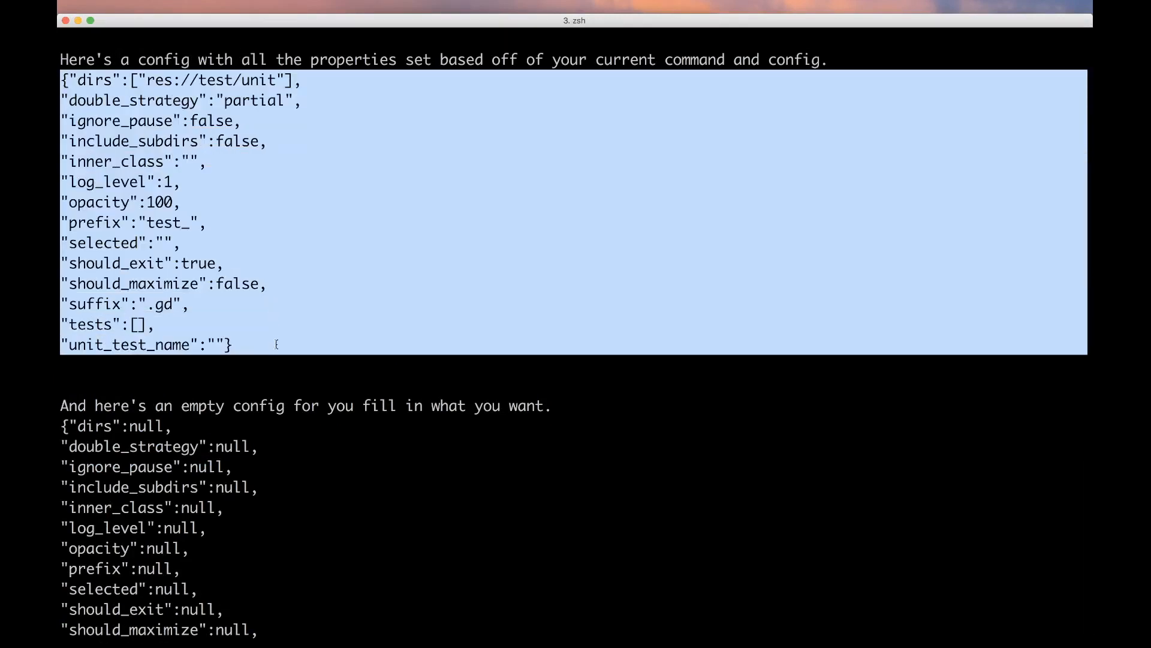
# Step: Create .gutconfig.json, paste and reformat the JSON, keeping dirs res://test/unit, include_subdirs false, log_level 1, should_exit true
pyautogui.write('touch .gutconfi')
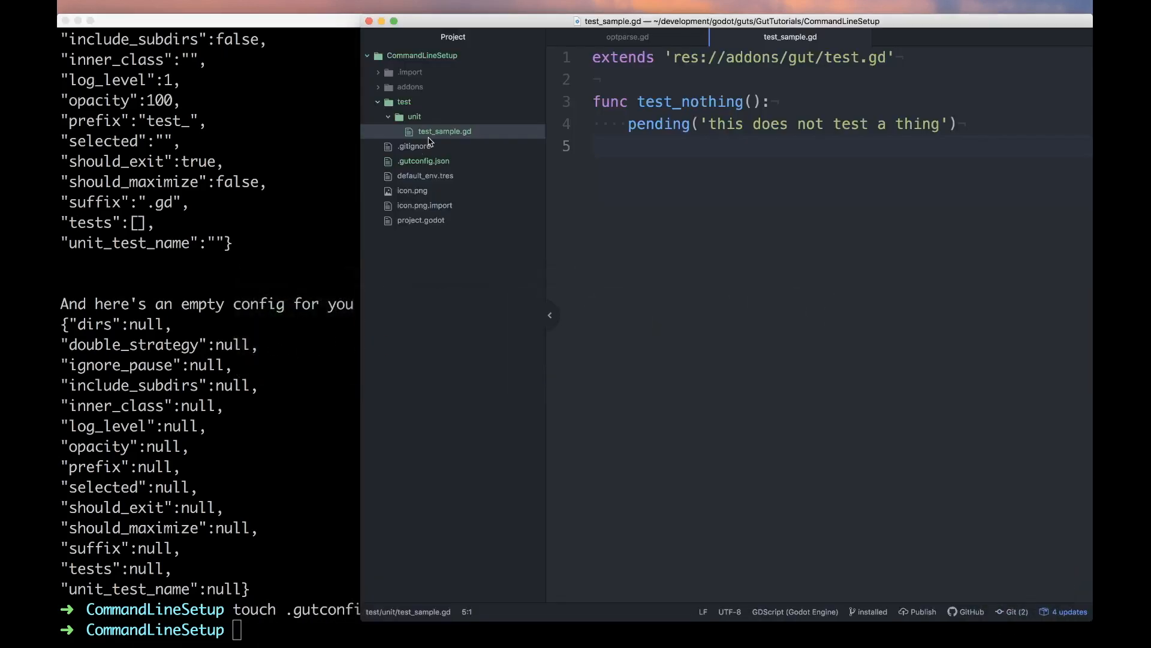
pyautogui.click(424, 160)
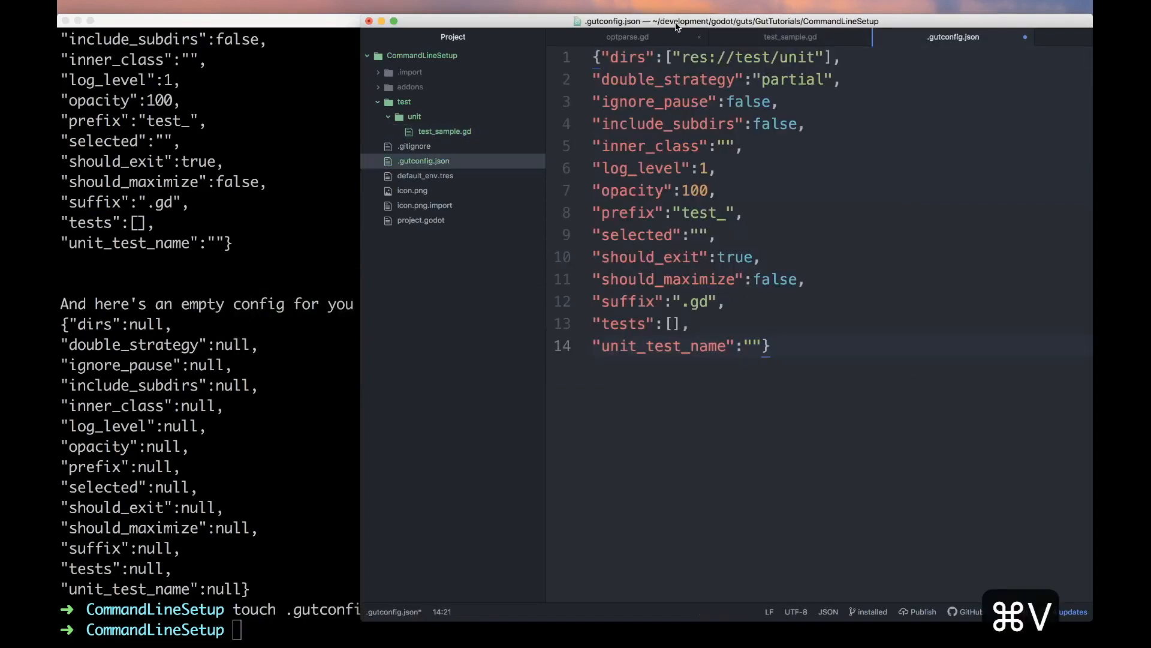
pyautogui.click(601, 57)
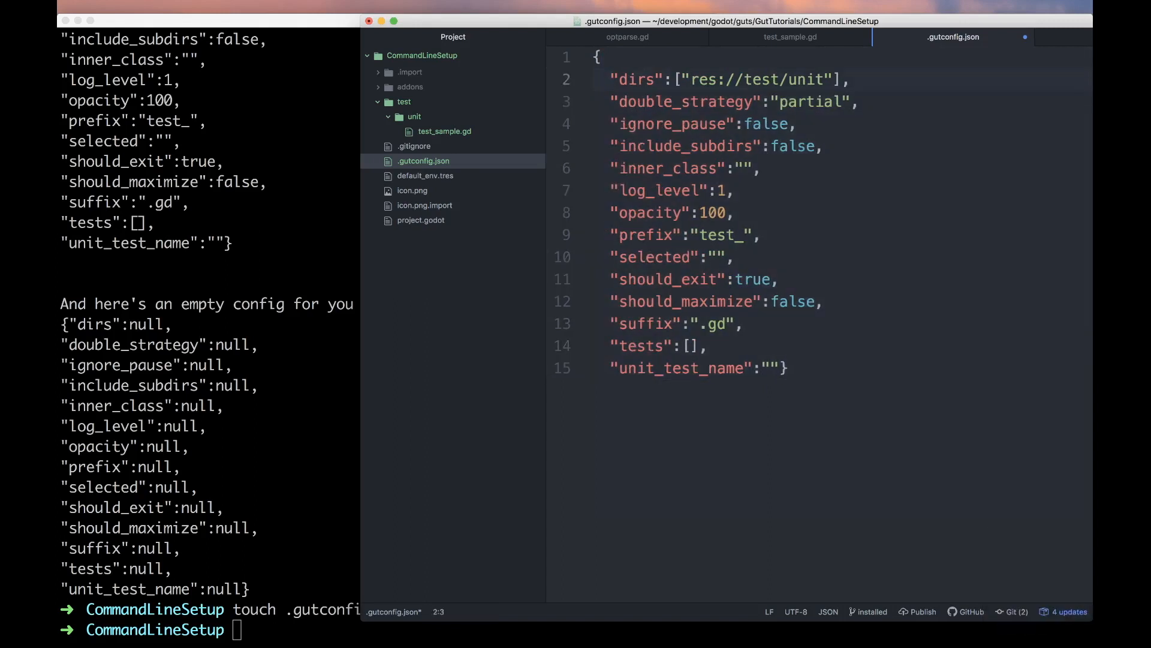
pyautogui.click(786, 368)
pyautogui.write('gut')
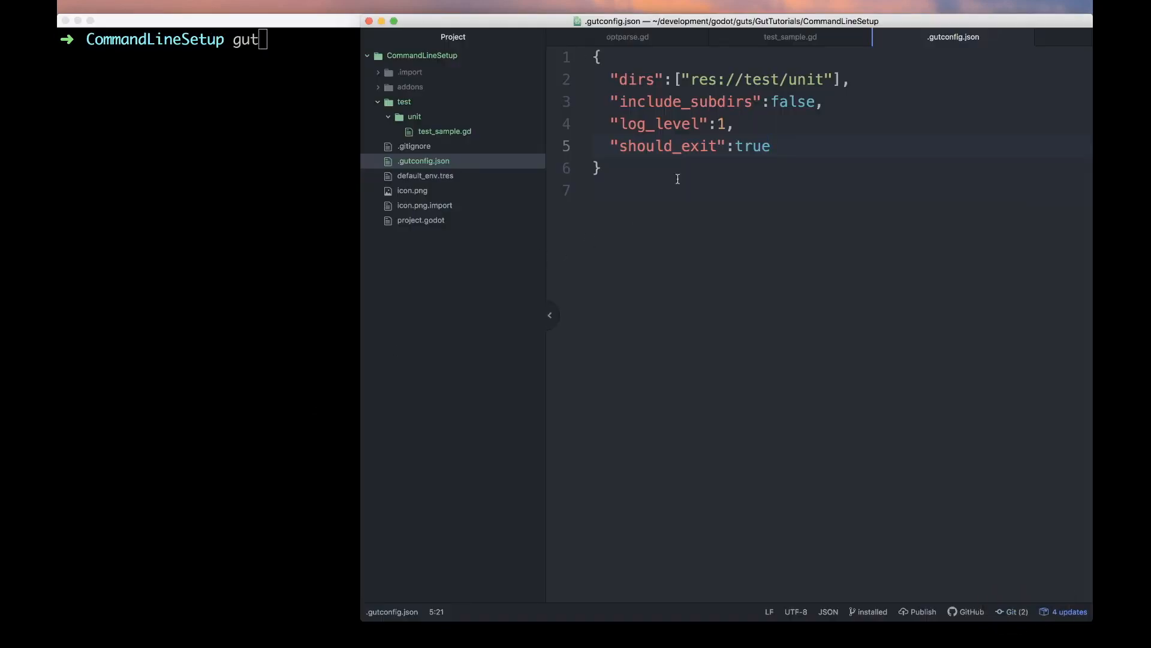
# Step: Run gut with the new config and point out the -gunit_test_name option in the printed help
pyautogui.press('Return')
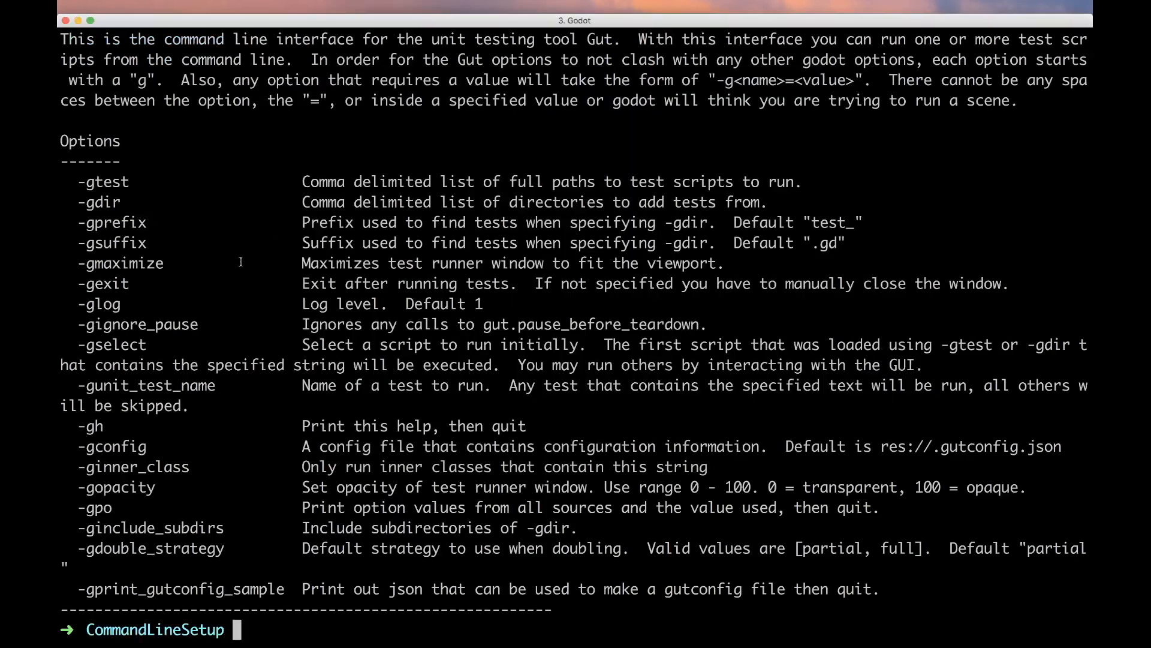
pyautogui.doubleClick(111, 345)
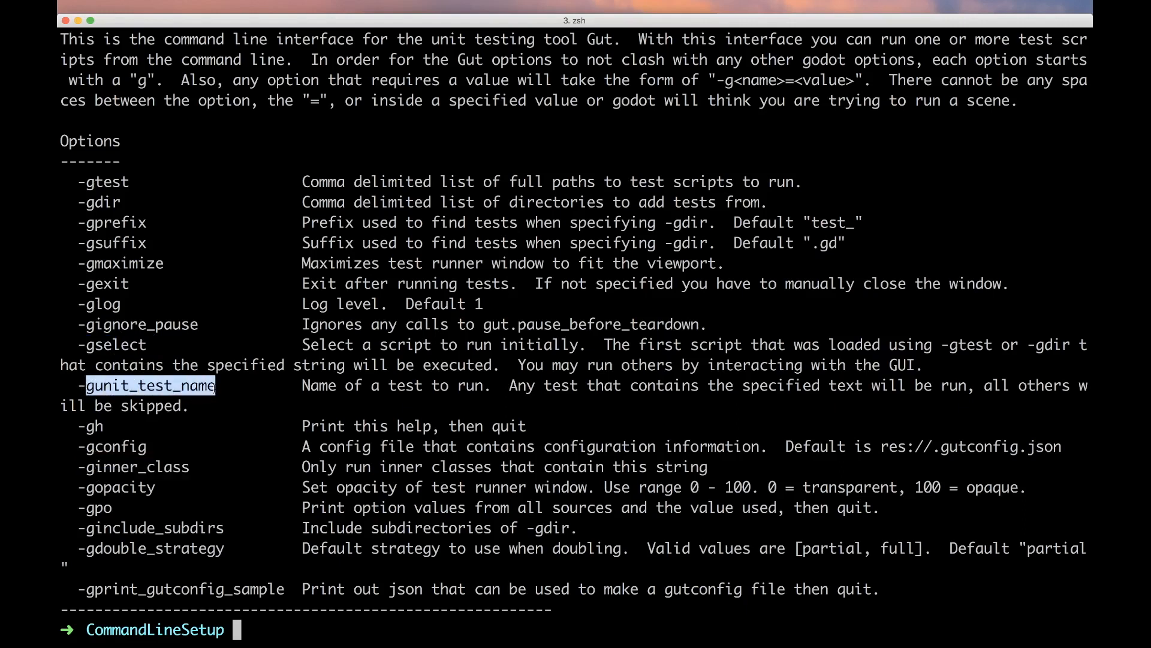
# Step: In test/unit, copy test_sample.gd to test_two.gd, test_iii.gd and test_for.gd, then cd - back to the project
pyautogui.write('cd test/unit')
pyautogui.write('cp')
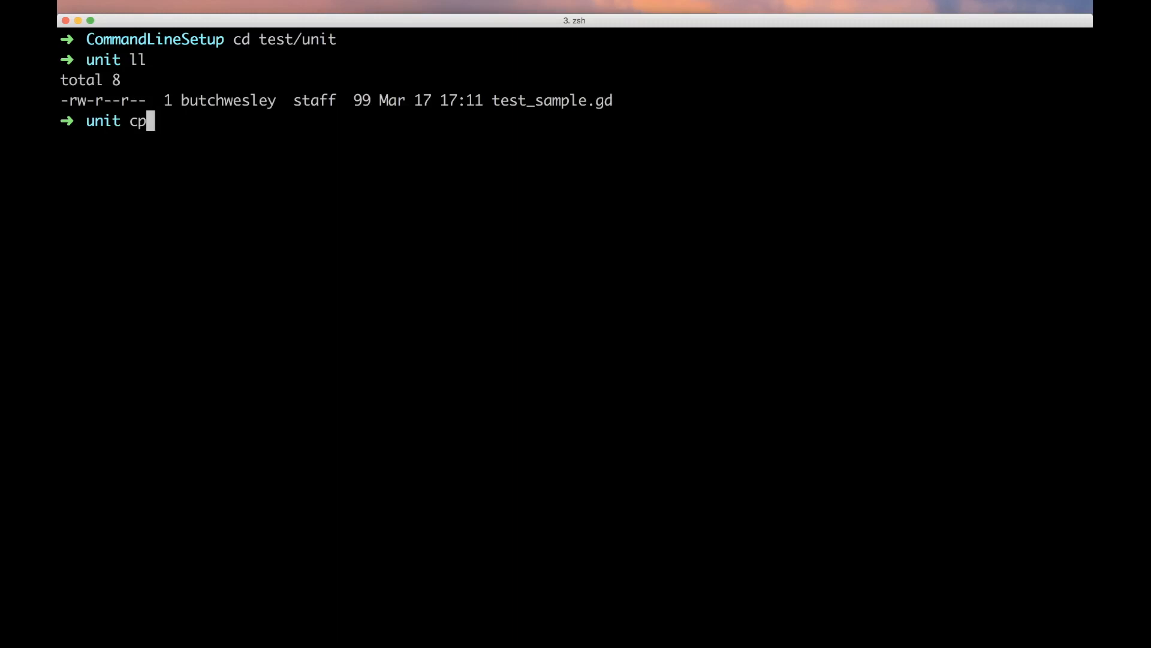
pyautogui.write('test_sample.gd')
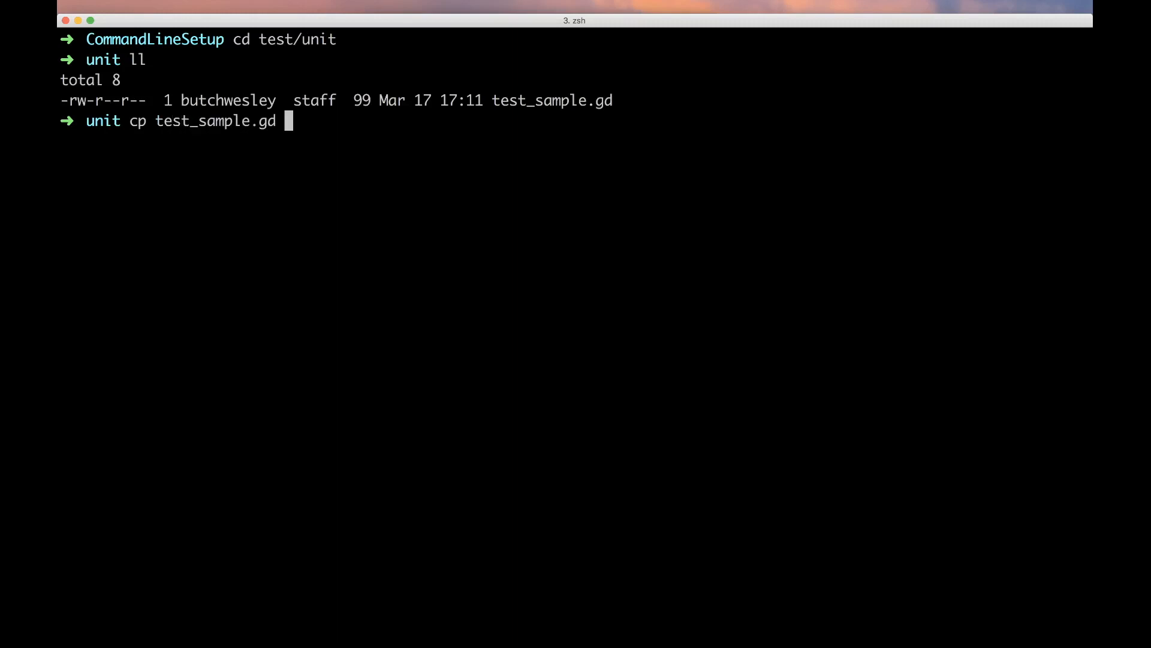
pyautogui.write('test_two.gd')
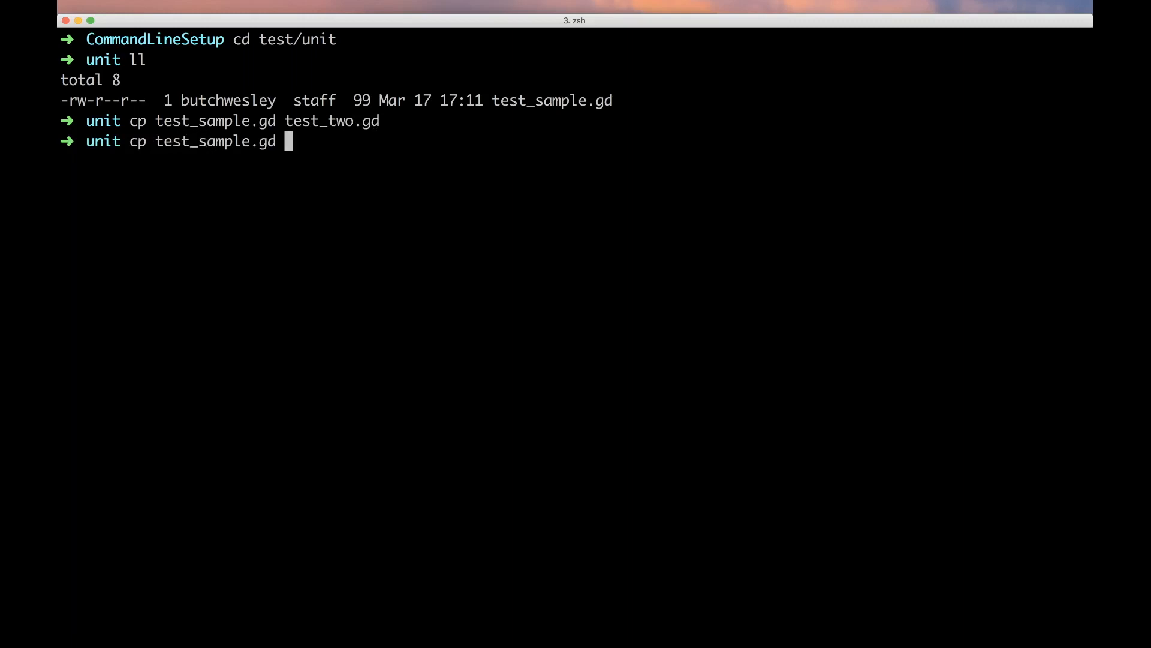
pyautogui.write('test_iii.gd')
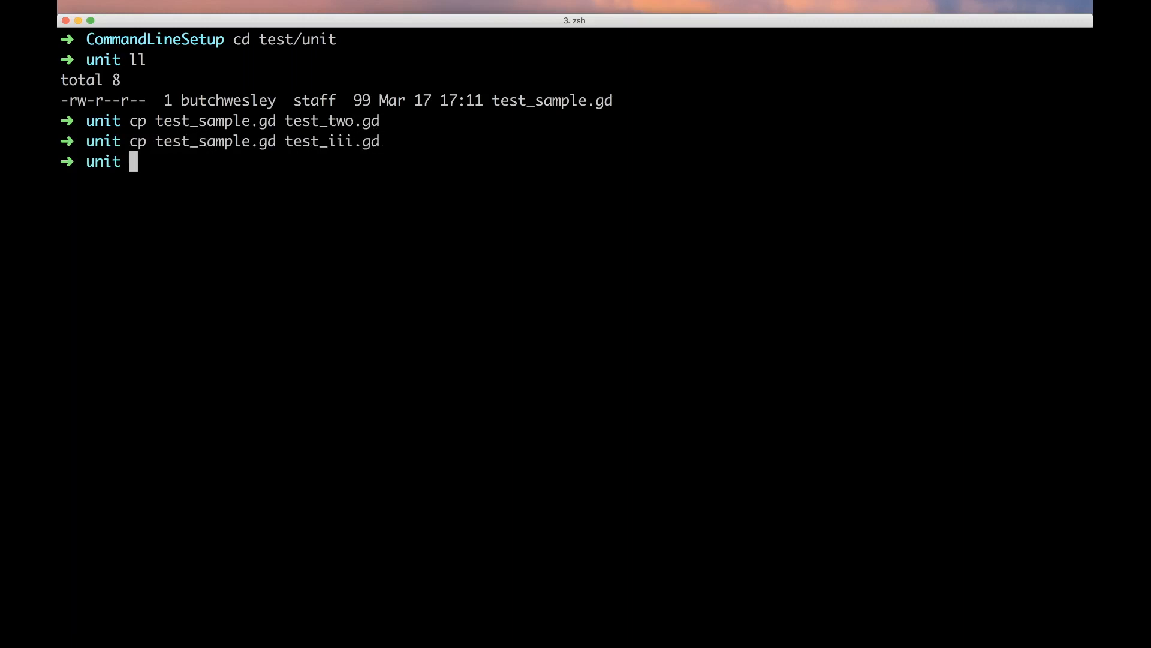
pyautogui.write('cp test_s')
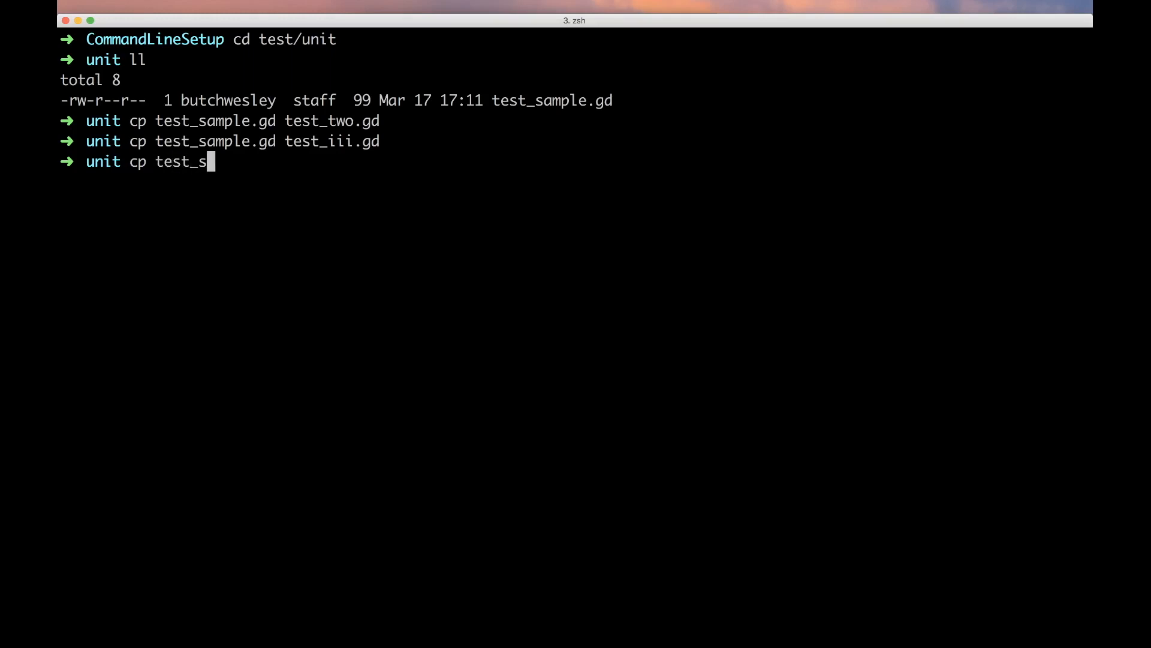
pyautogui.write('ample.gd test_For.gd')
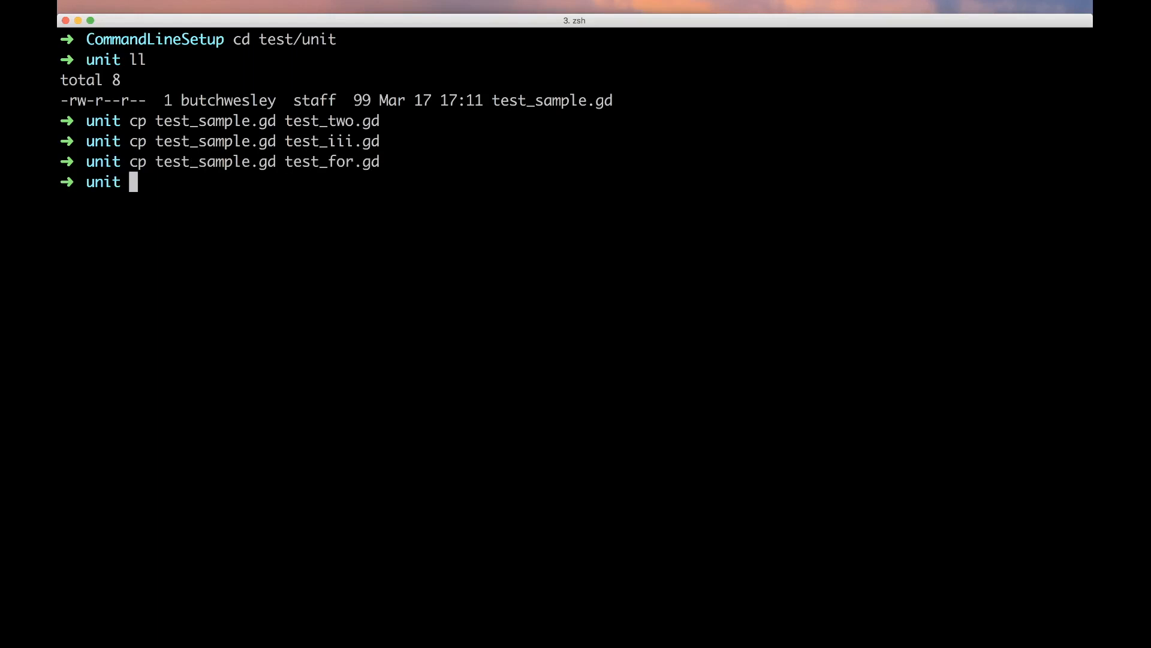
pyautogui.write('cd')
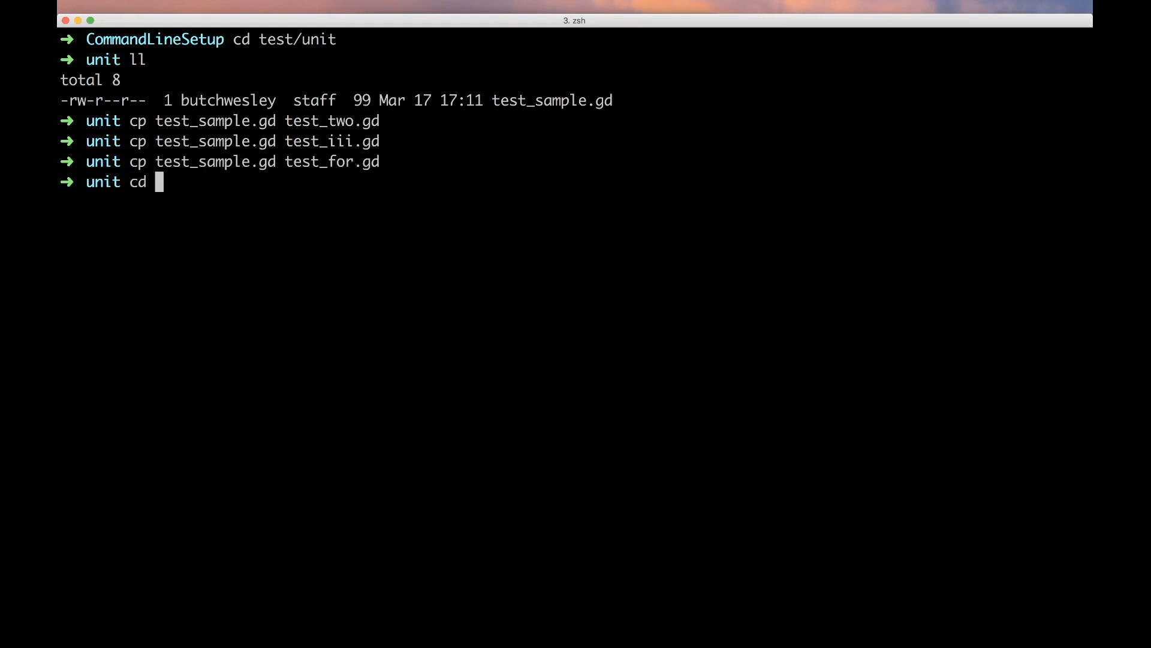
pyautogui.write('-')
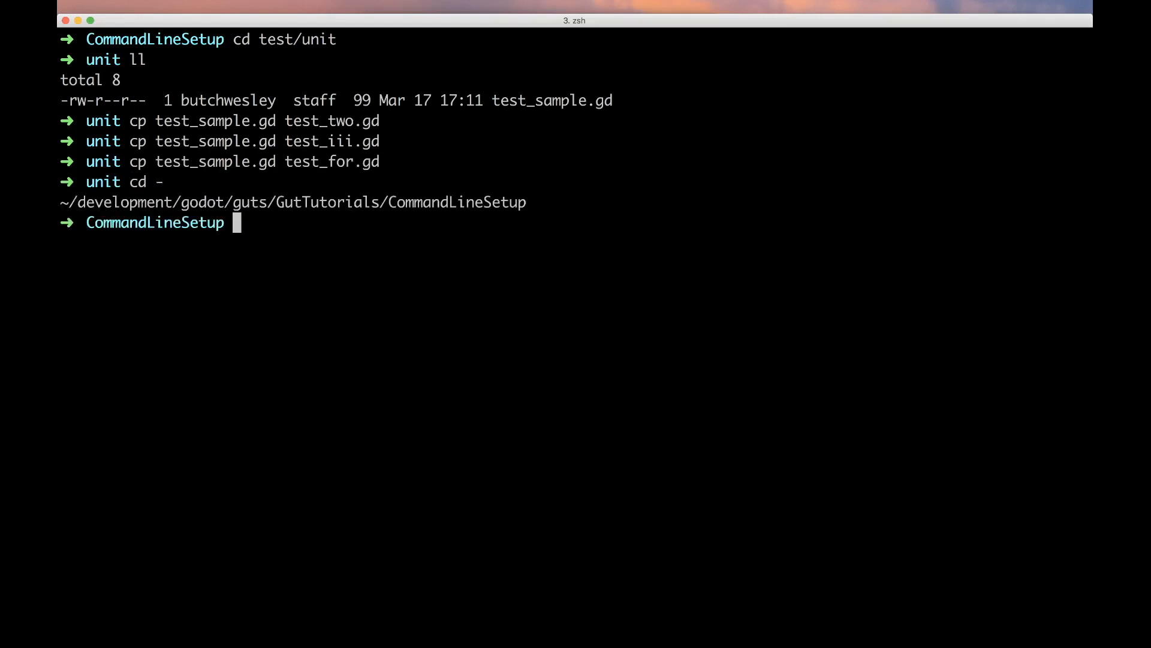
# Step: Run gut over all four scripts, then gut -gselect=iii to run only test_iii.gd
pyautogui.write('gut')
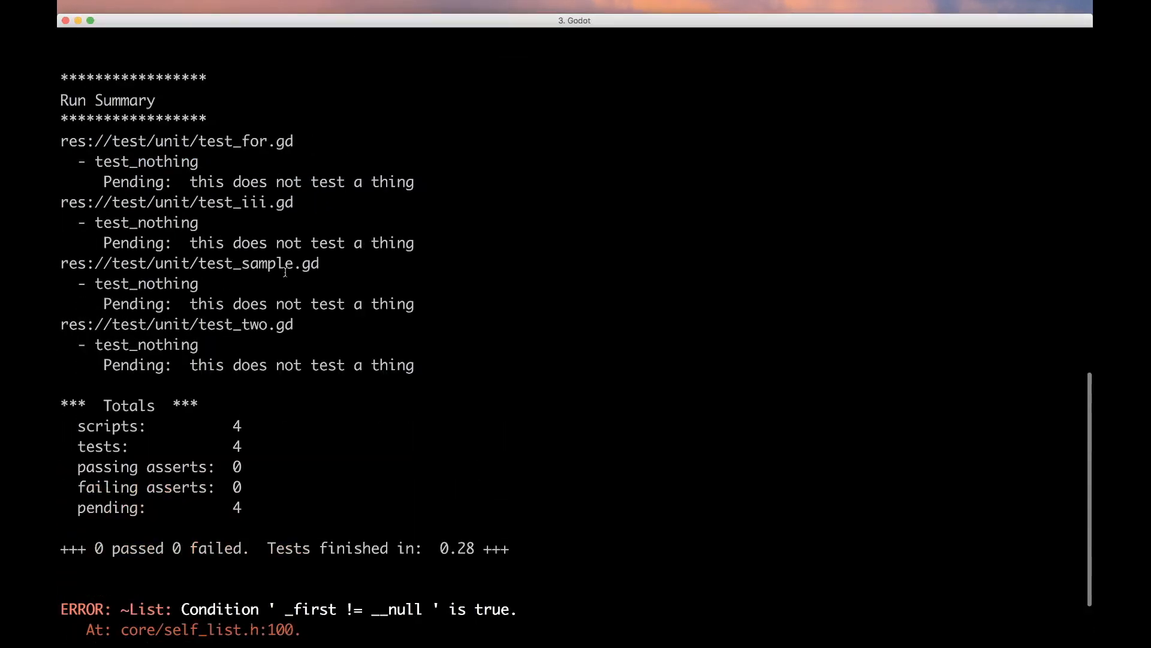
pyautogui.moveTo(224, 421)
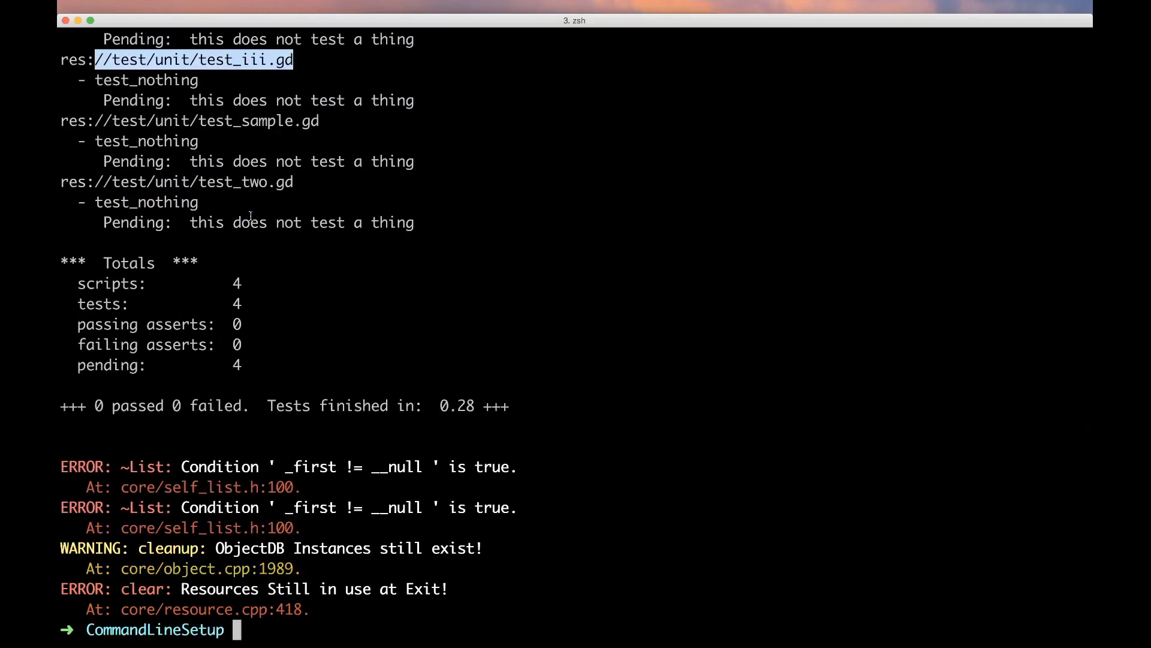
pyautogui.write('gut -gselect=iii')
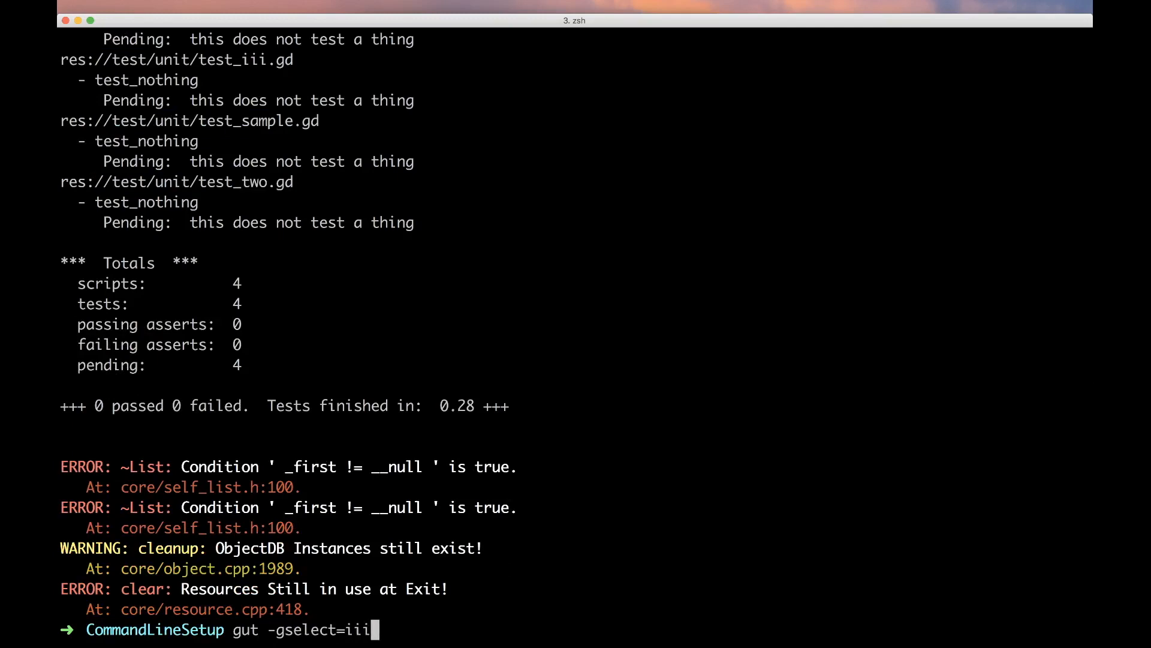
pyautogui.press('enter')
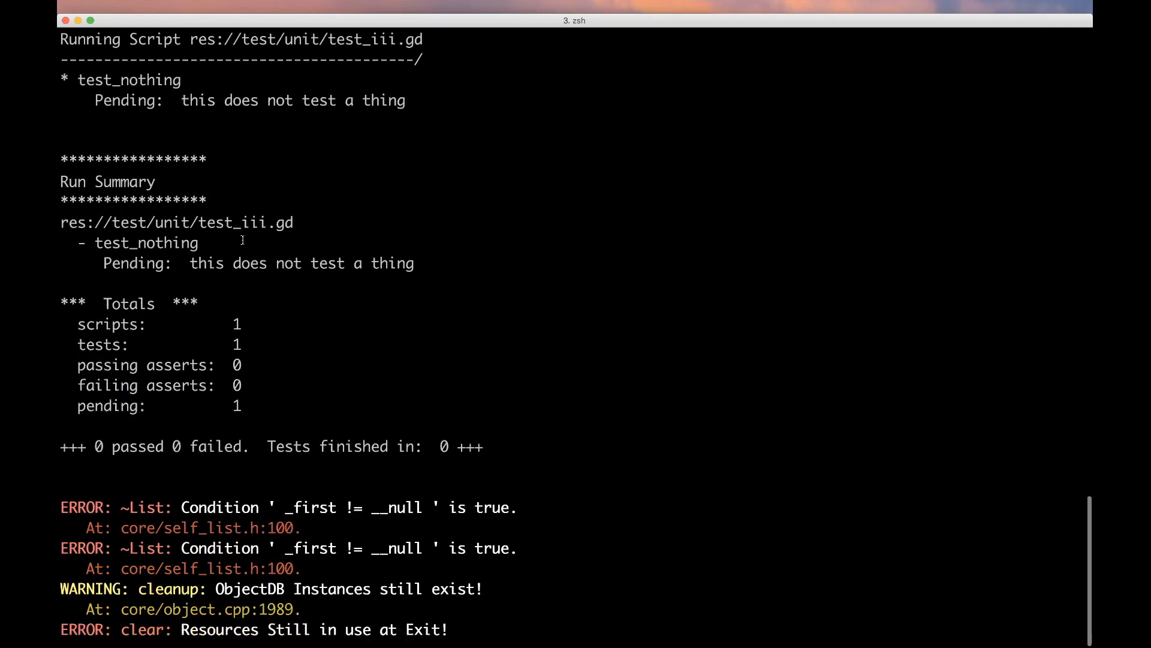
# Step: In Atom's test_iii.gd add func test_failing(): assert_false(true) below the existing test
pyautogui.press('cmd+tab')
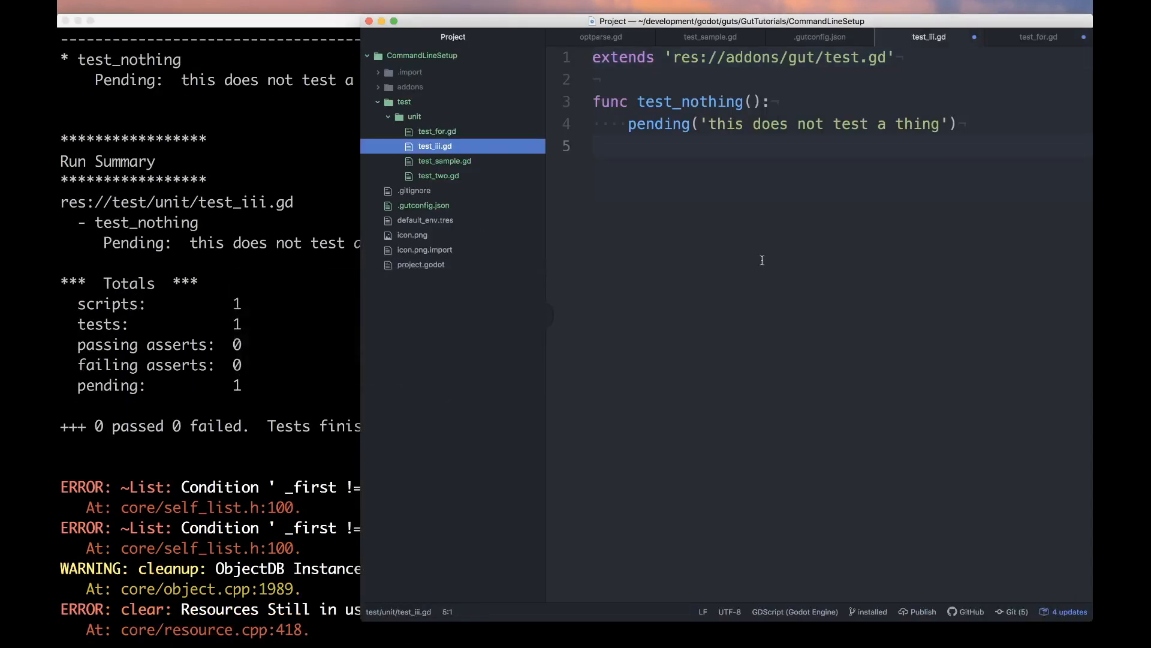
pyautogui.press('enter')
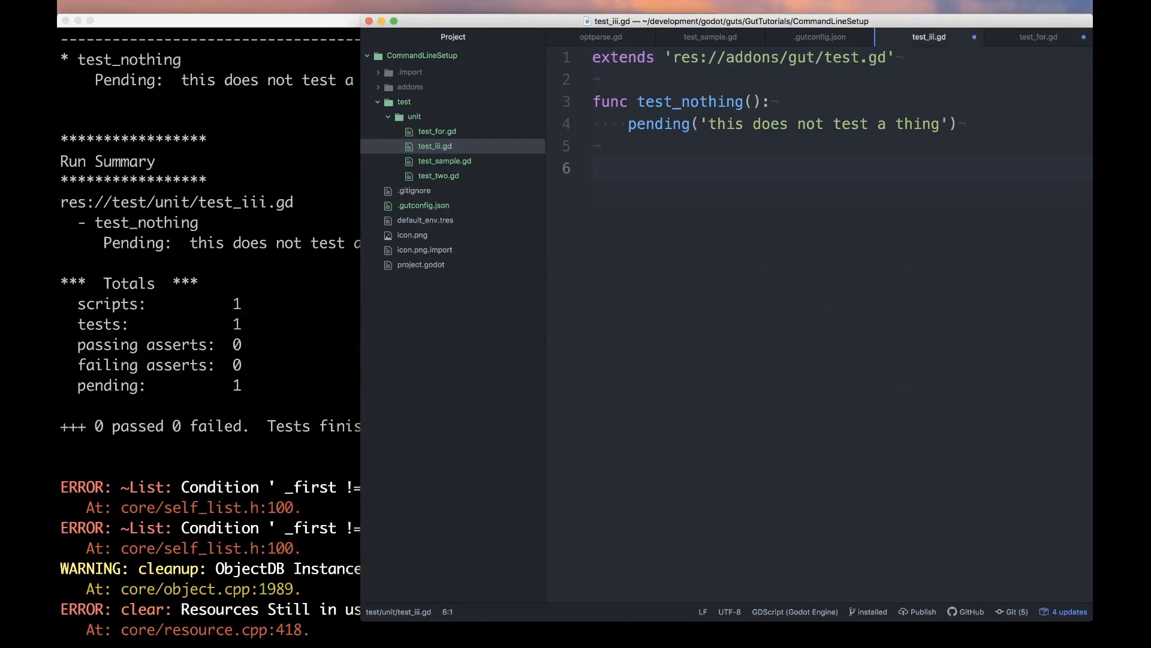
pyautogui.write('func')
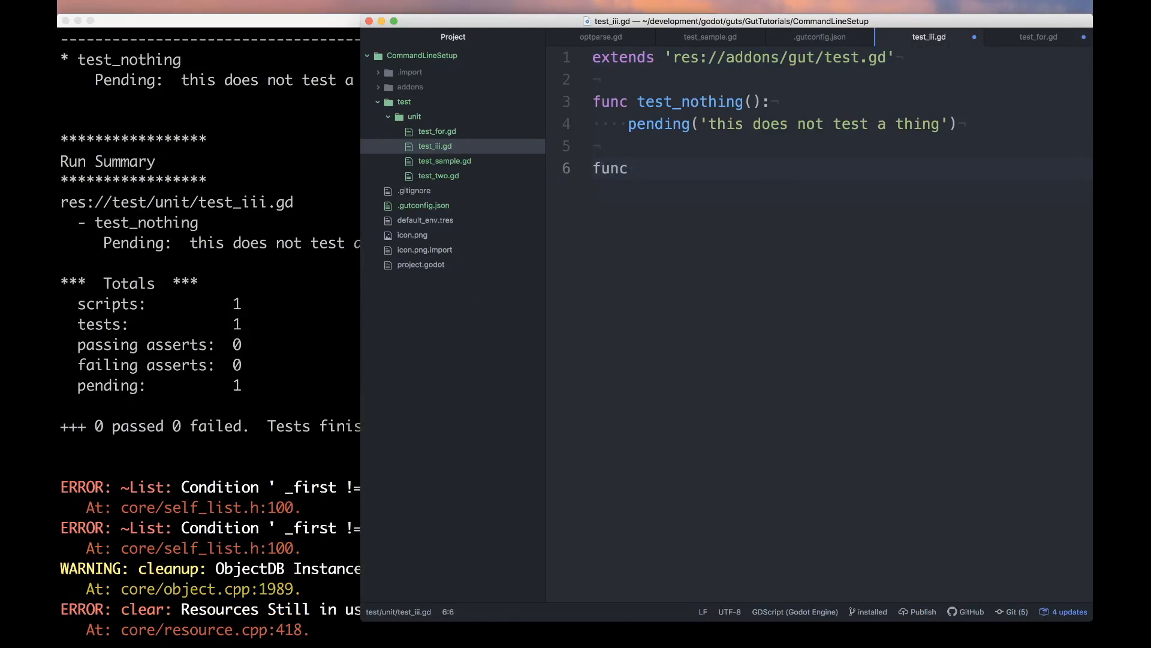
pyautogui.write('test_failing():')
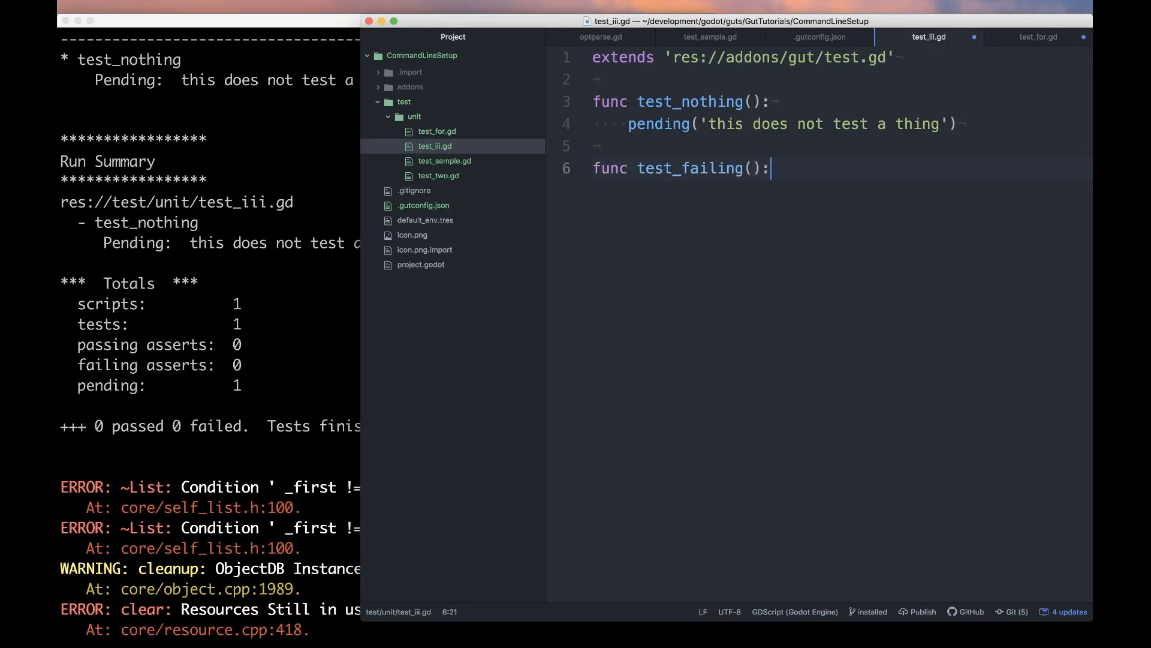
pyautogui.write('assert')
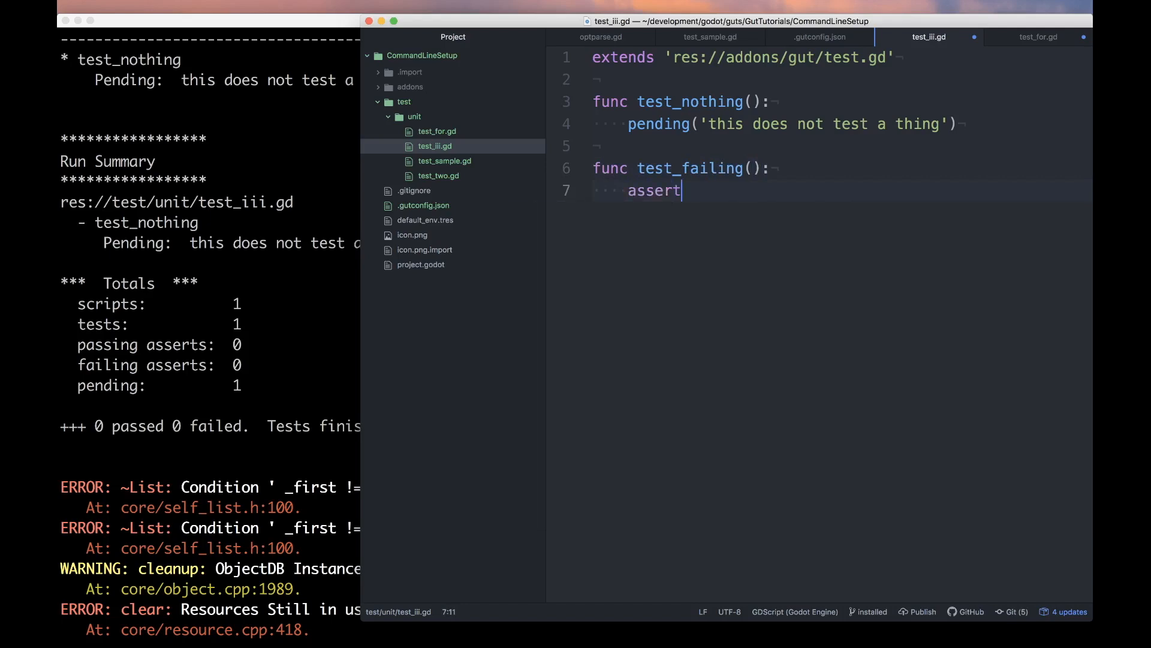
pyautogui.write('_false(true)')
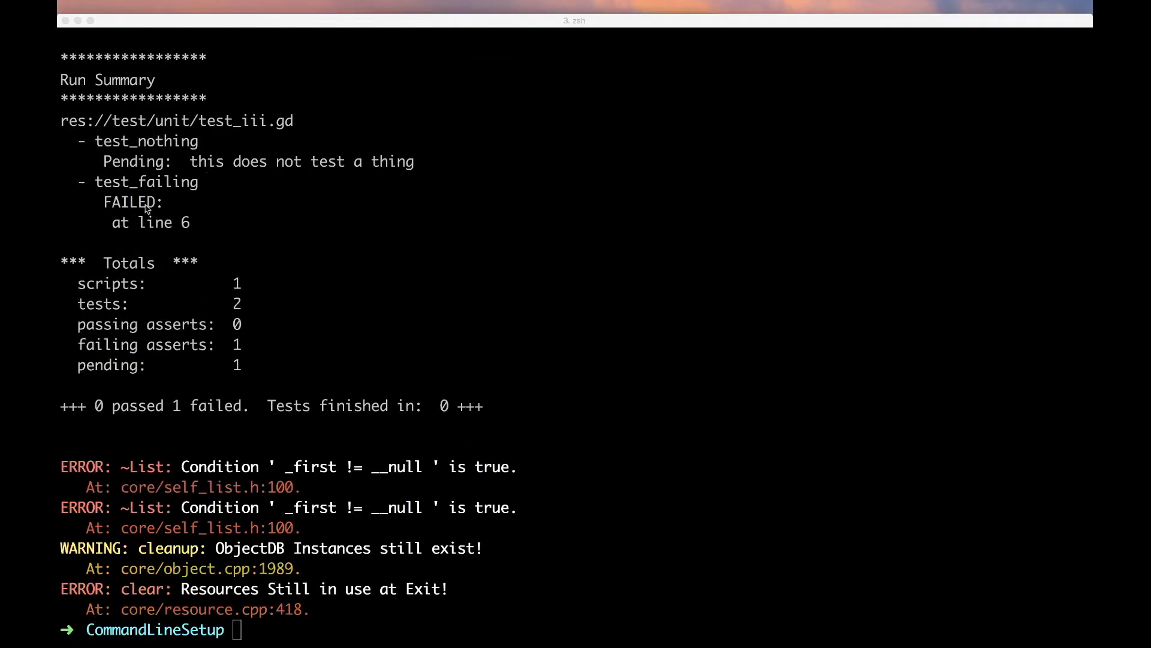
# Step: Run gut -gselect=iii, then with -gunit_test_name=failing in that script and across all scripts, then clear the screen
pyautogui.write('gut -gselect=iii -gunit')
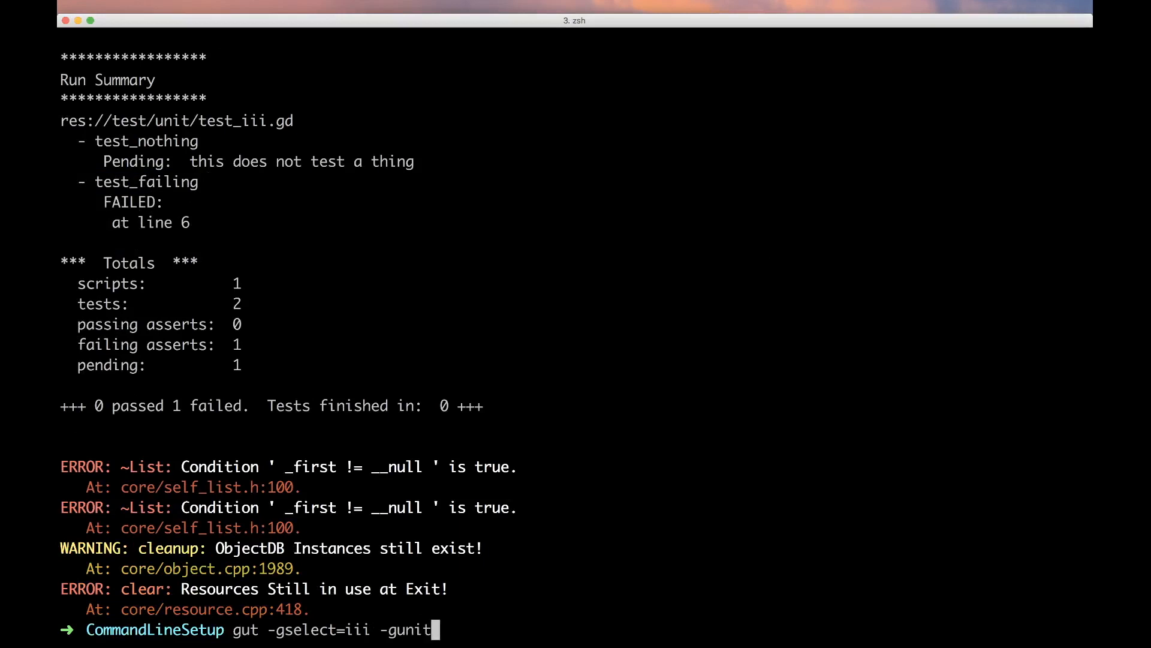
pyautogui.write('_test_name=')
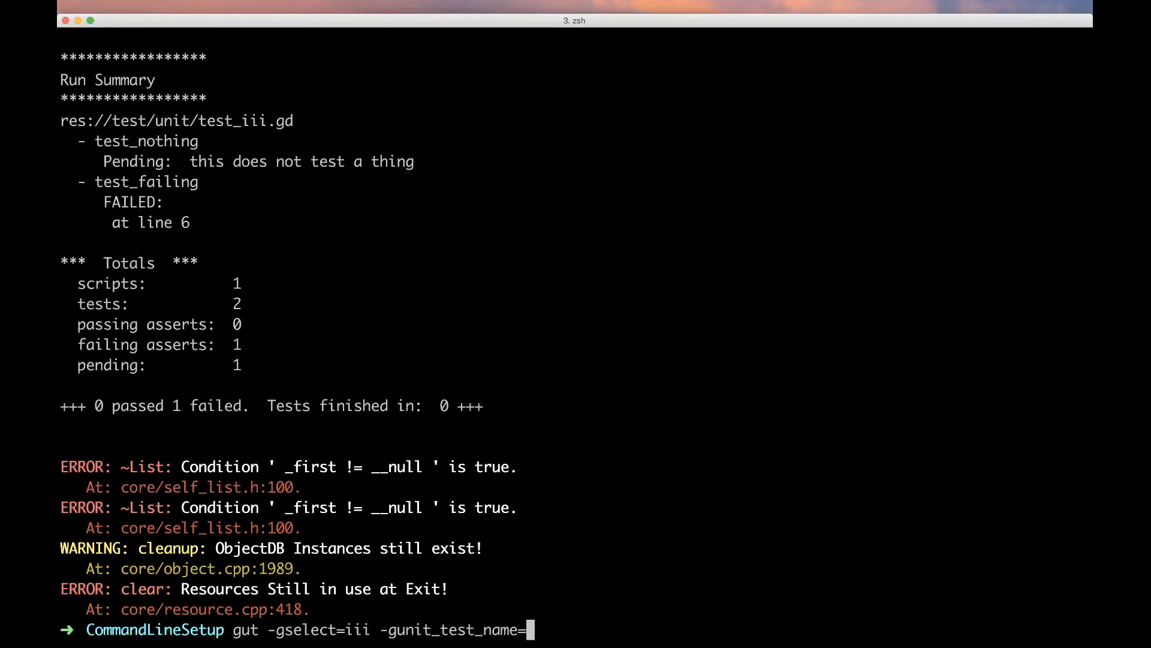
pyautogui.write('failing')
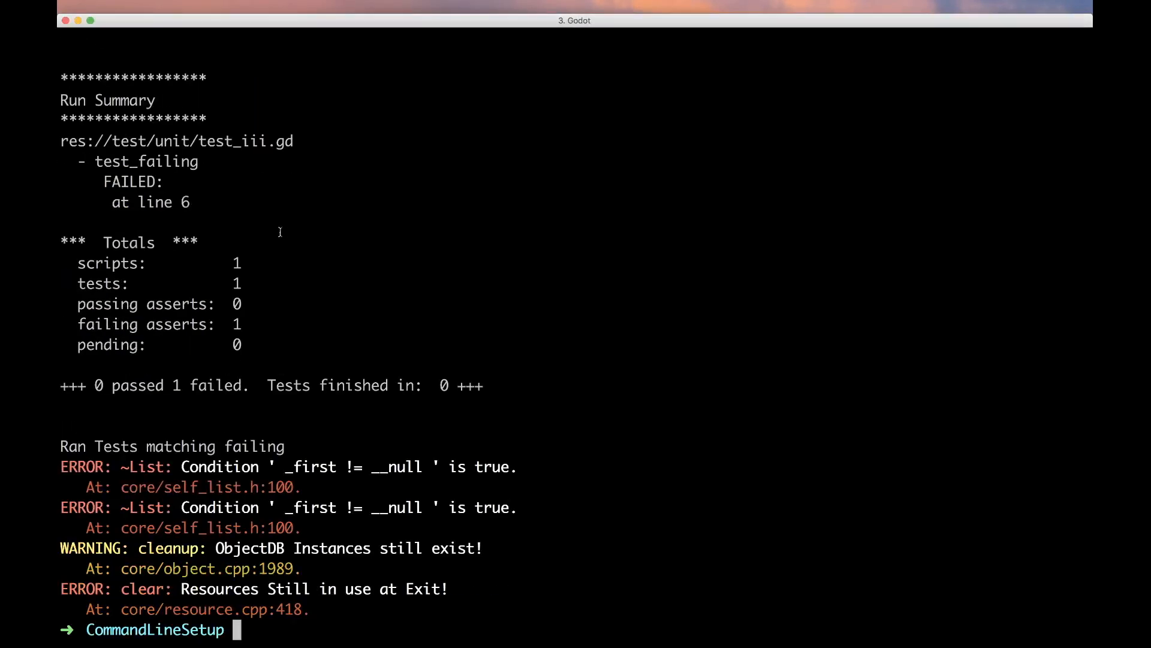
pyautogui.doubleClick(146, 161)
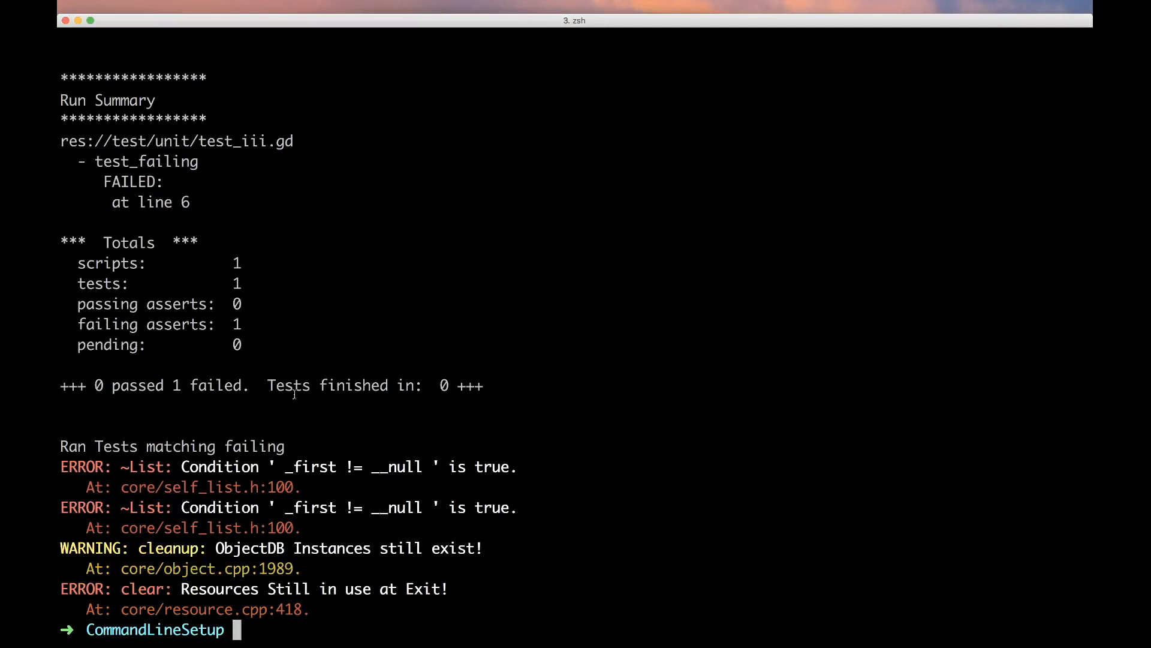
pyautogui.write('gut -gselect=iii -gunit_test_name=failing')
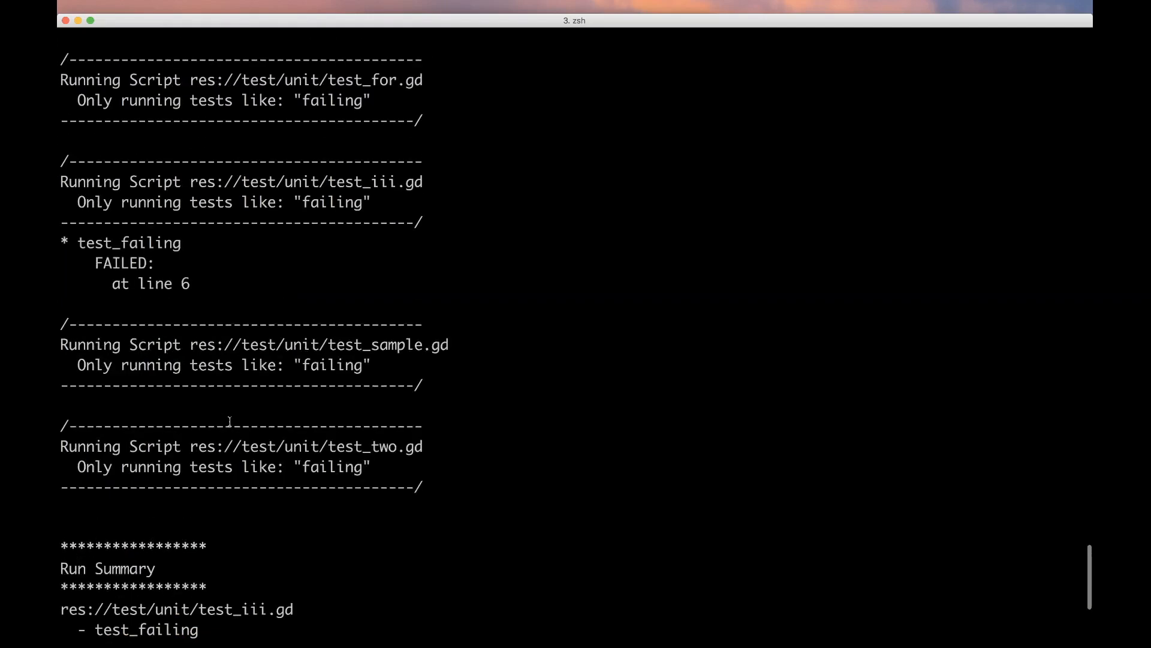
pyautogui.press('Enter')
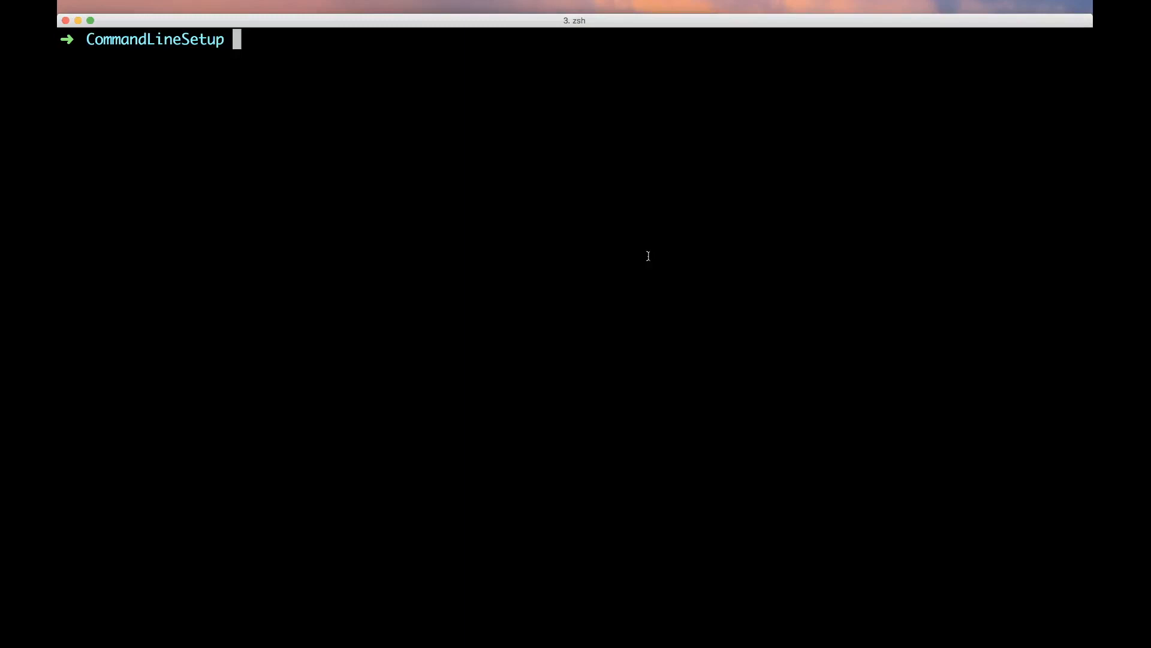
# Step: mkdir test/integration and touch test/integration/test_inner_classes.gd
pyautogui.write('mkdir')
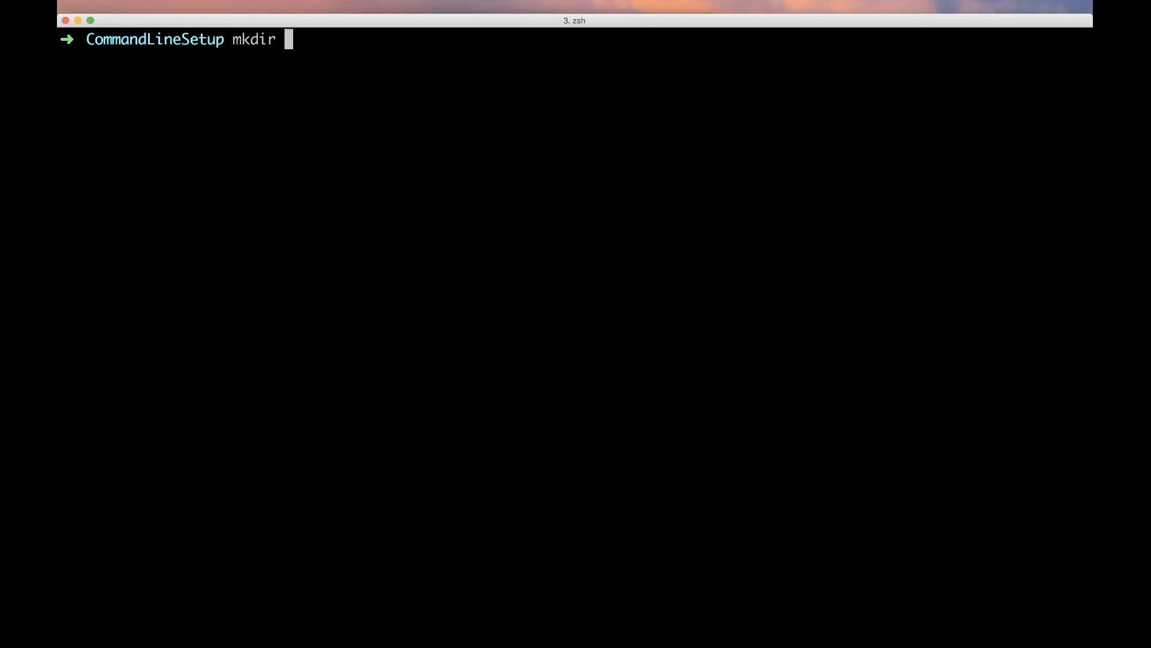
pyautogui.write('test/integration')
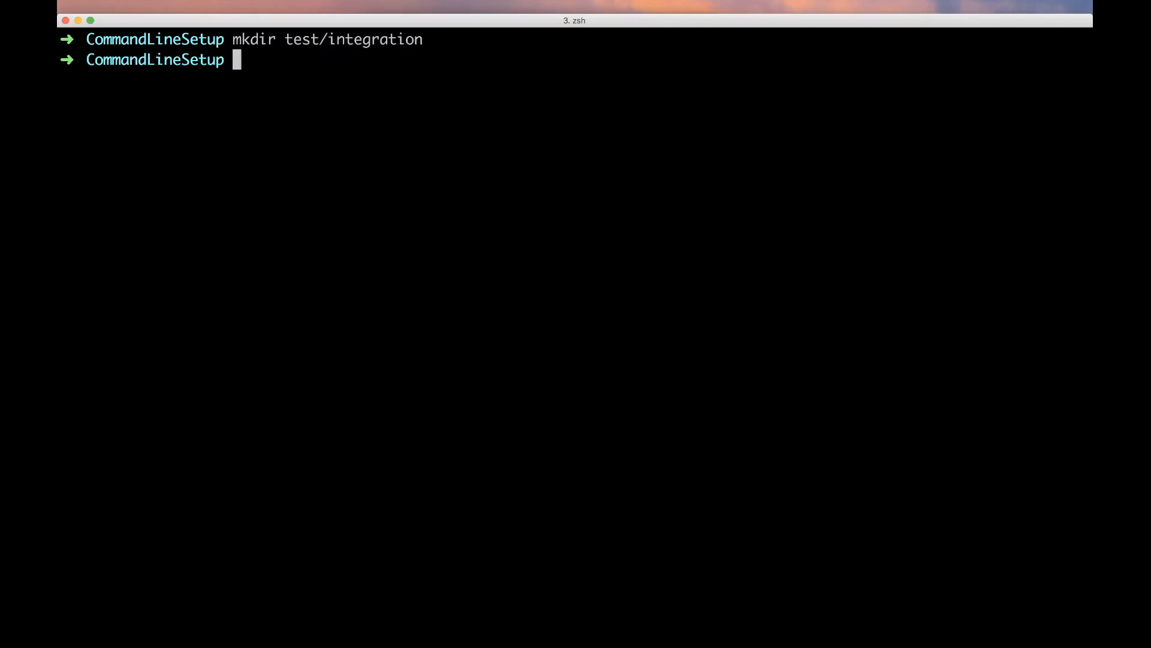
pyautogui.write('touch test/')
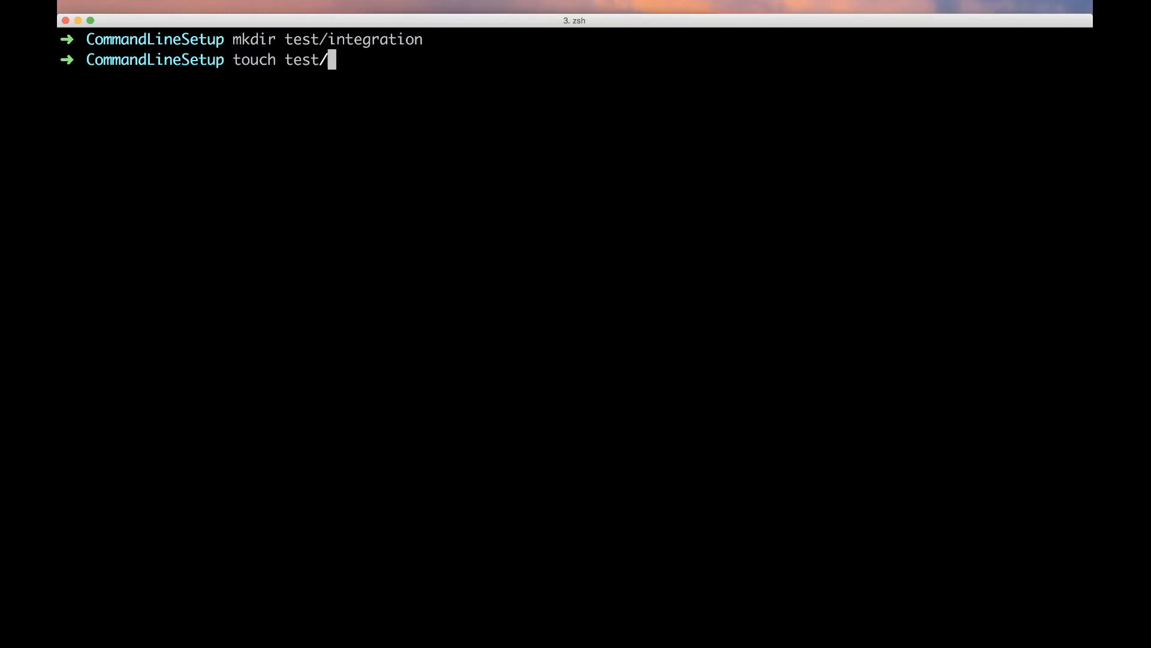
pyautogui.write('integration/')
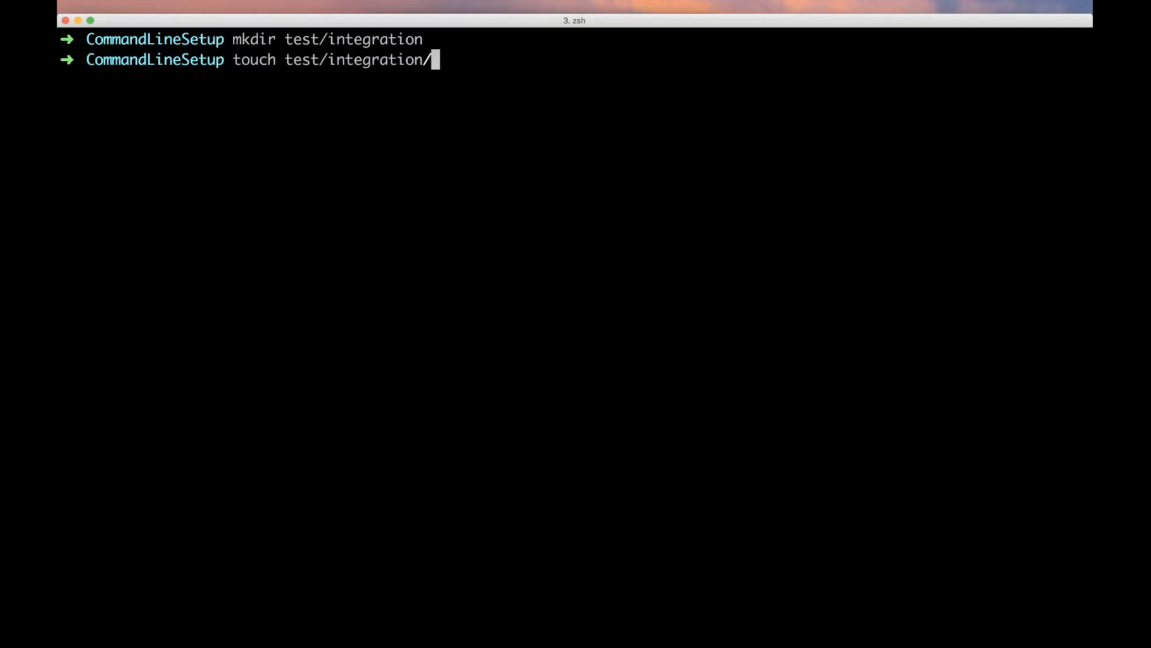
pyautogui.write('test_inn')
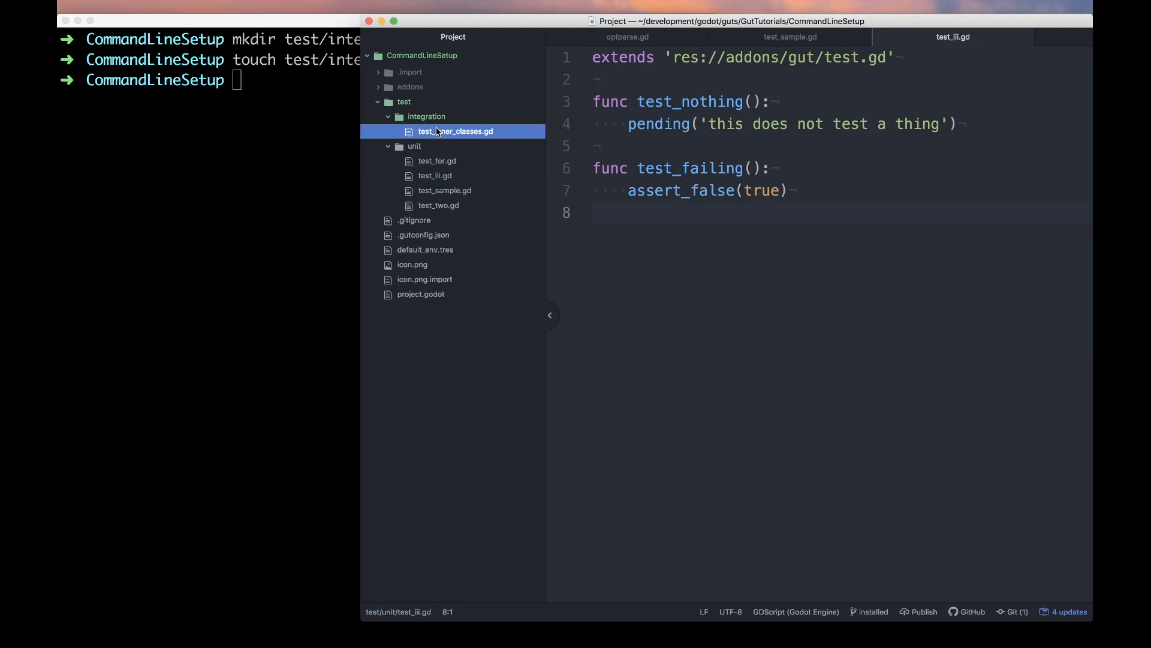
# Step: Open test_inner_classes.gd in Atom and declare class TestInnerClass: with its extends line
pyautogui.click(436, 160)
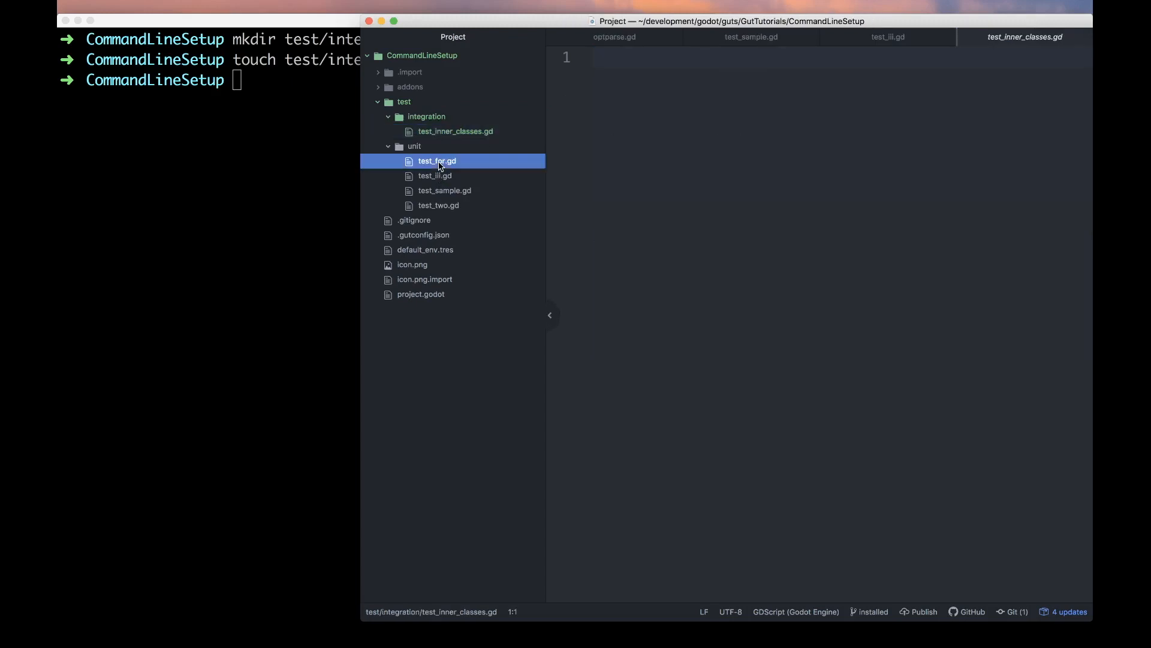
pyautogui.click(436, 161)
pyautogui.write("extends 'res://addons/gut/test.gd")
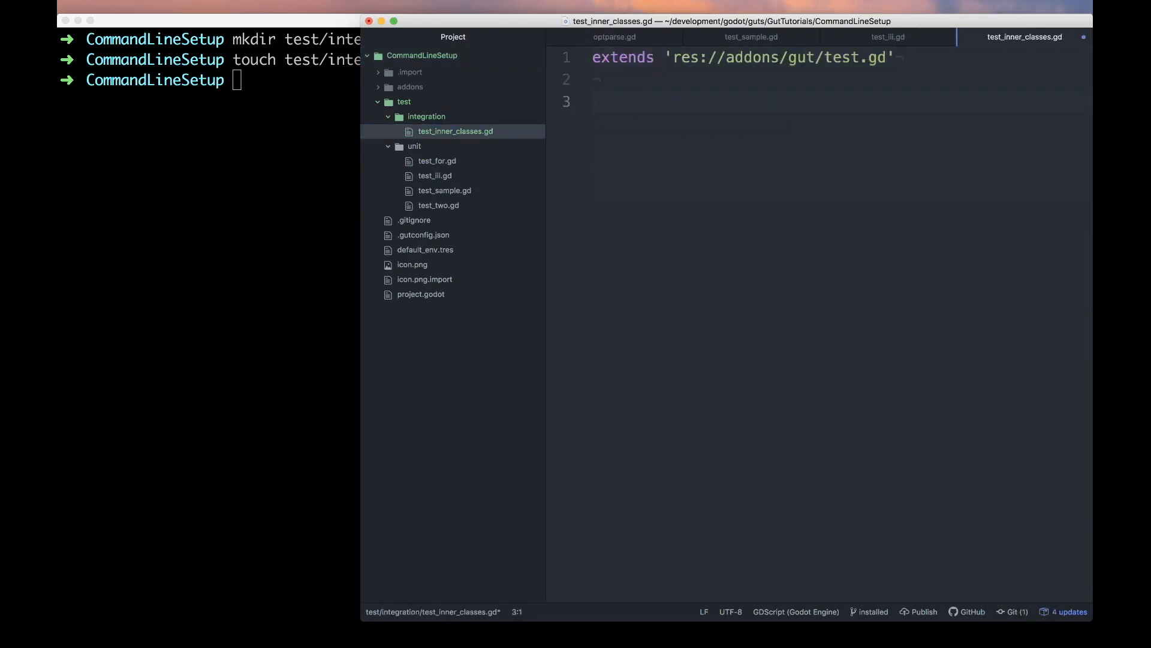
pyautogui.write('class Tes')
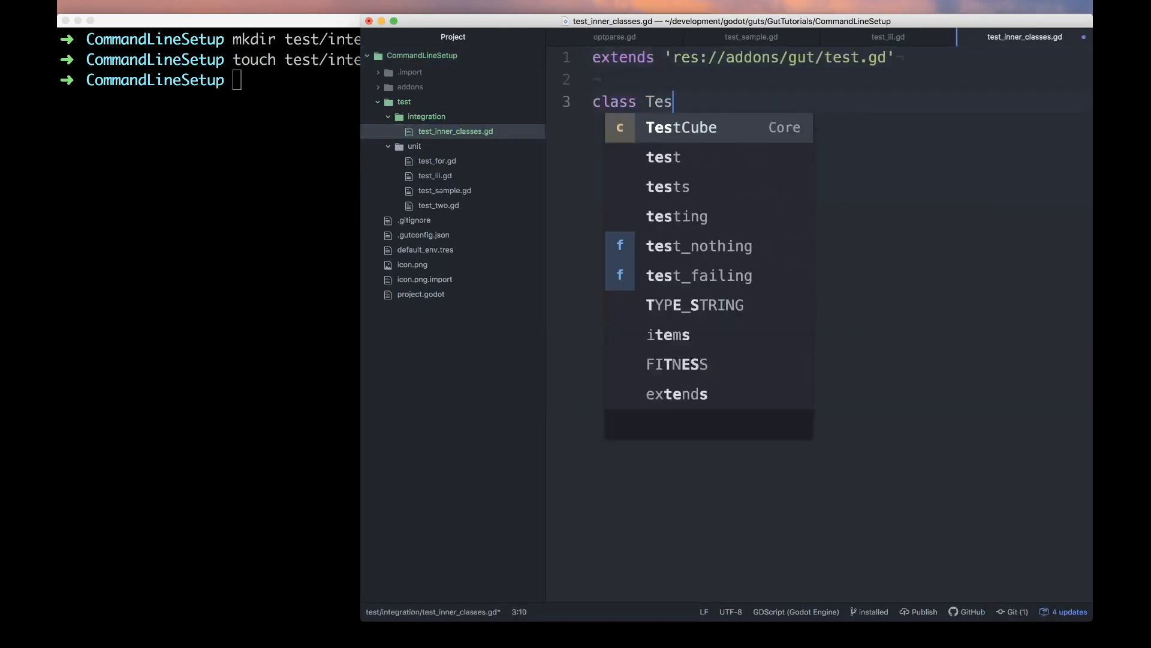
pyautogui.write('tInnerCla')
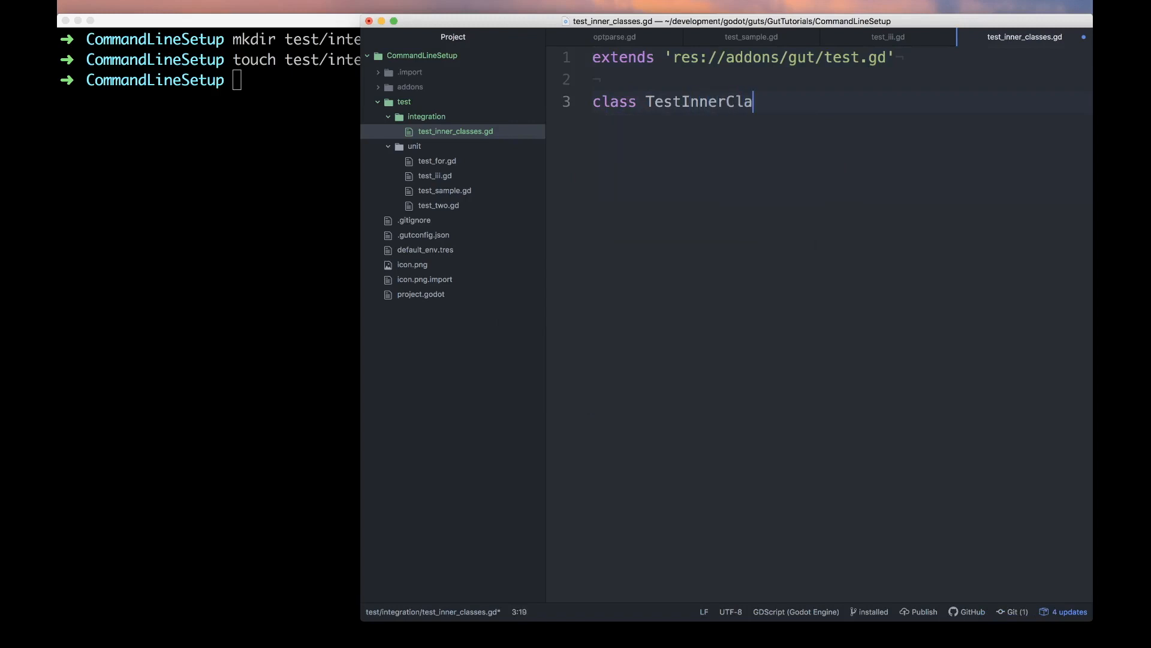
pyautogui.write('ss:')
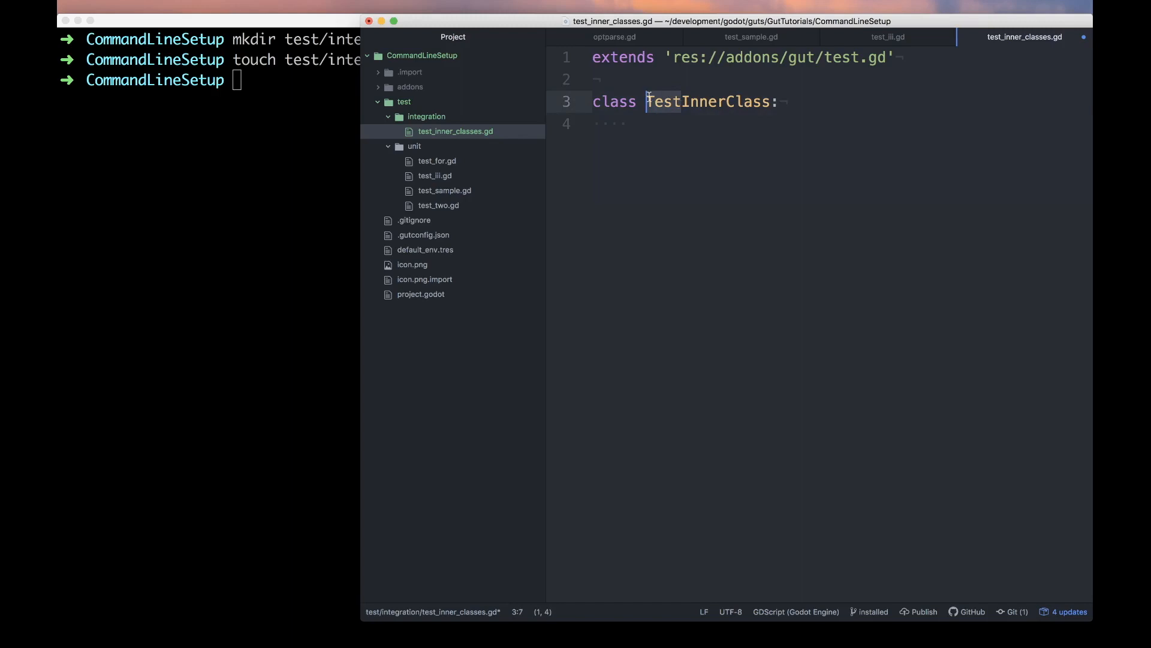
# Step: Inside TestInnerClass paste the extends line and add func test_nothing() via autocomplete
pyautogui.press('cmd+v')
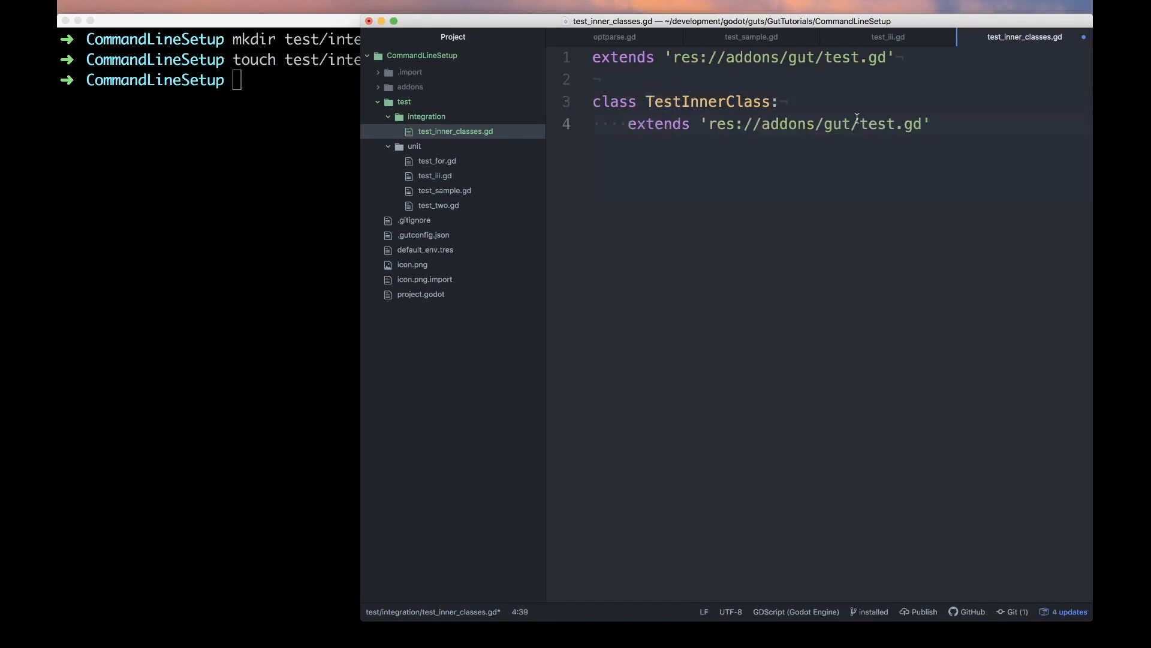
pyautogui.press('enter')
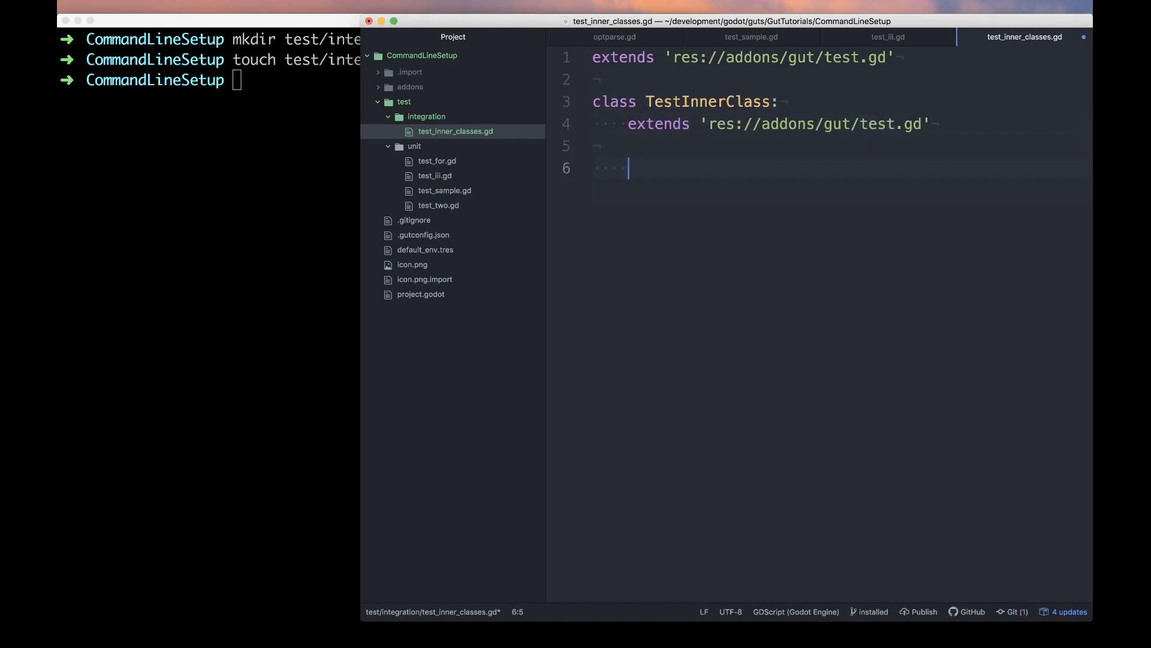
pyautogui.write('func test_')
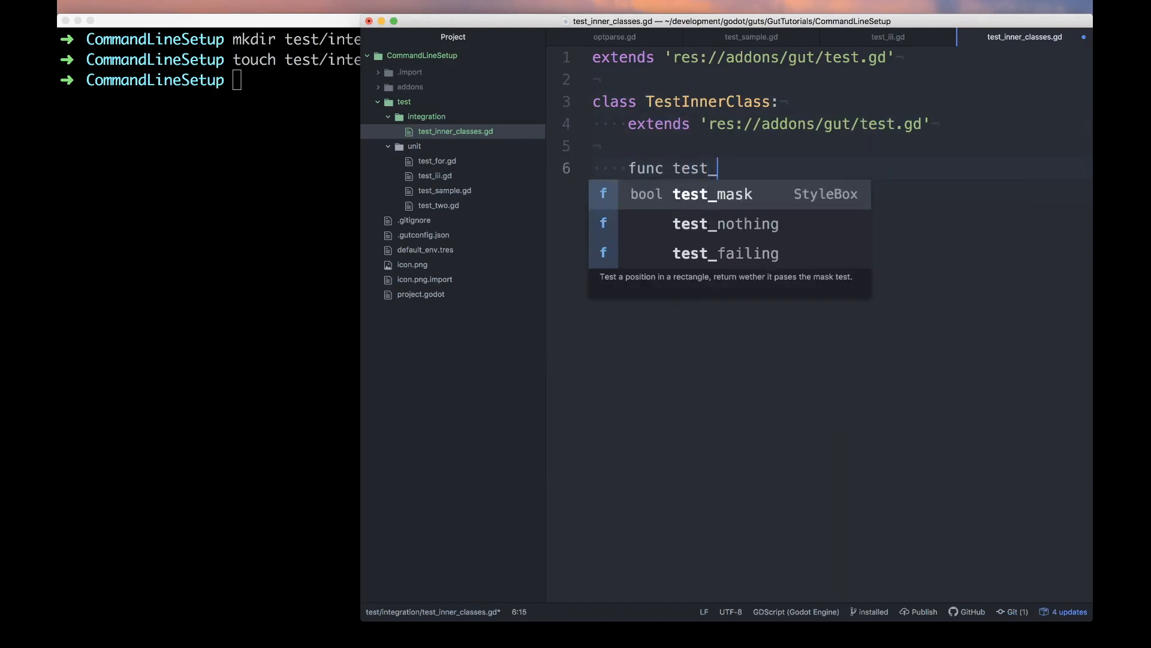
pyautogui.click(726, 223)
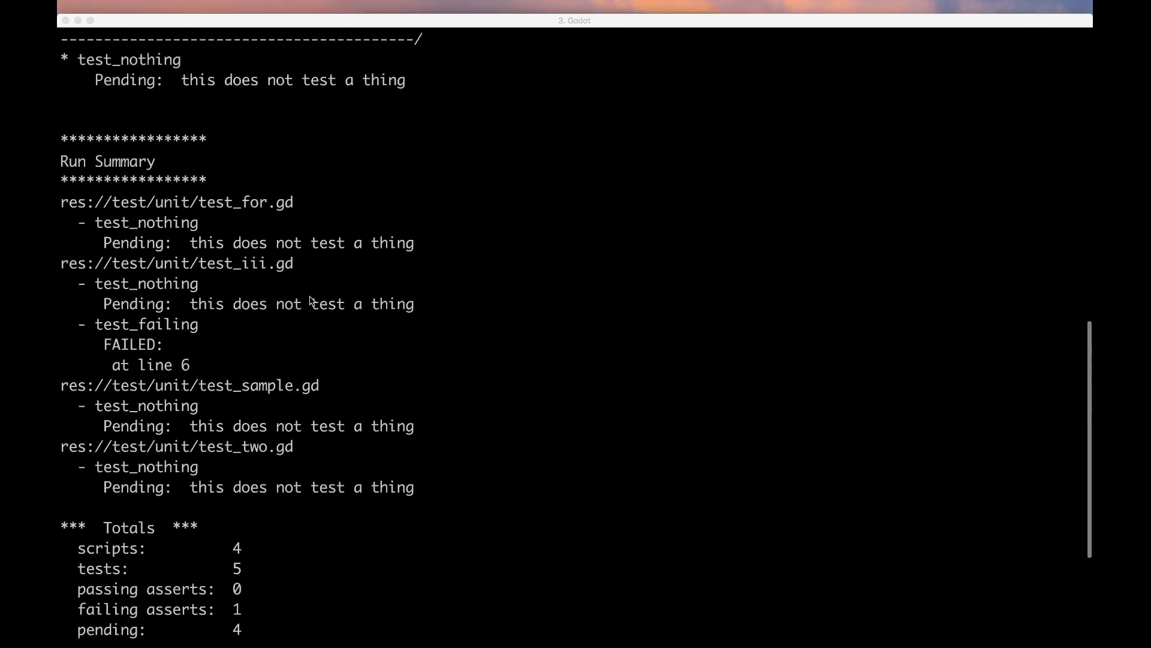
# Step: Review the Run Summary of 4 scripts and 5 tests, then switch to Atom
pyautogui.scroll(-3)
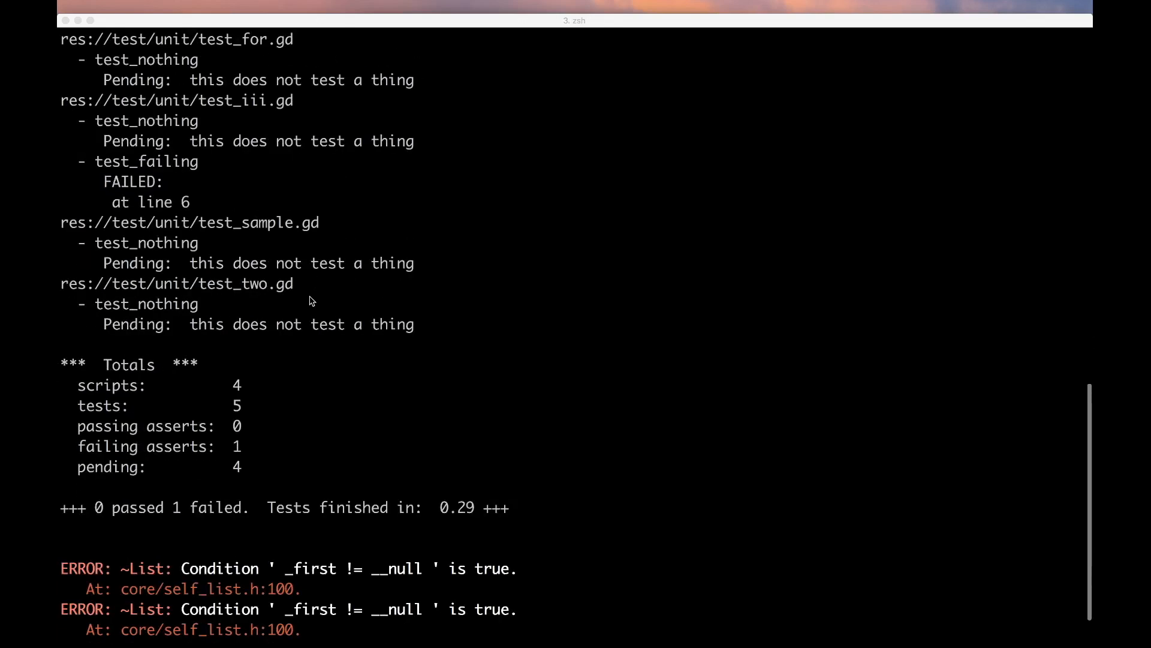
pyautogui.press('cmd+tab')
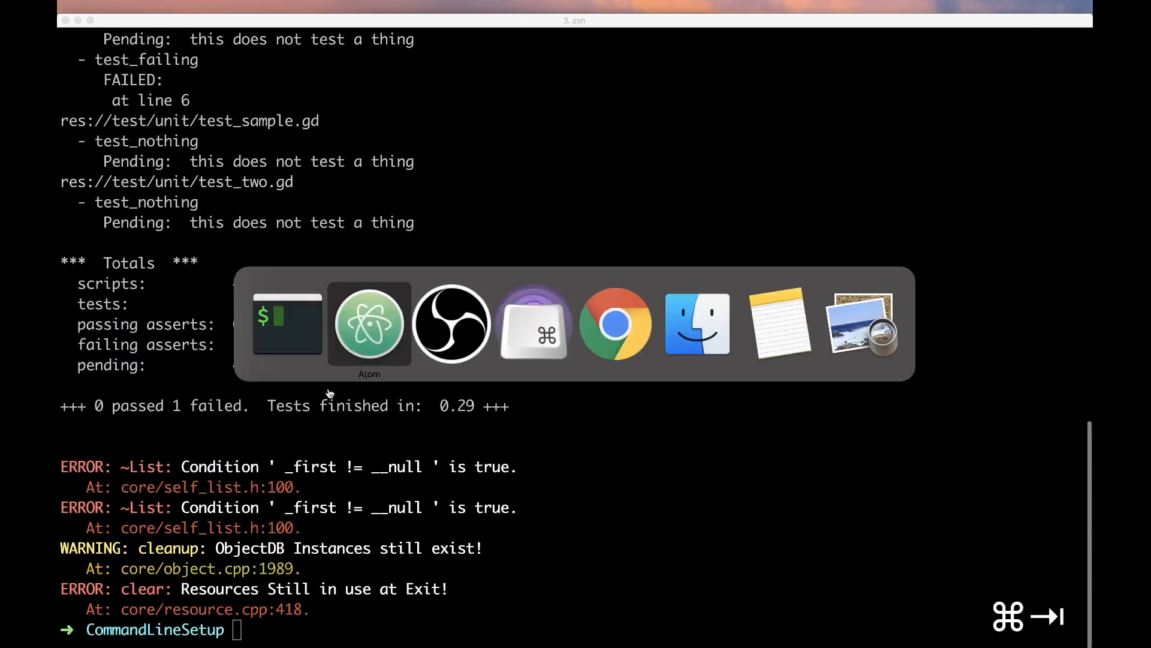
# Step: Open .gutconfig.json from the tree view to add "include_subdirs": true
pyautogui.click(370, 323)
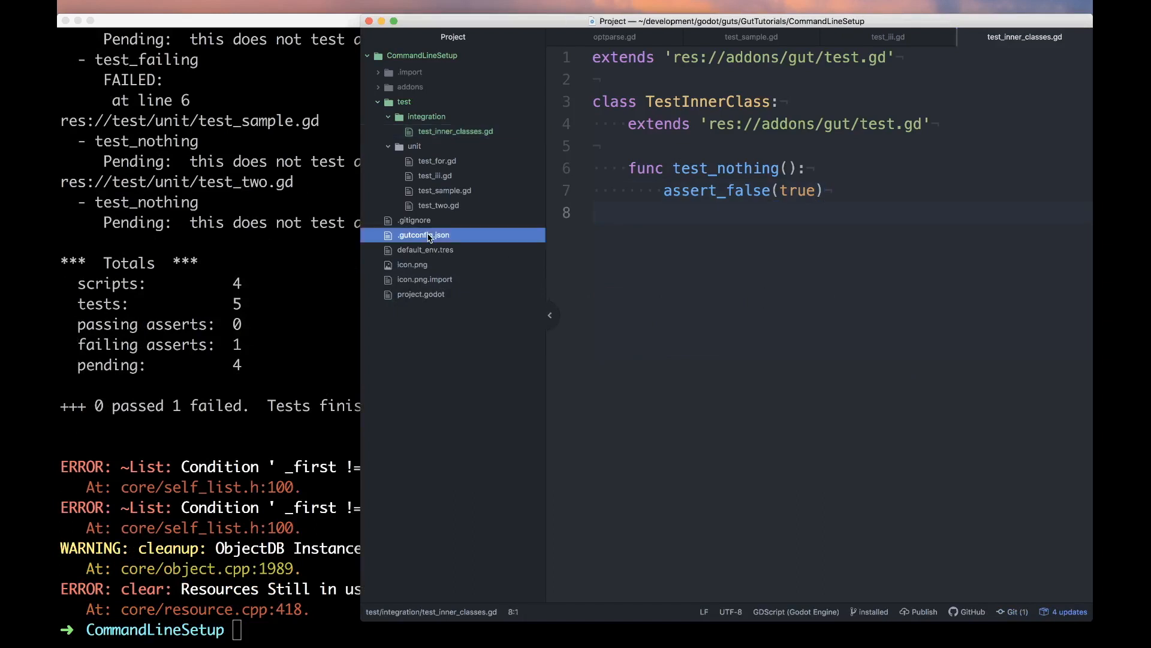
pyautogui.click(423, 234)
pyautogui.write('"include_subdirs":true,')
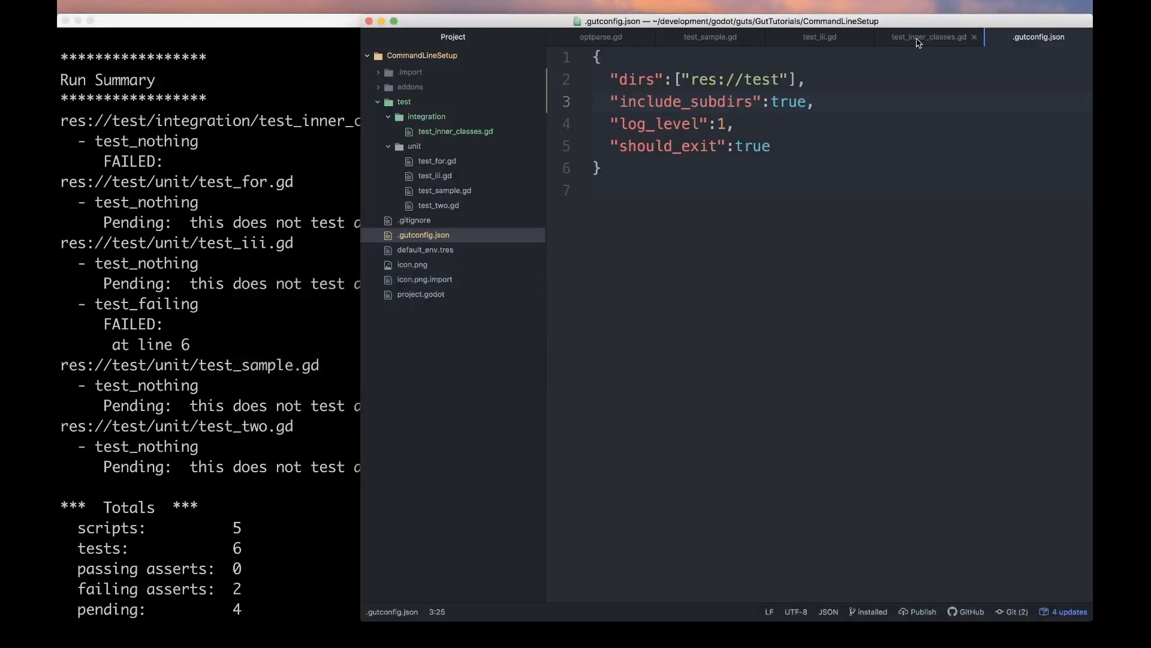
# Step: In test_inner_classes.gd, declare a second inner class TestAnotherInnerClass
pyautogui.click(927, 37)
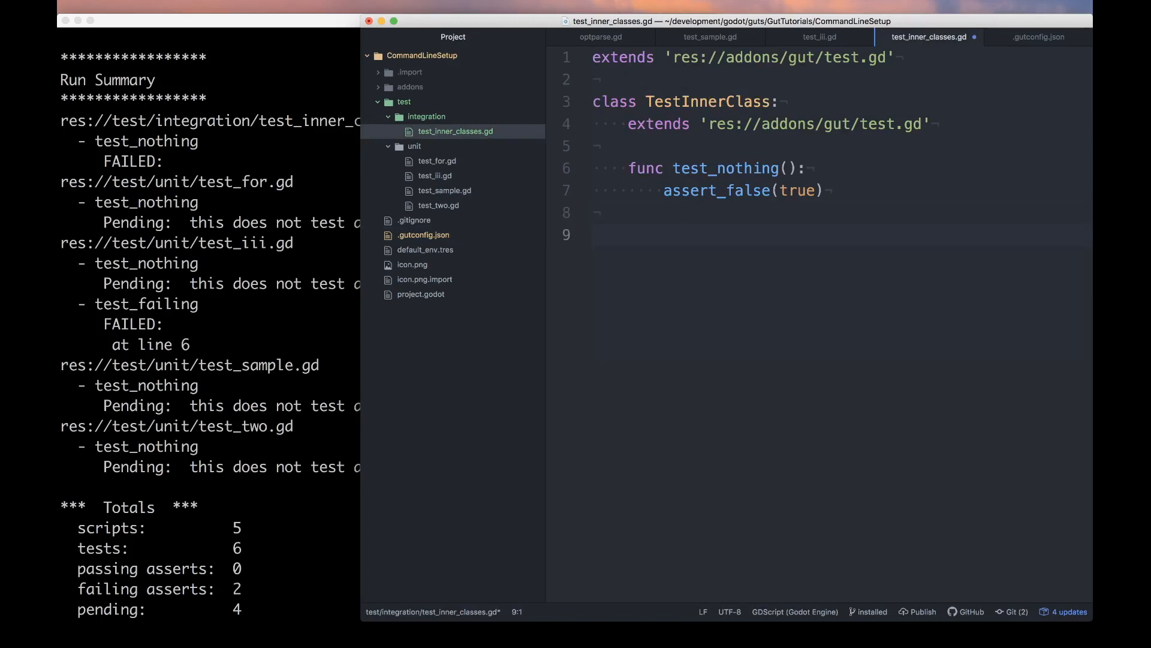
pyautogui.write('class Te')
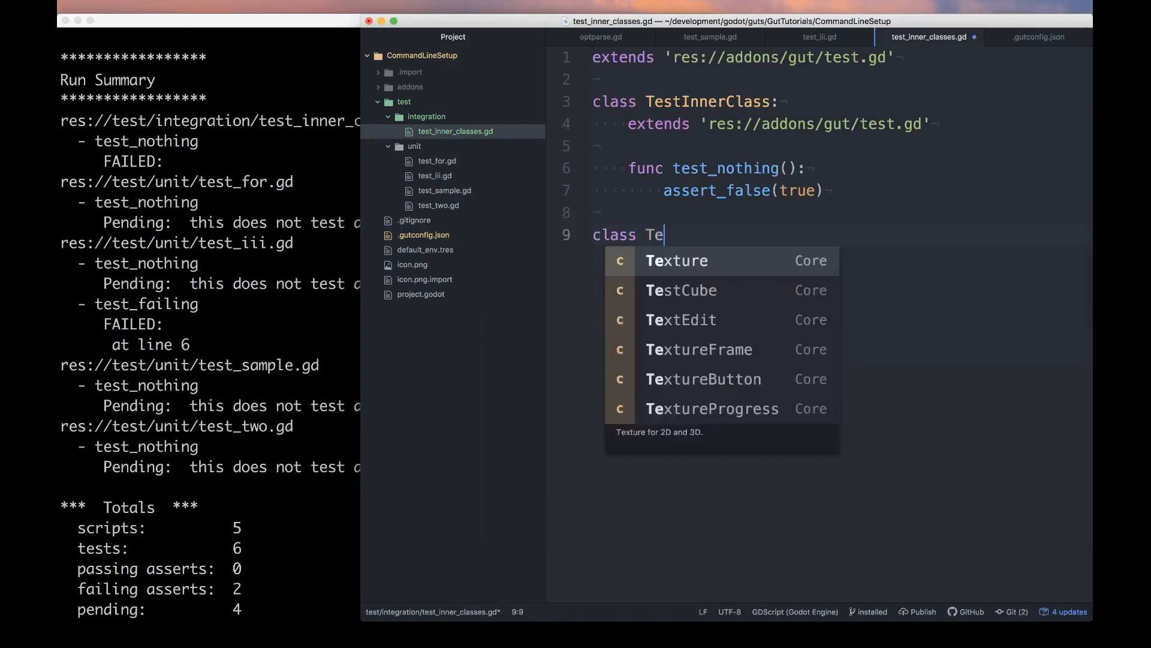
pyautogui.write('stAnotherInner')
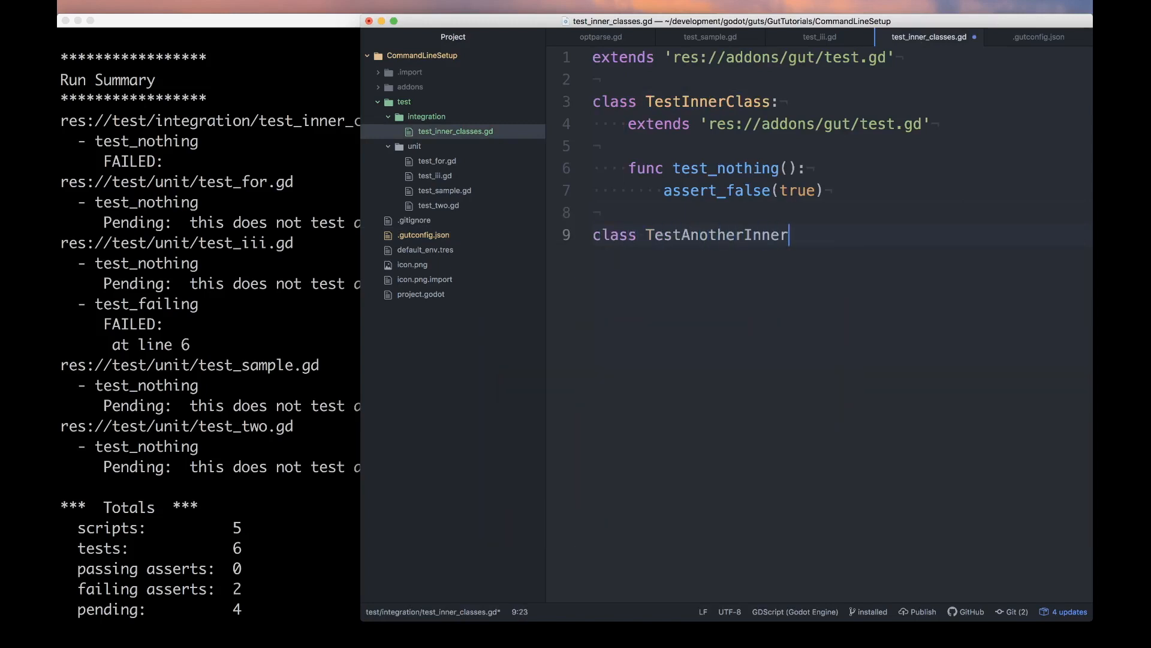
pyautogui.write('Class:')
pyautogui.write("extends 'res://addons/gut/test.gd")
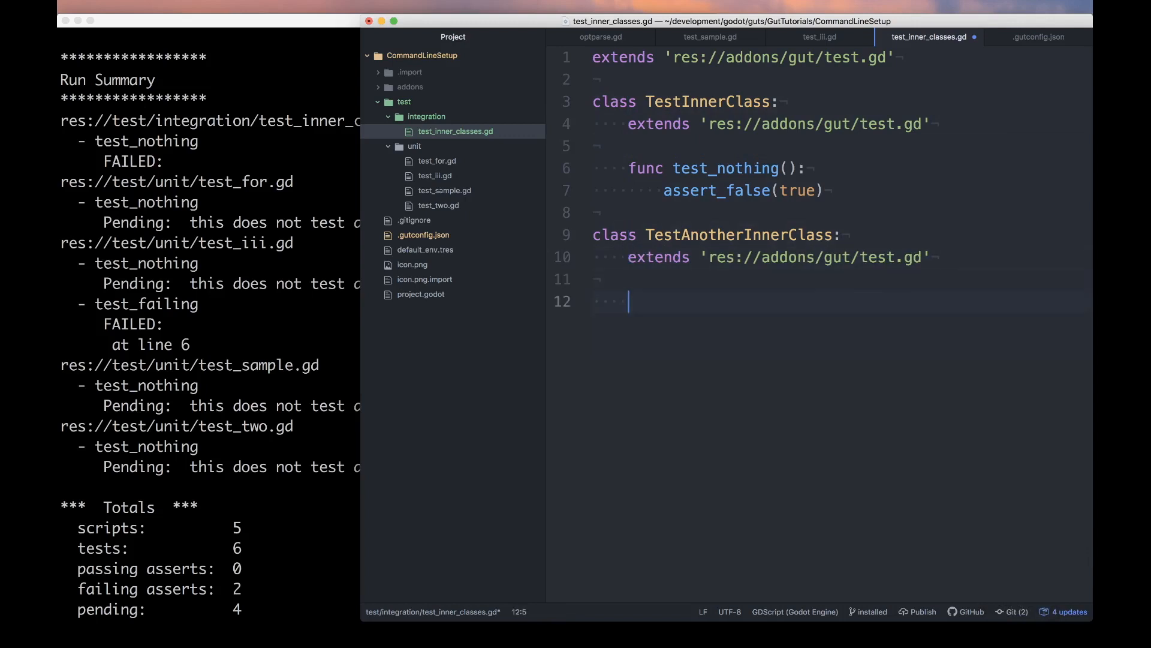
# Step: Add func test_this_one_passes() asserting assert_eq('one', 'one')
pyautogui.write('func test_this')
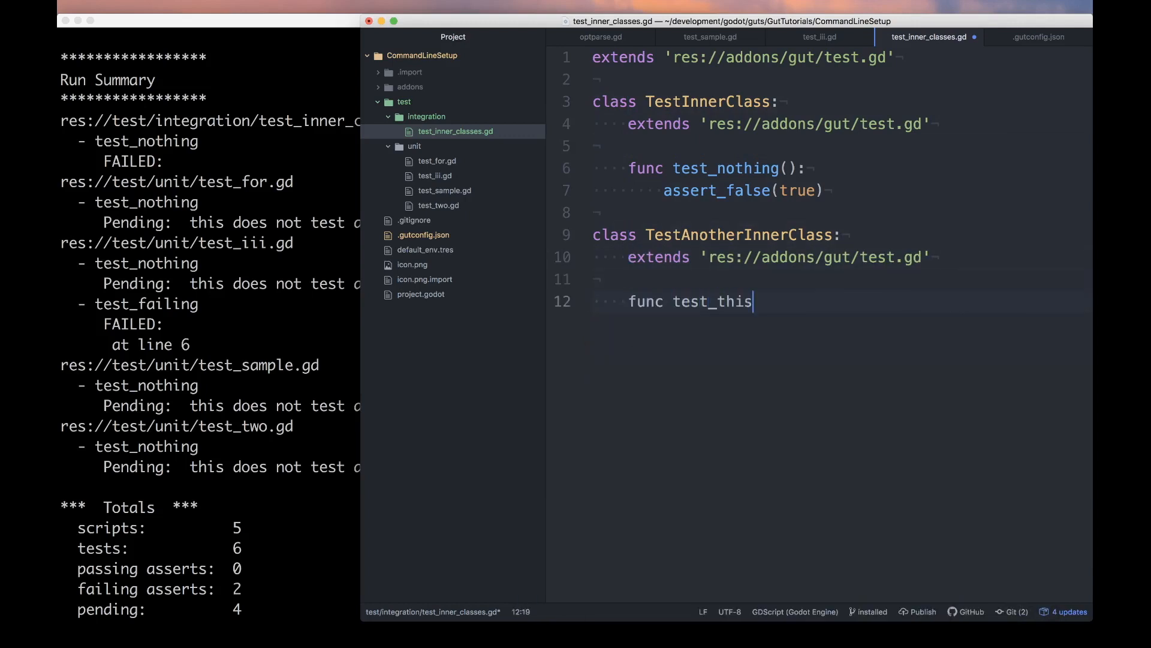
pyautogui.write('_one_passes():')
pyautogui.write('asser')
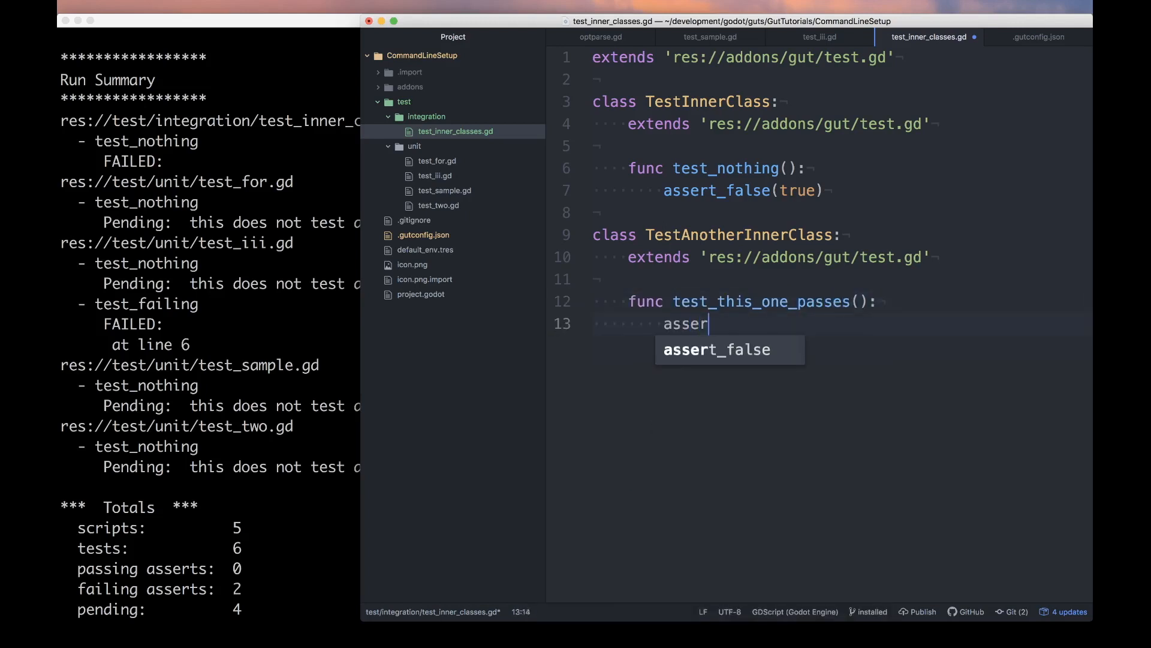
pyautogui.write('t_eq(')
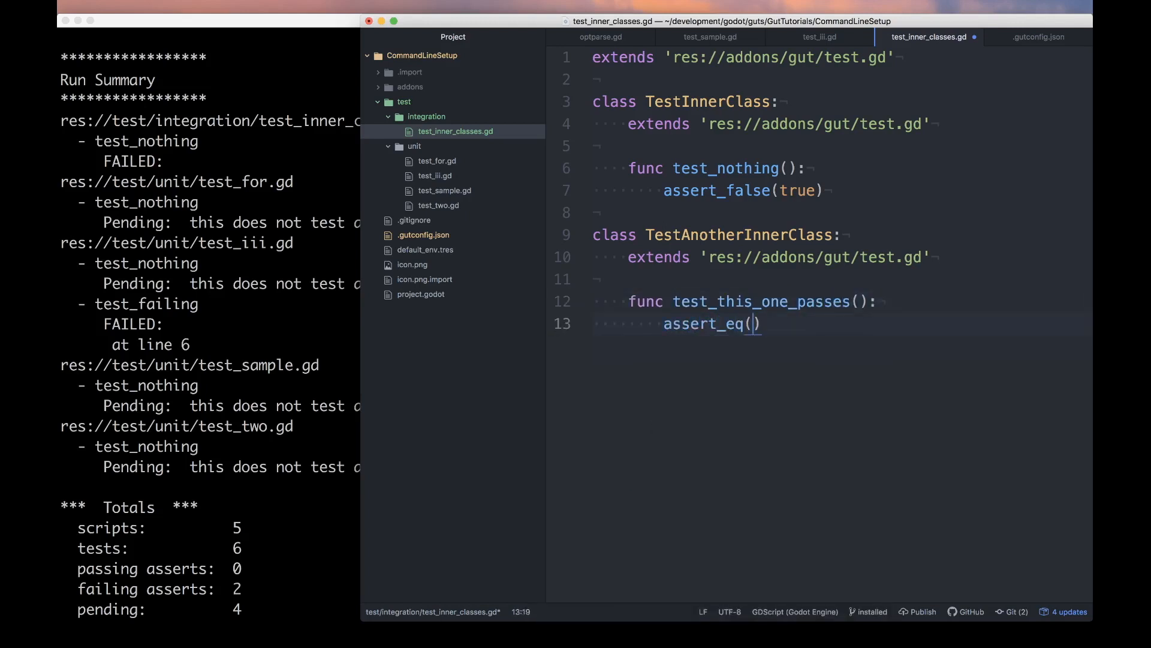
pyautogui.write("'one', 'one'")
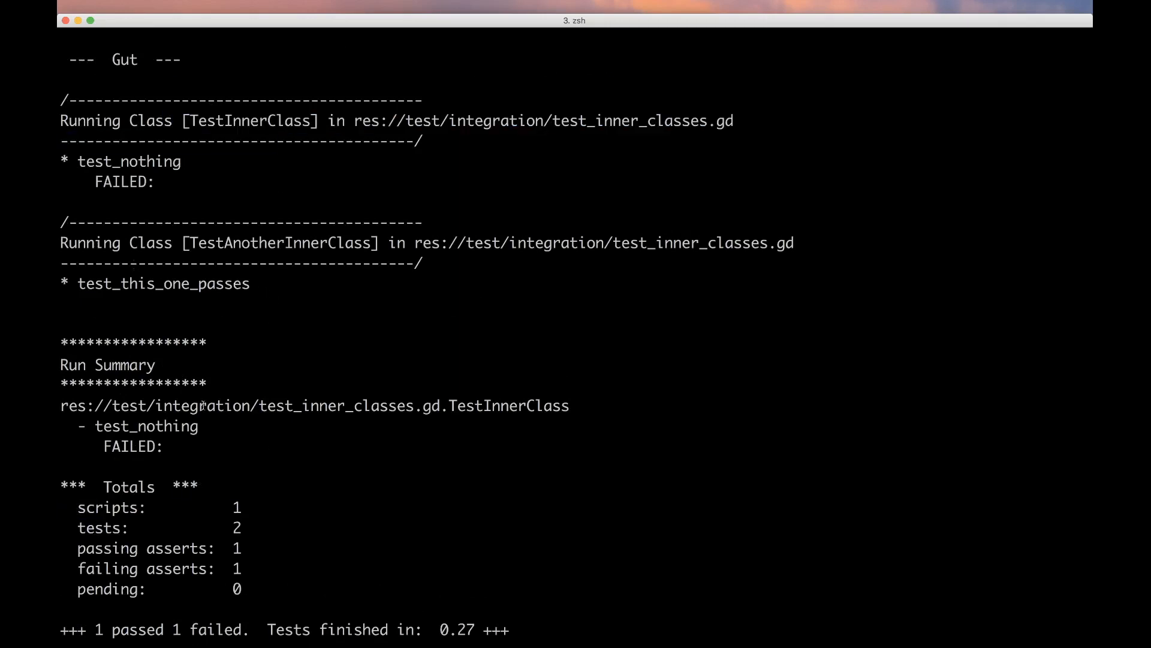
# Step: Scroll through the gut -gselect=inner output showing 1 passed and 1 failed
pyautogui.scroll(-3)
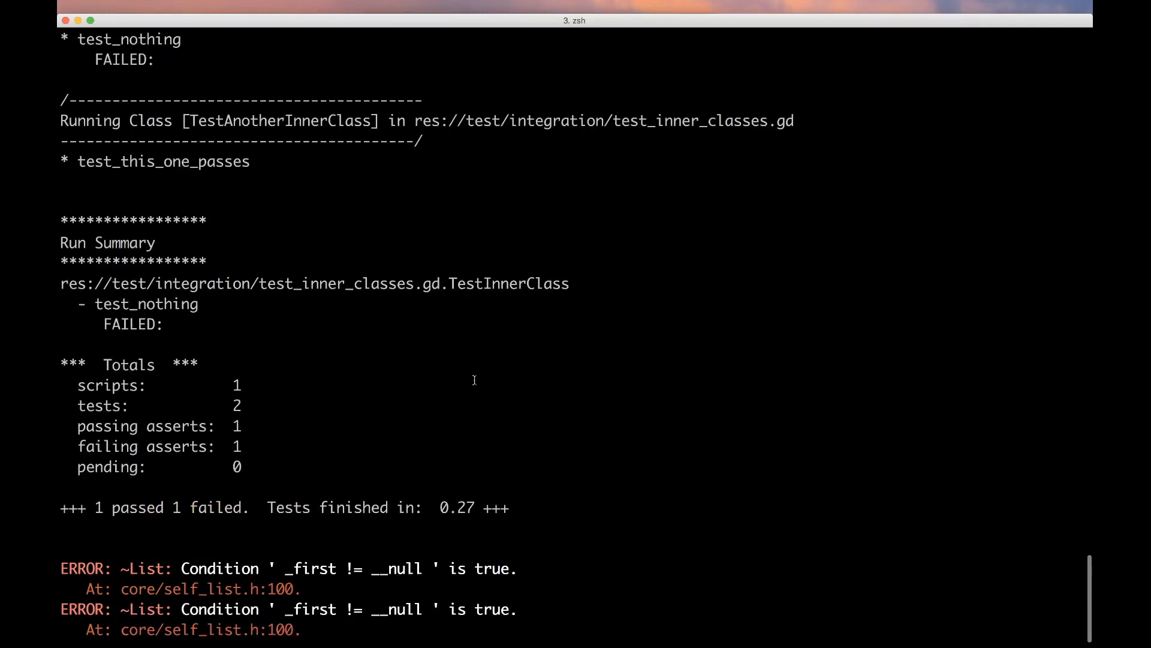
pyautogui.scroll(-3)
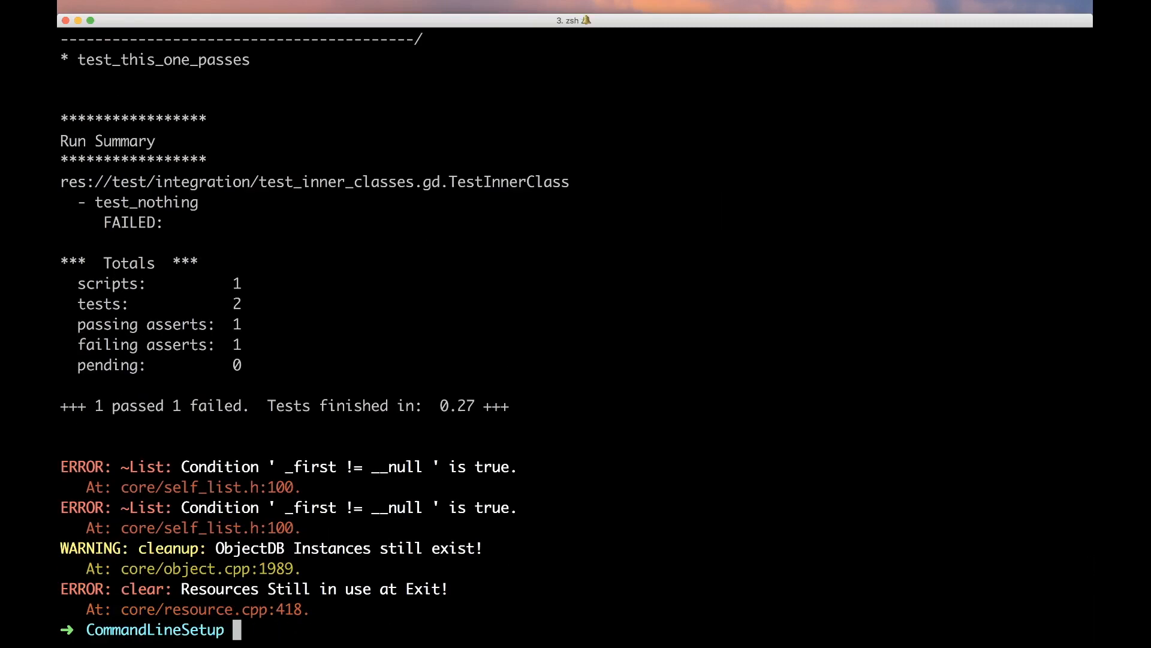
# Step: Run gut -gselect=inner -ginner_class=Another so only TestAnotherInnerClass runs and passes
pyautogui.write('gut -gselect=inner -')
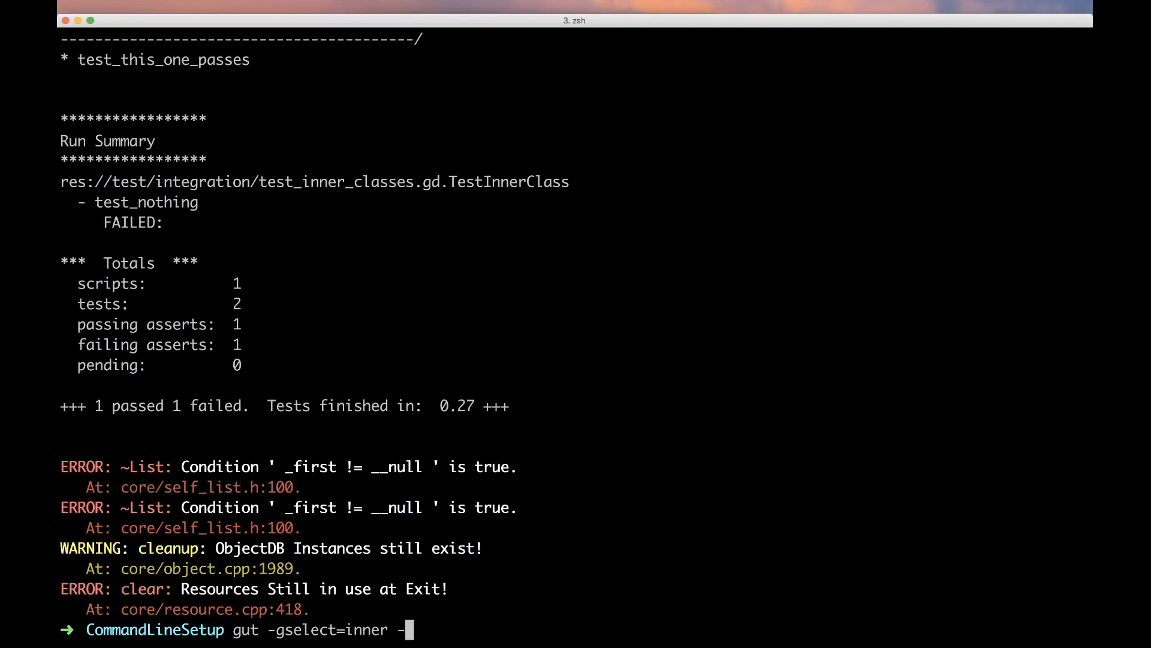
pyautogui.write('ginne')
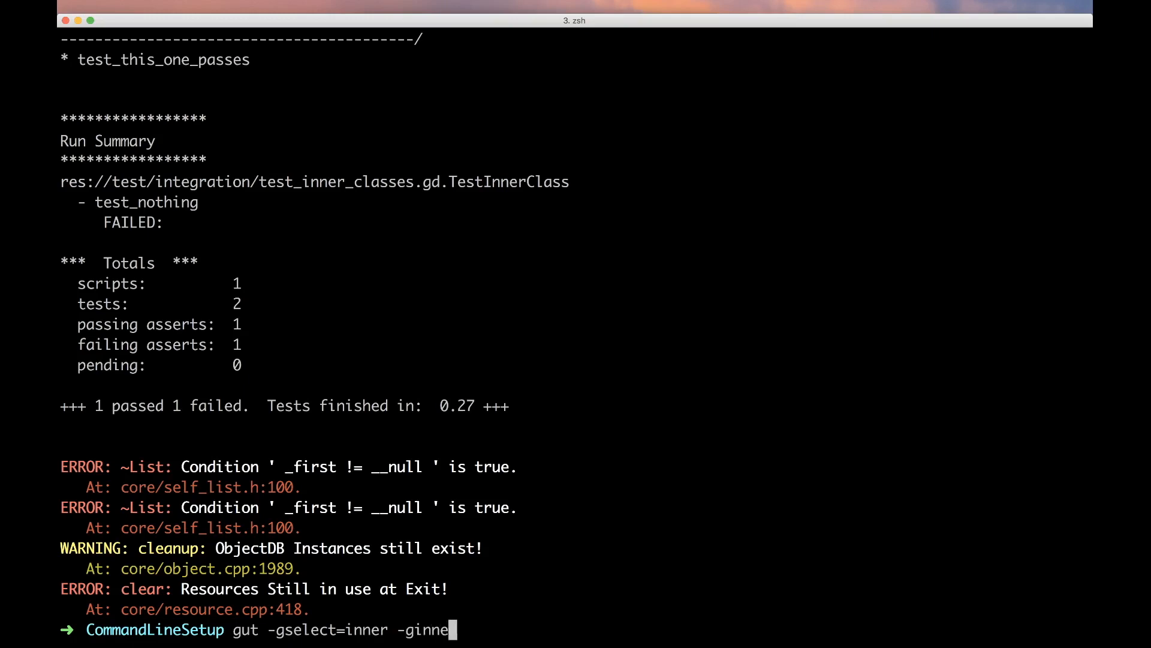
pyautogui.write('r_class=Anot')
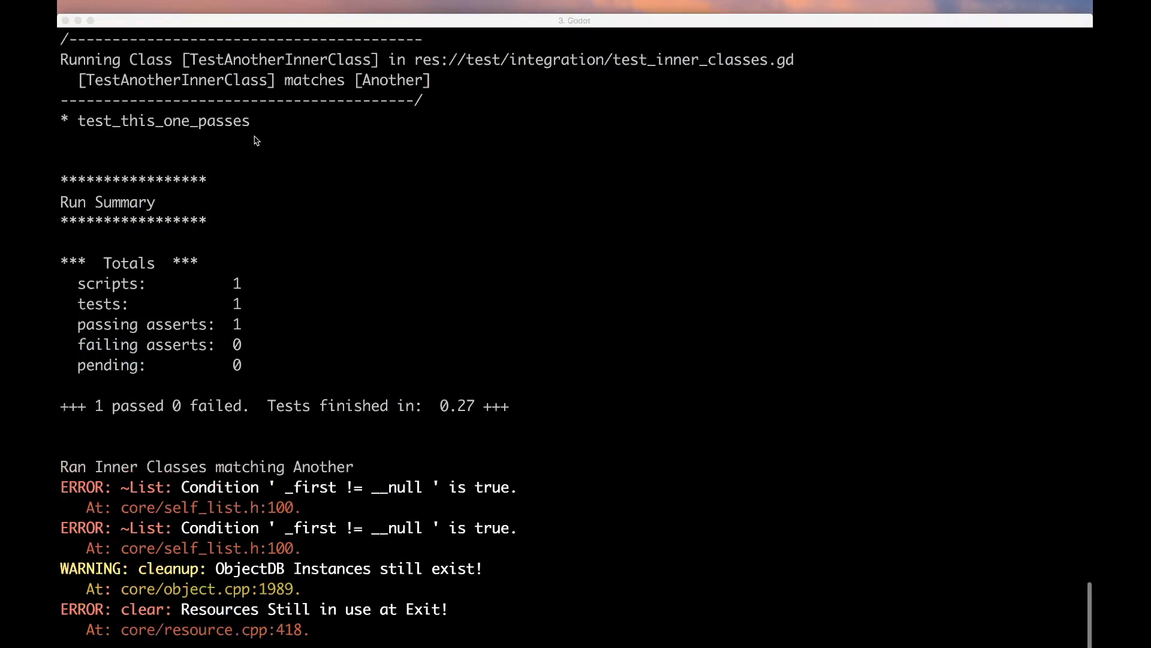
pyautogui.scroll(-3)
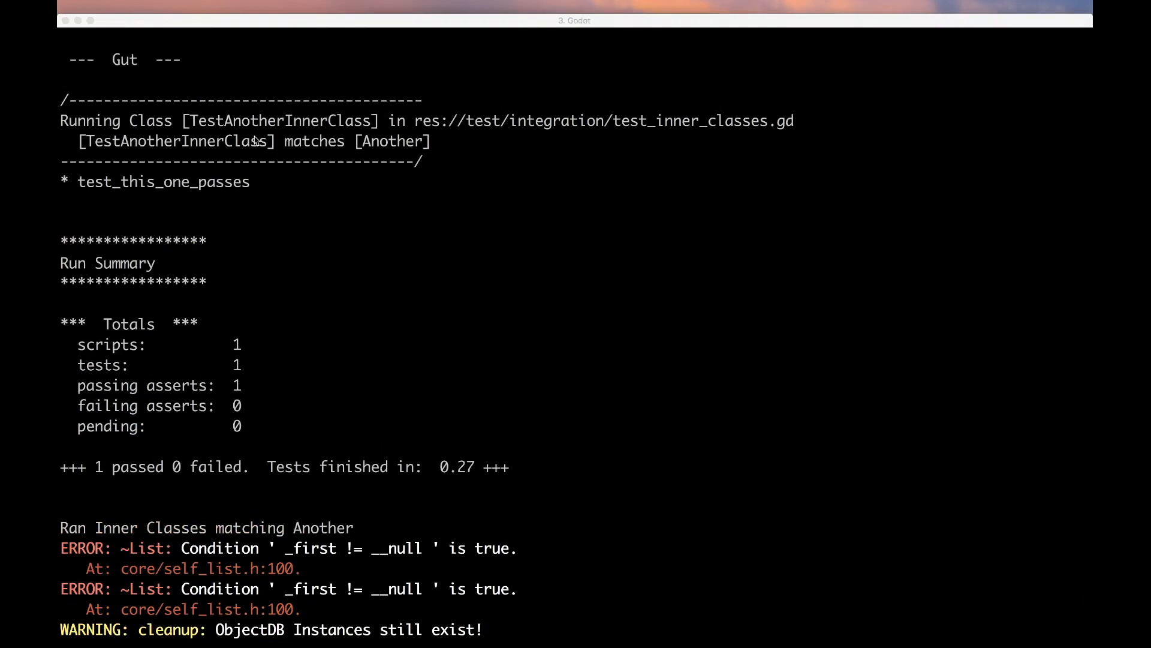